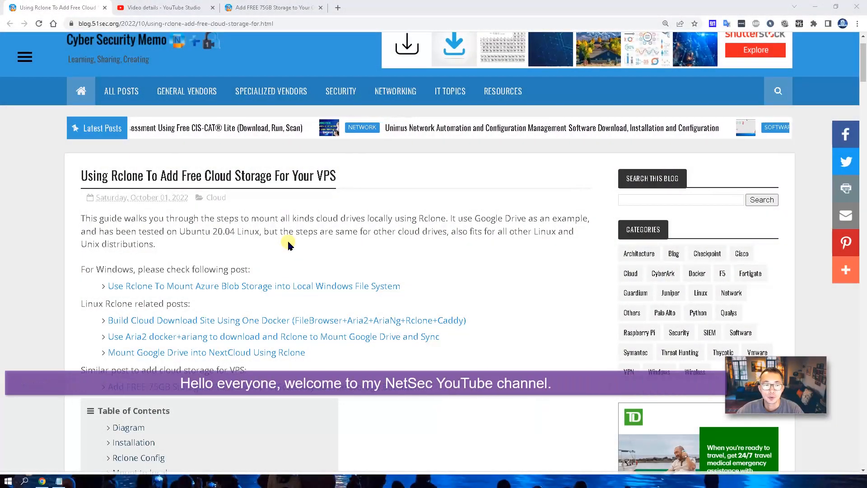
Step: Scroll the rclone guide down to its Diagram, then move to the YouTube Studio video details
scroll("down", 3)
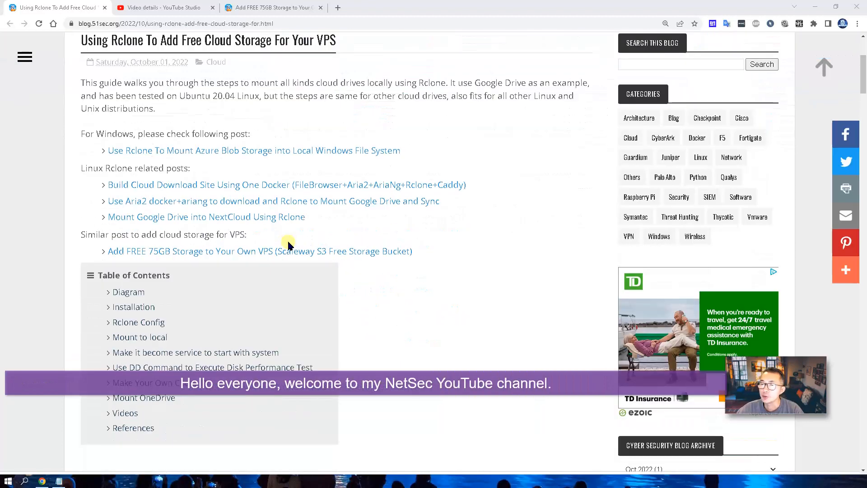
scroll("down", 3)
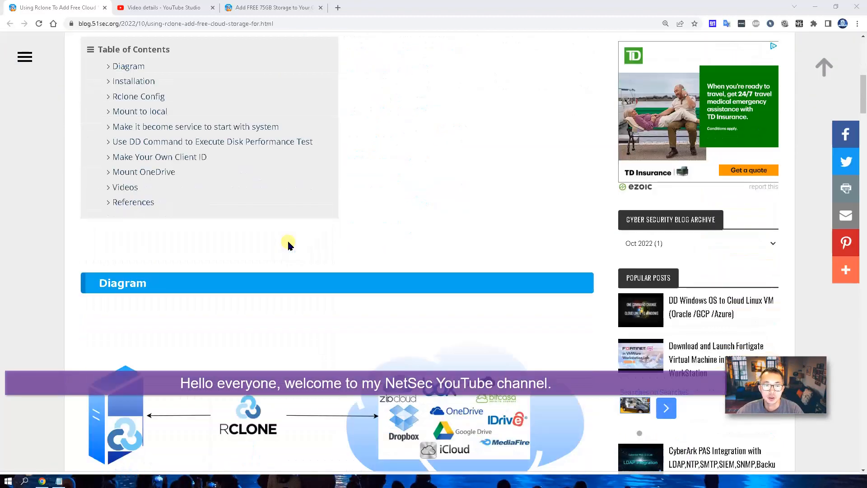
scroll("down", 3)
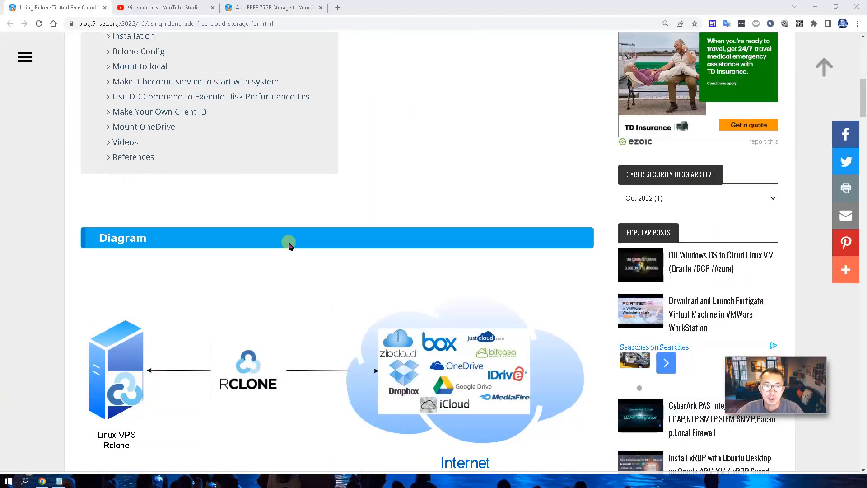
scroll("down", 3)
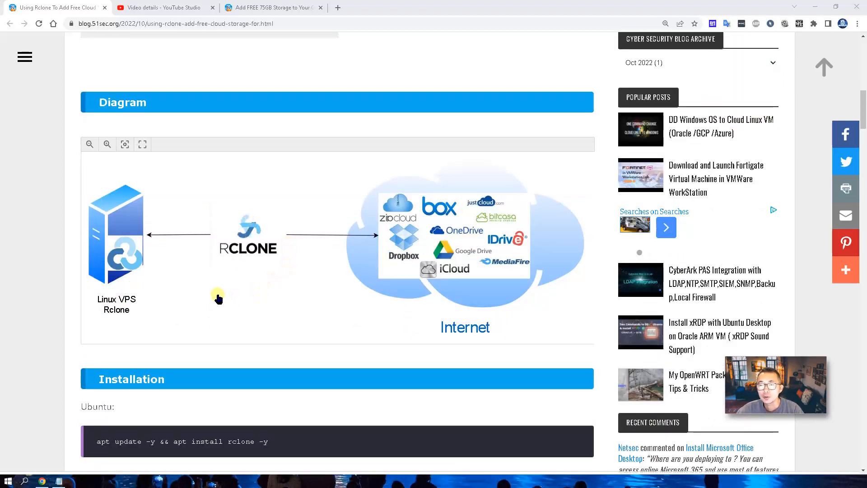
mouse_move(267, 266)
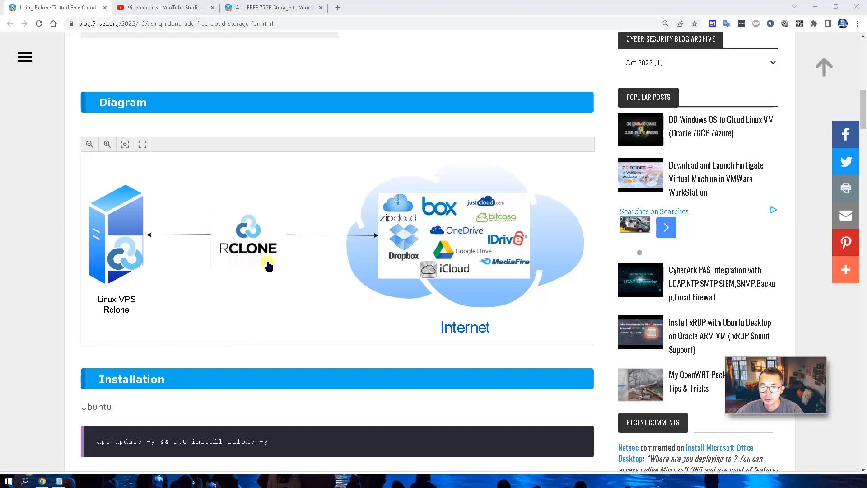
mouse_move(375, 274)
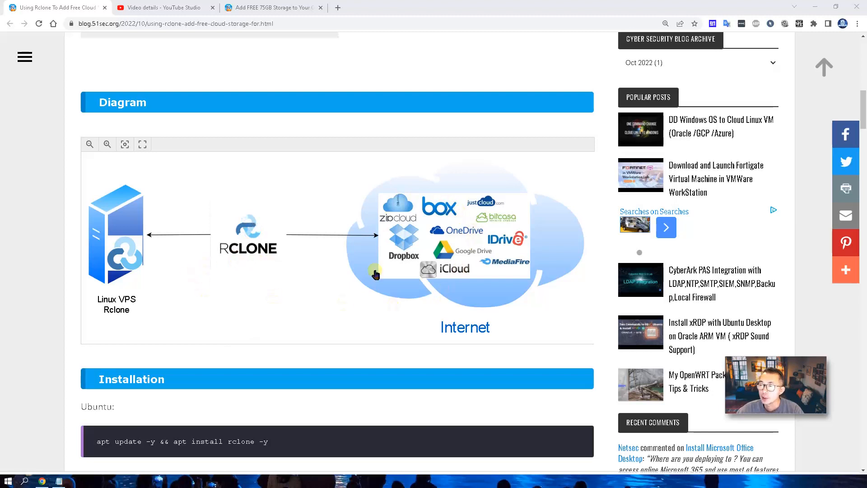
mouse_move(148, 269)
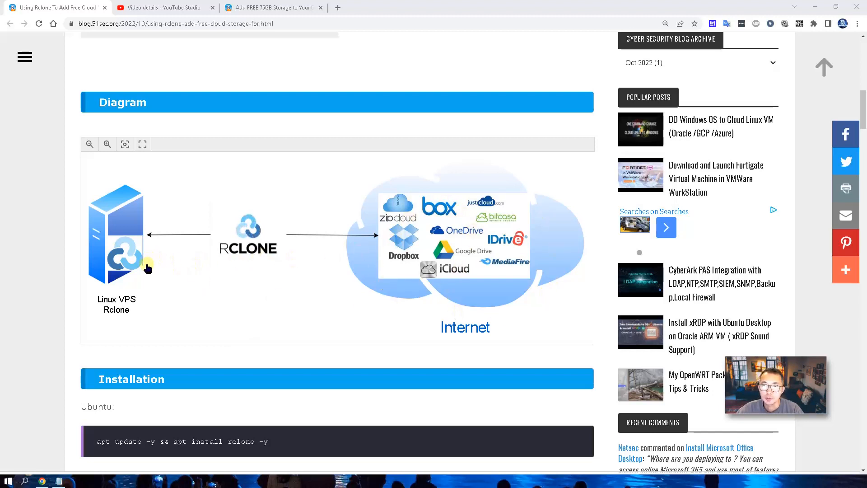
left_click(163, 7)
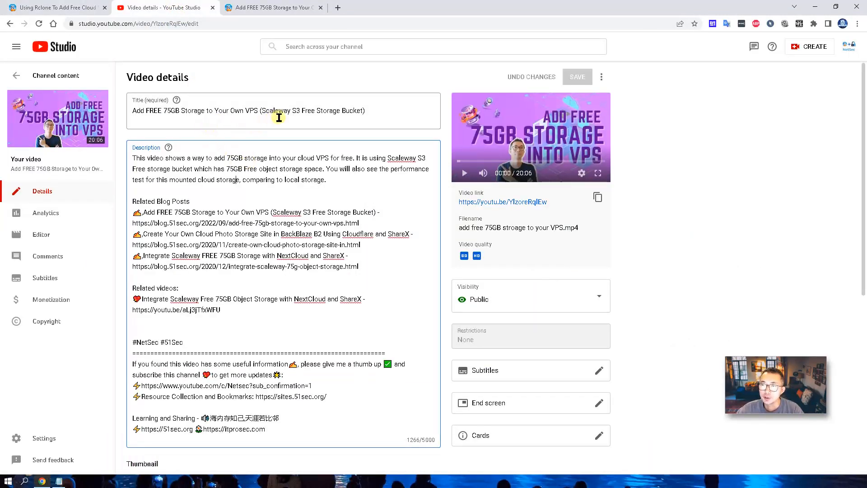
mouse_move(332, 110)
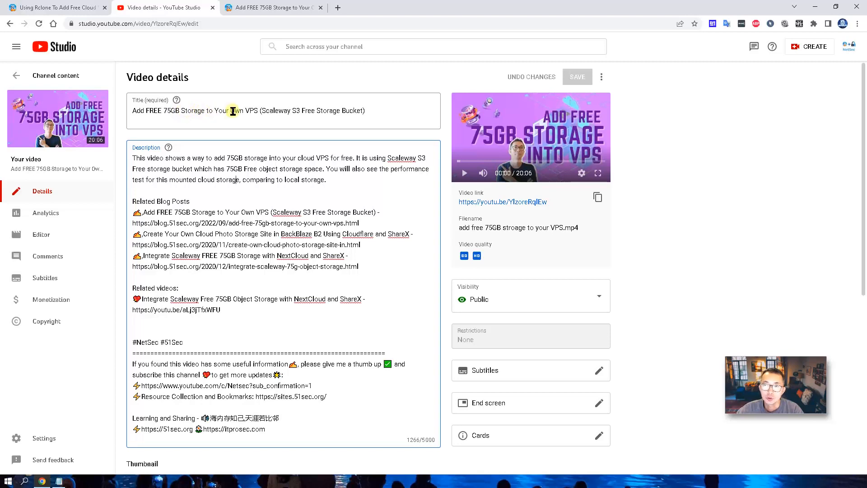
Step: Bring up the 'Add FREE 75GB Storage to Your Own VPS' blog post
left_click(271, 7)
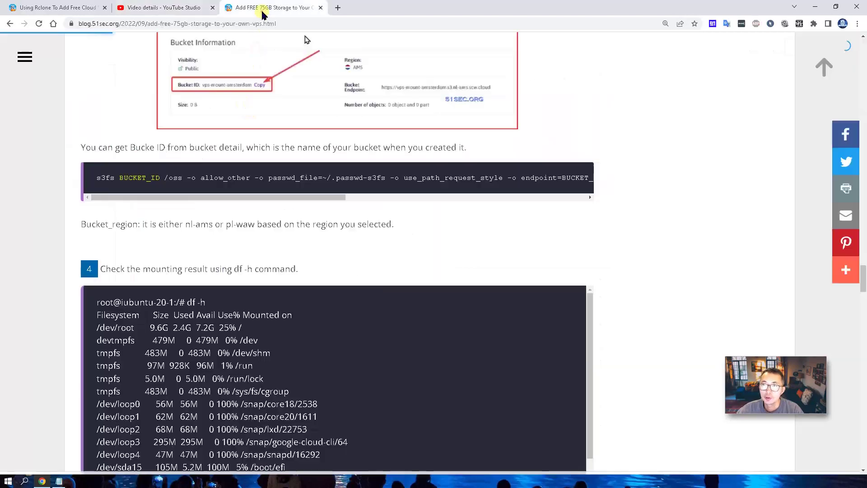
mouse_move(269, 224)
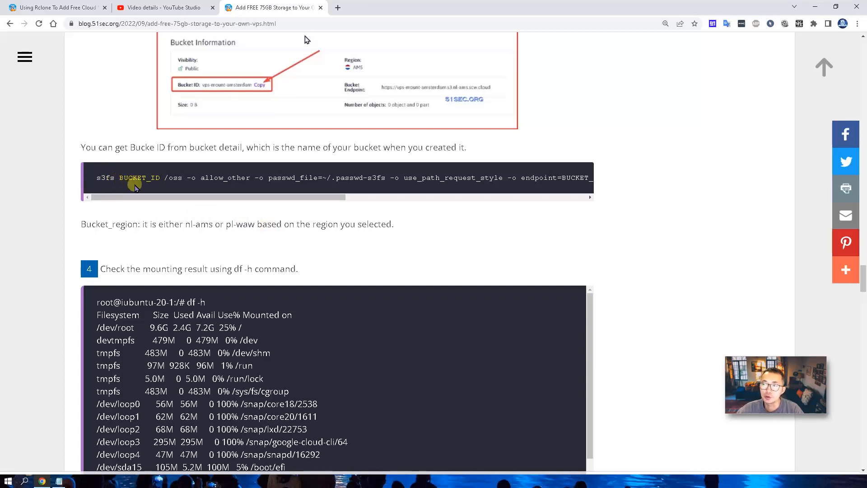
mouse_move(209, 208)
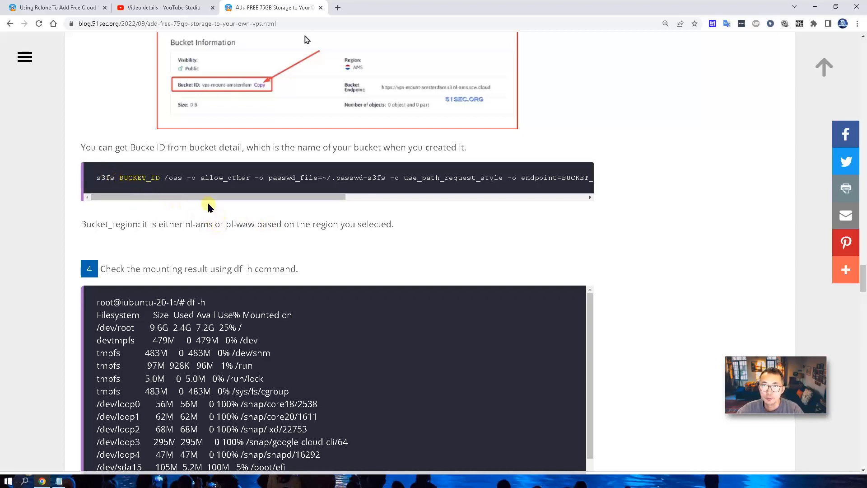
Step: Return to the rclone cloud storage guide and scroll up to its related posts and Table of Contents
left_click(55, 7)
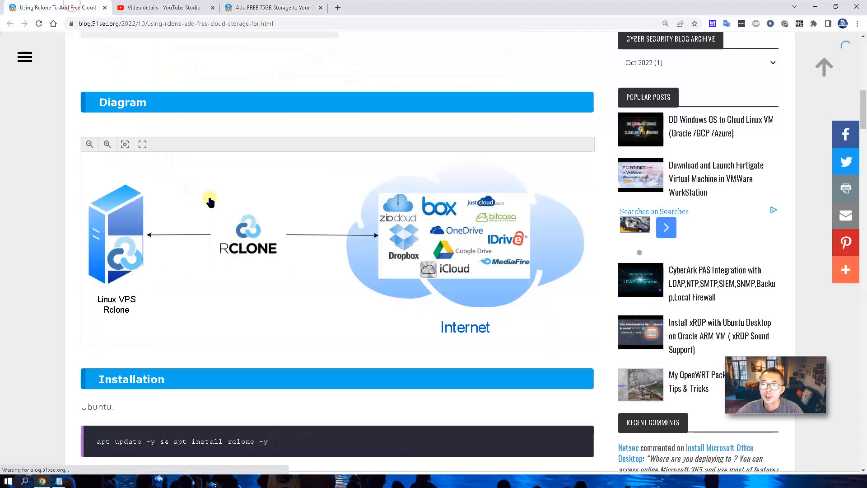
mouse_move(246, 252)
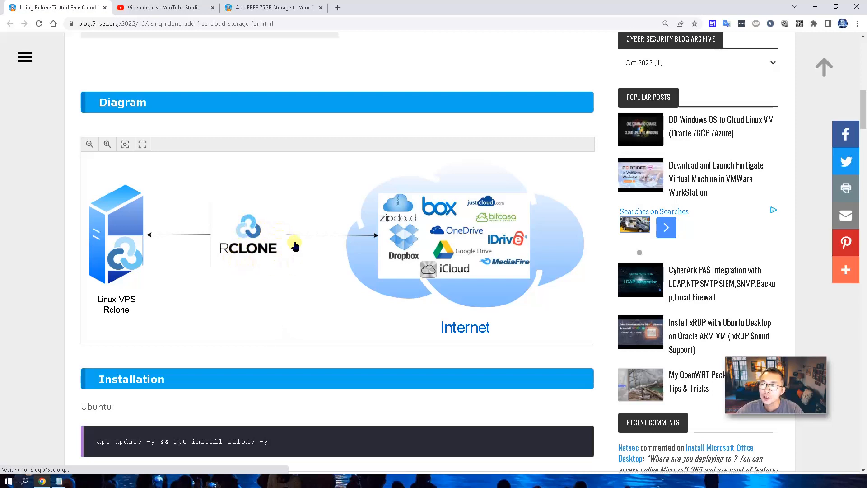
mouse_move(359, 267)
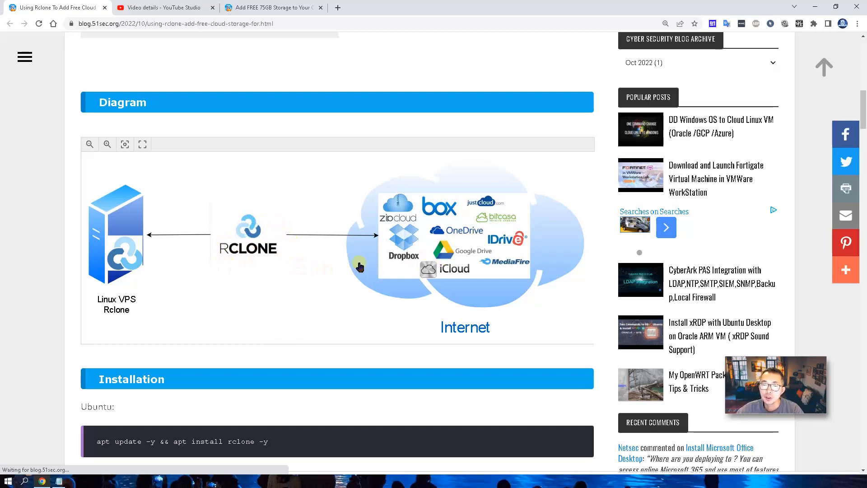
mouse_move(141, 246)
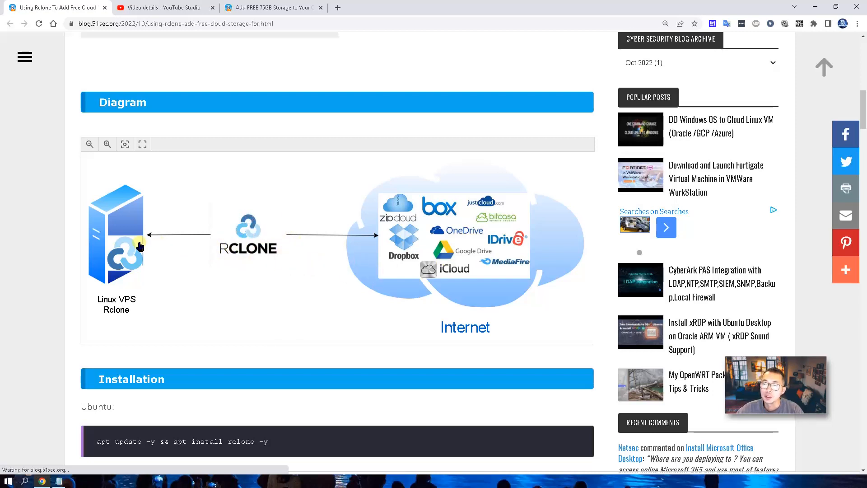
mouse_move(290, 262)
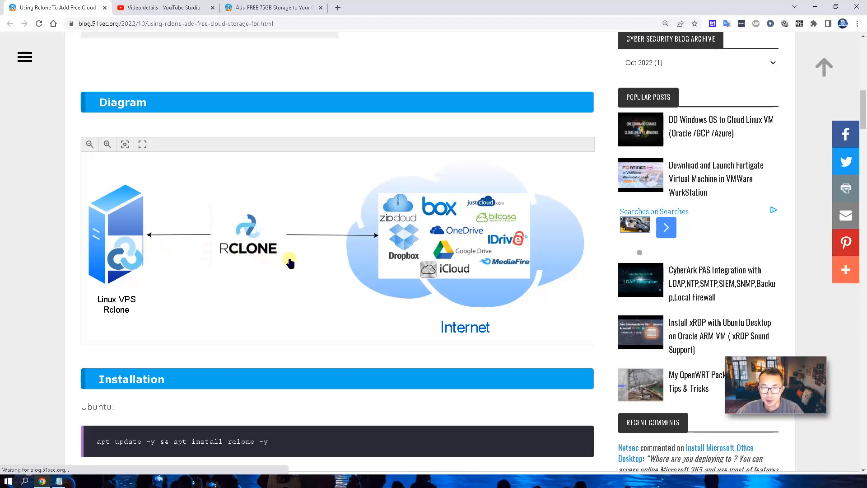
scroll("up", 3)
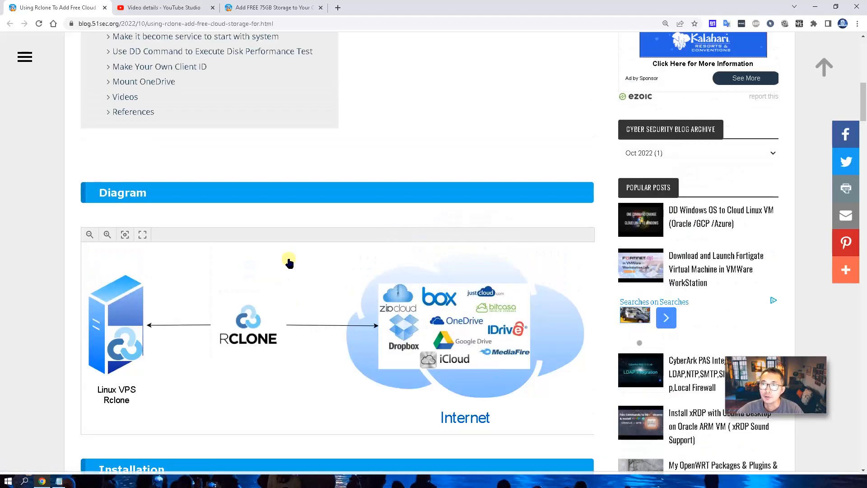
scroll("up", 3)
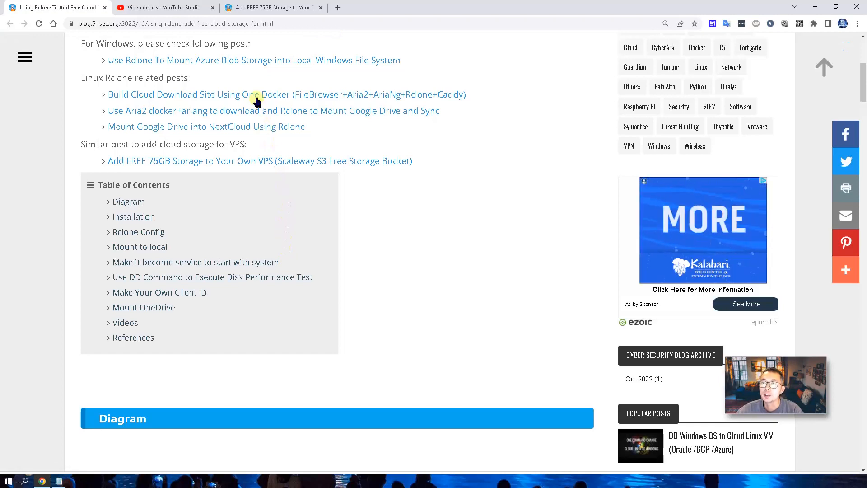
mouse_move(265, 60)
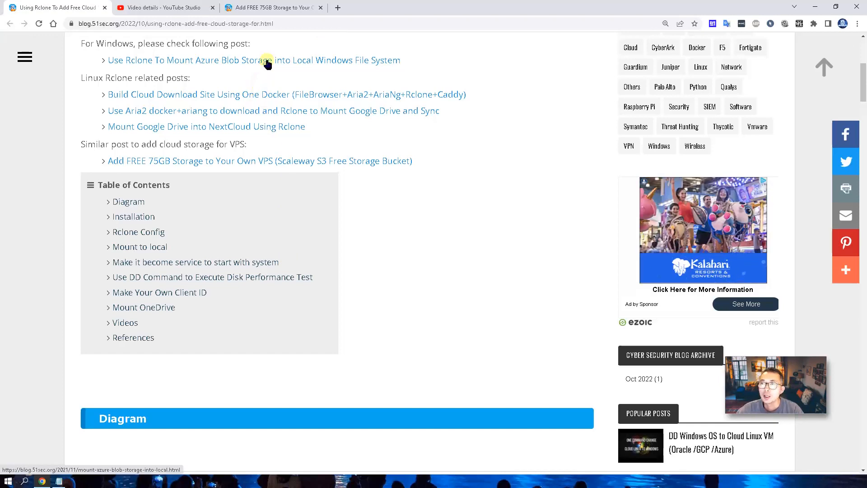
scroll("up", 3)
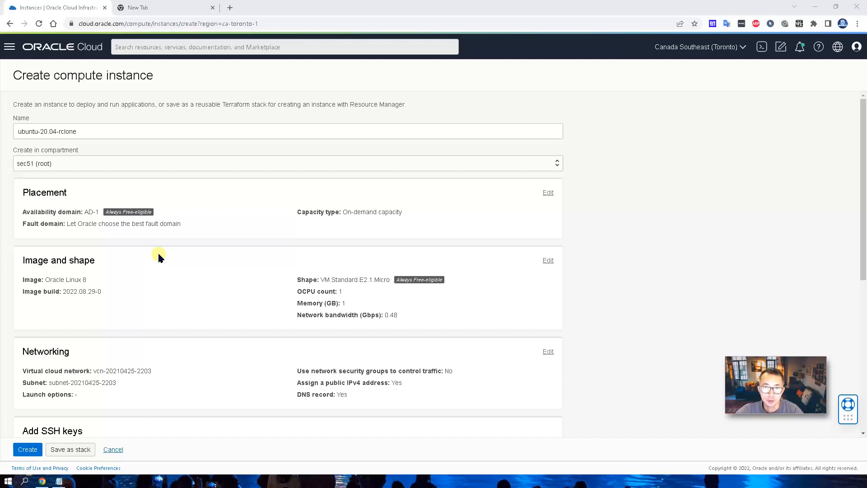
mouse_move(117, 230)
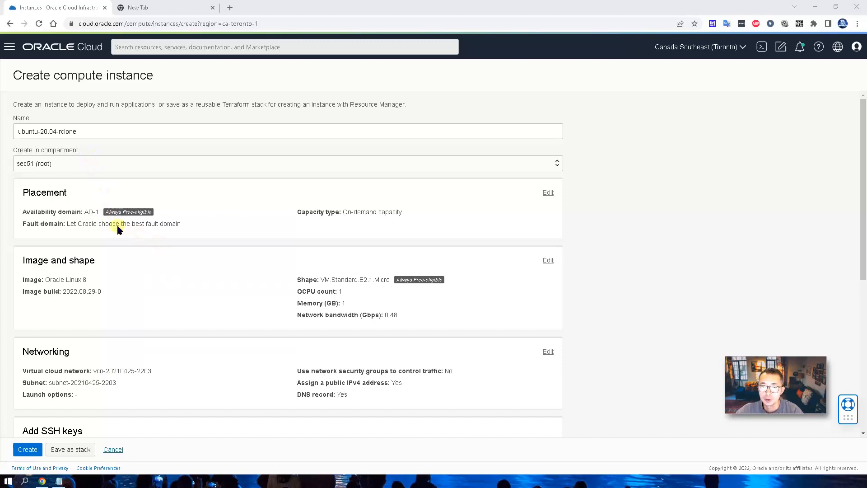
Step: Choose Canonical Ubuntu 20.04 as the instance image
left_click(548, 260)
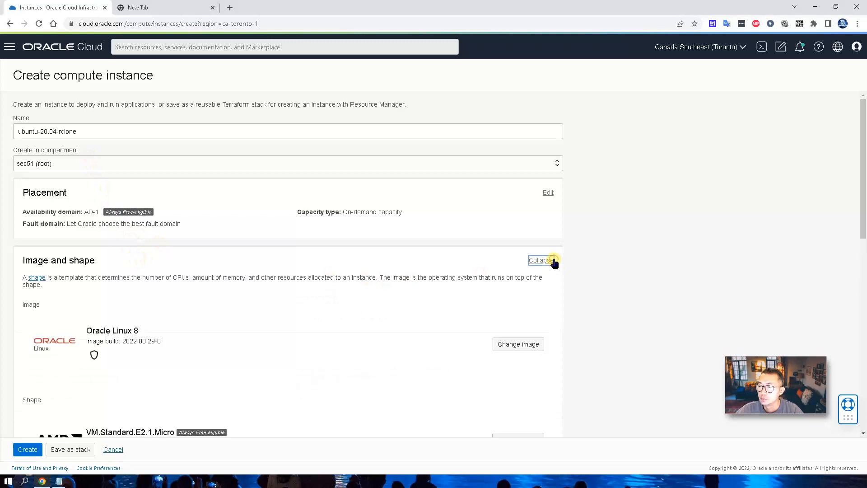
left_click(518, 344)
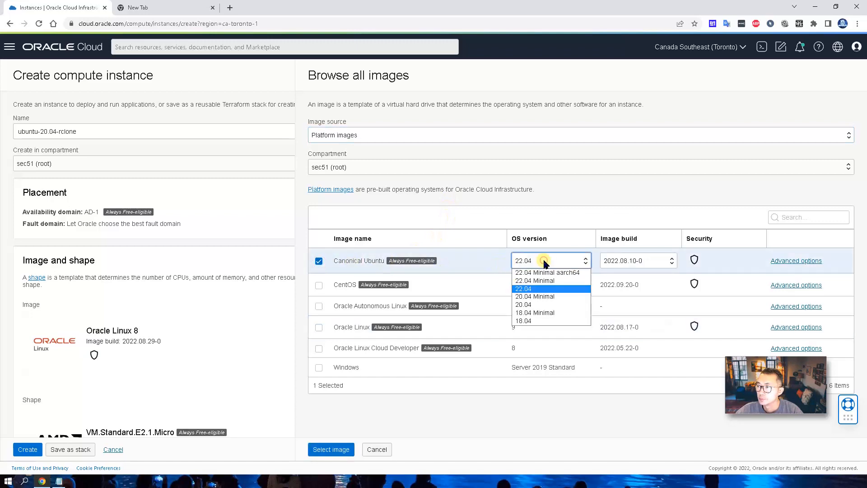
left_click(523, 305)
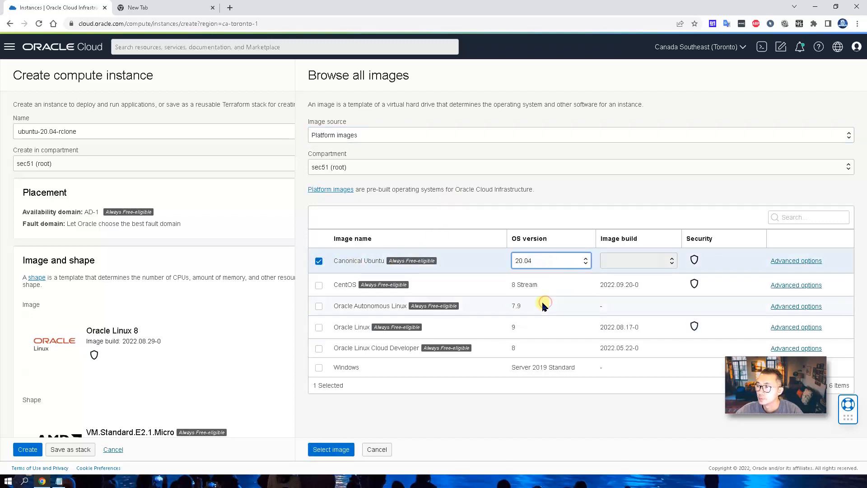
left_click(331, 449)
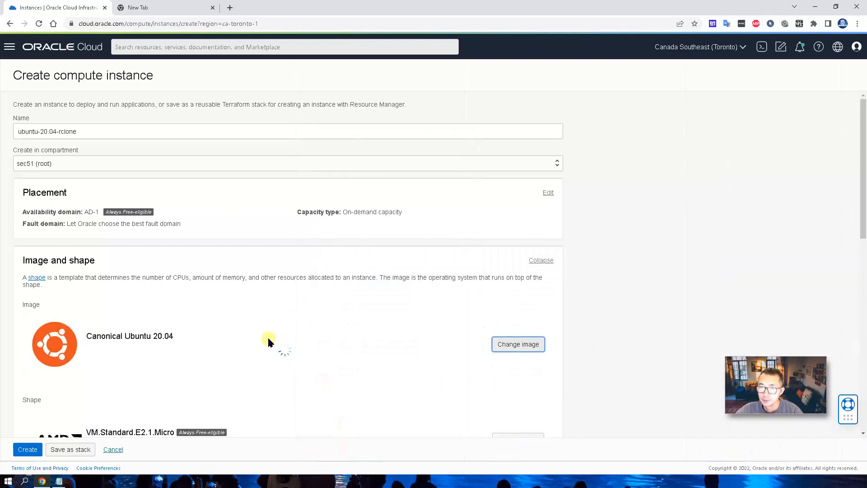
Step: Upload the public SSH key file under Add SSH keys, keeping boot volume defaults
scroll("down", 3)
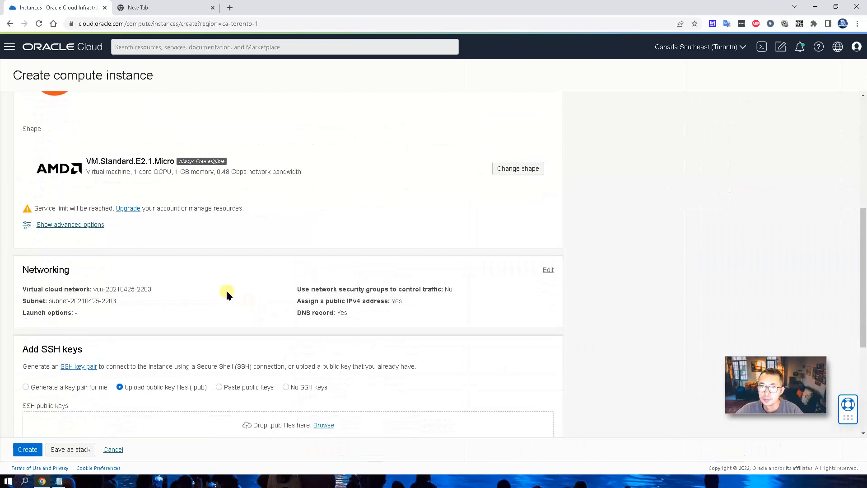
scroll("down", 3)
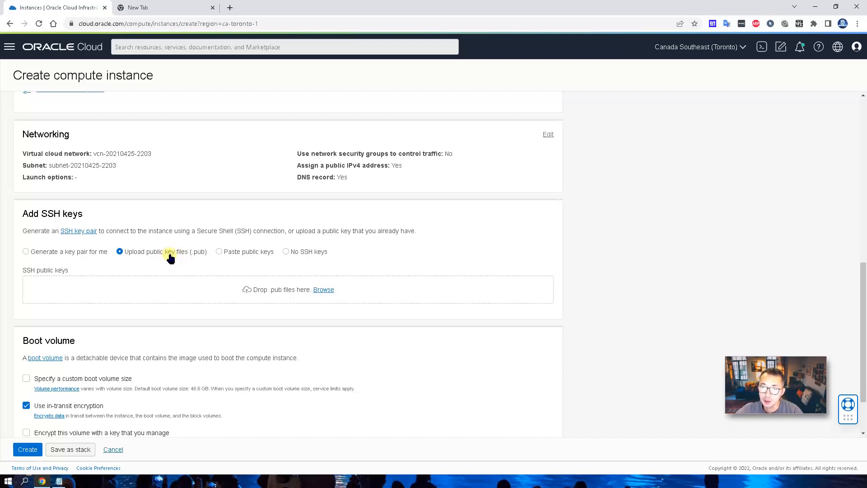
left_click(323, 289)
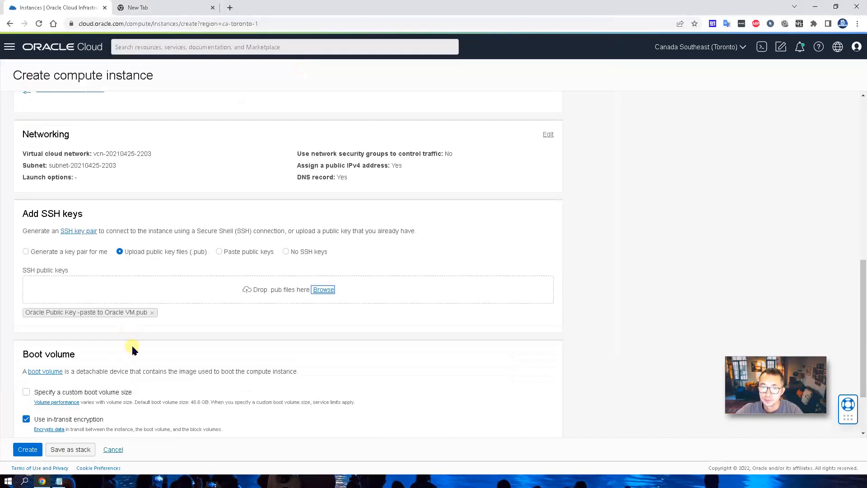
scroll("down", 3)
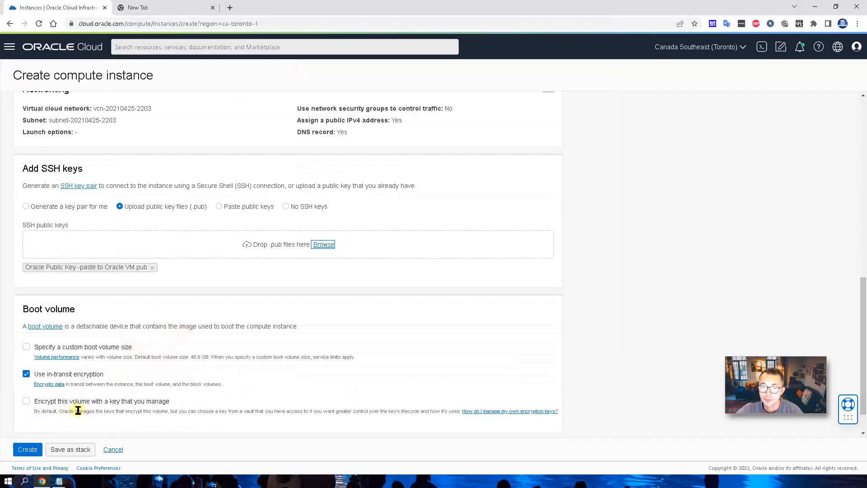
mouse_move(147, 379)
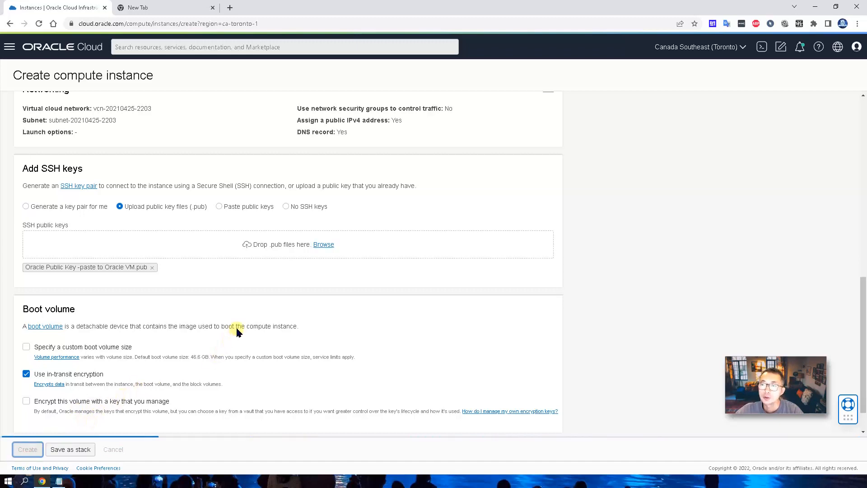
Step: Create the ubuntu-20.04-rclone instance and move to the SSH terminal session
left_click(27, 449)
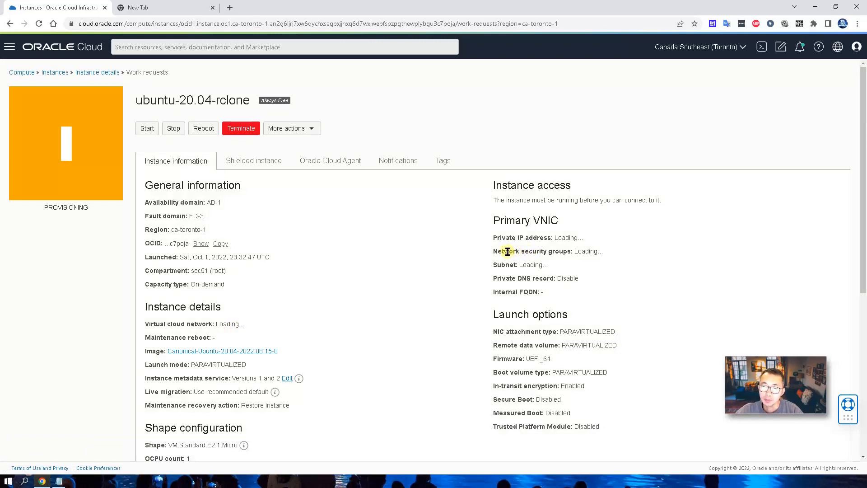
mouse_move(493, 254)
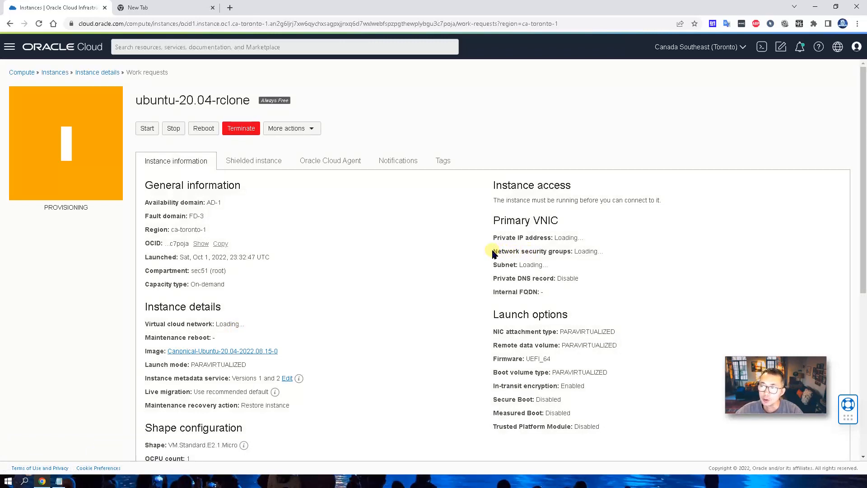
mouse_move(503, 251)
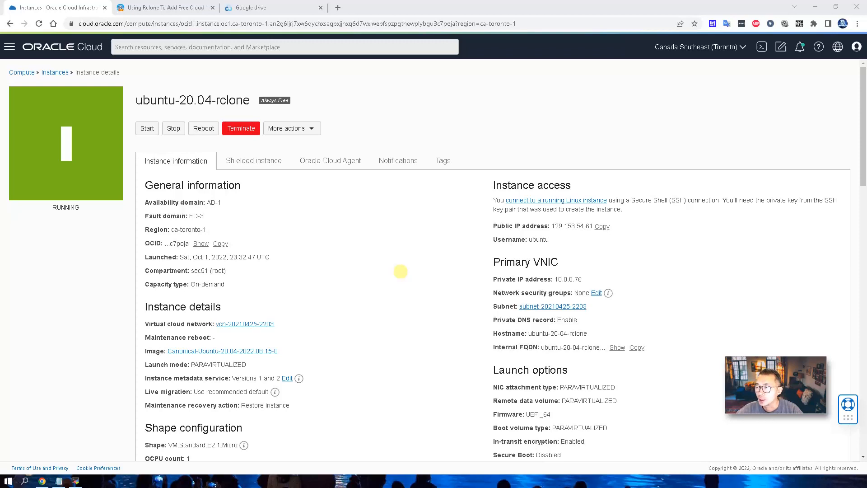
mouse_move(425, 255)
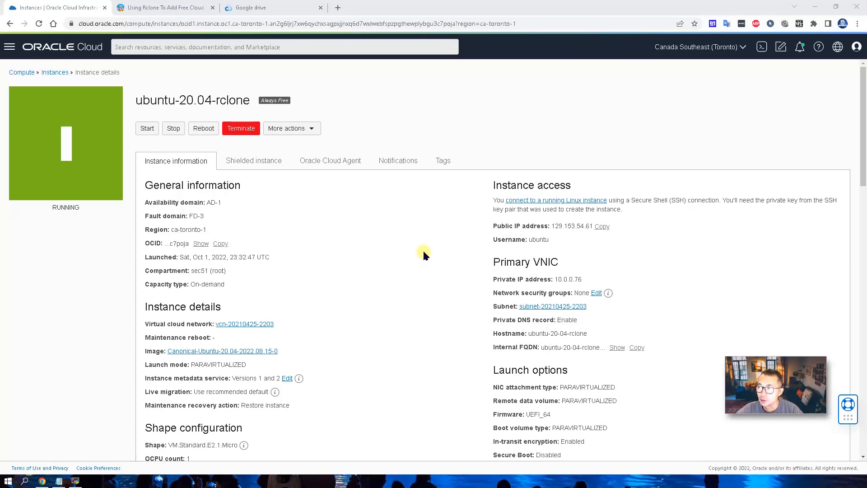
left_click(602, 226)
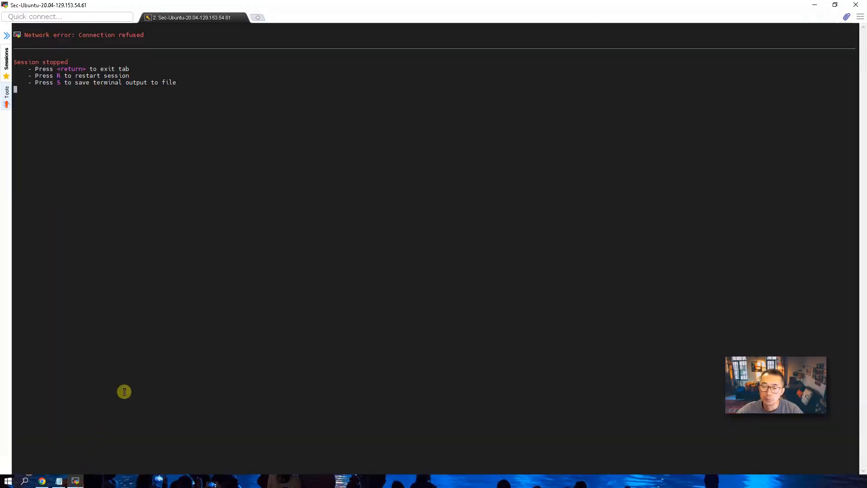
mouse_move(200, 220)
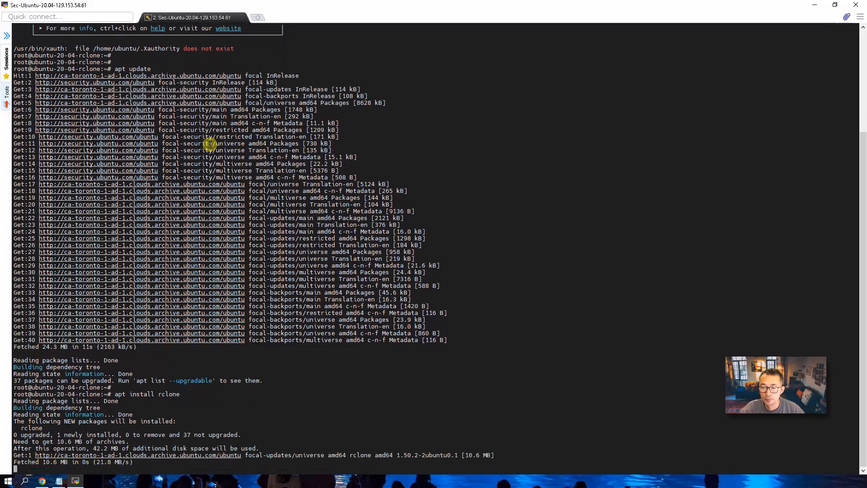
Step: Review the apt update and rclone install output in the root SSH session
scroll("down", 3)
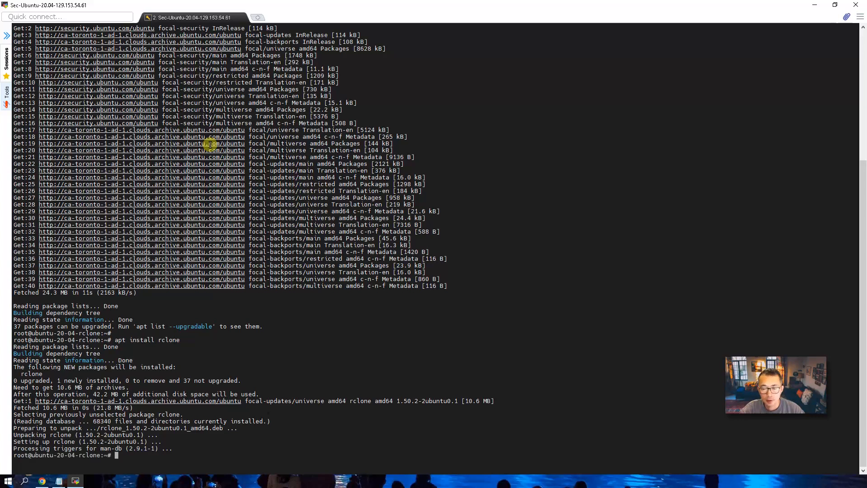
Step: Run 'rclone --help' and 'rclone version' to list commands and check the installed version
type("rcl")
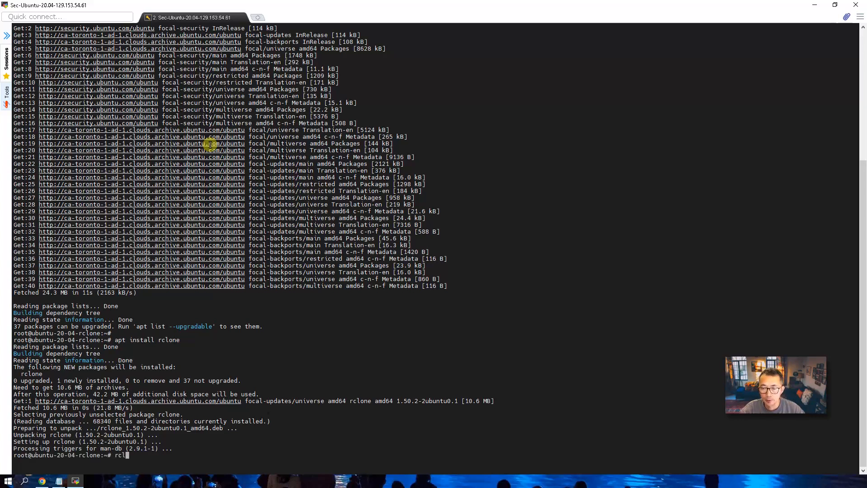
type("one --help")
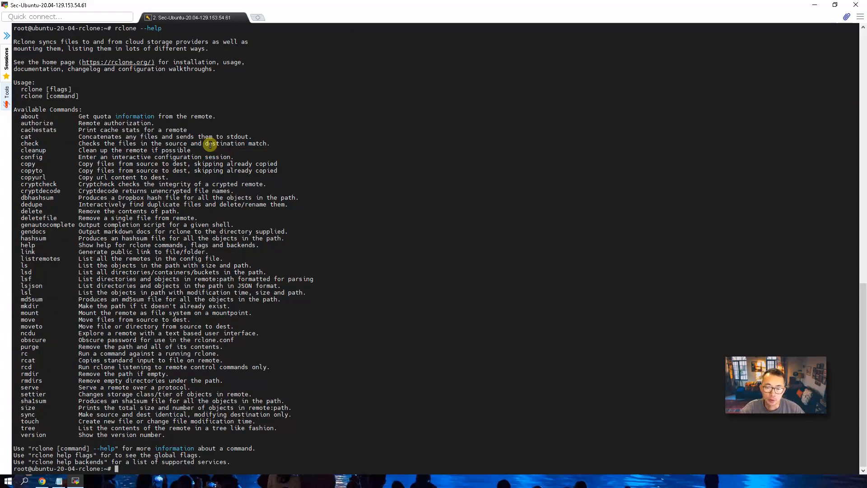
type("rclone version")
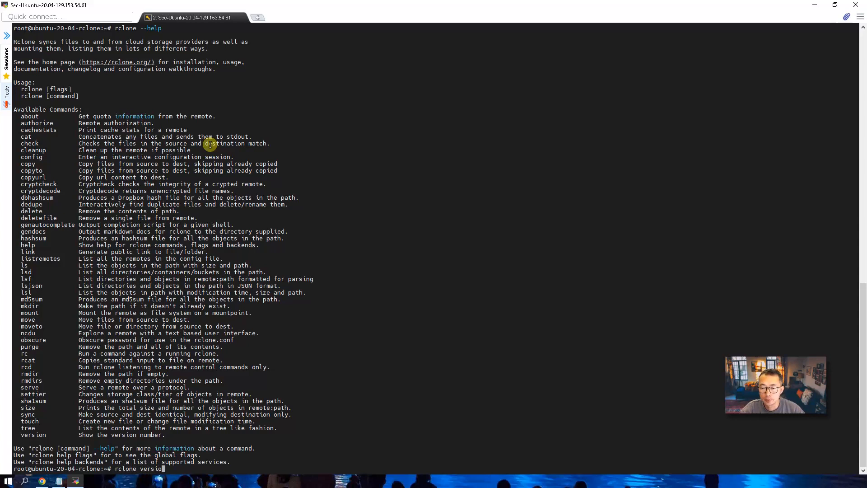
key("Return")
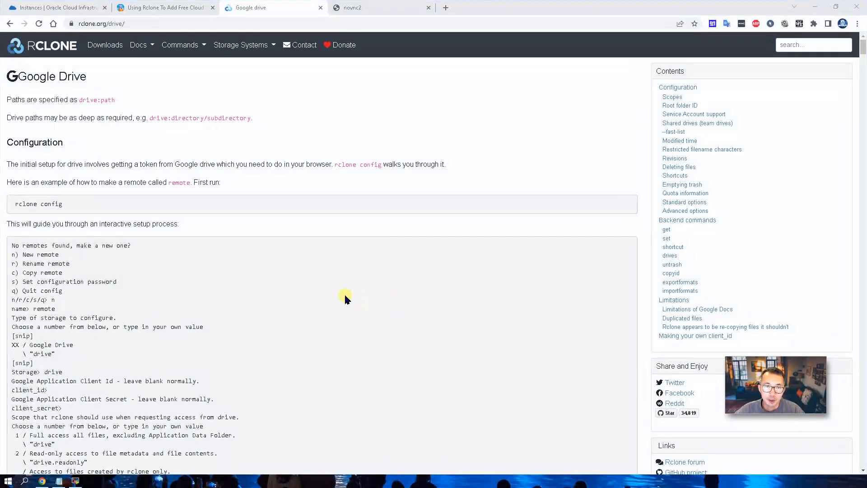
Step: Select the 'rclone config' example command and the rclone.org/drive/ address
double_click(26, 203)
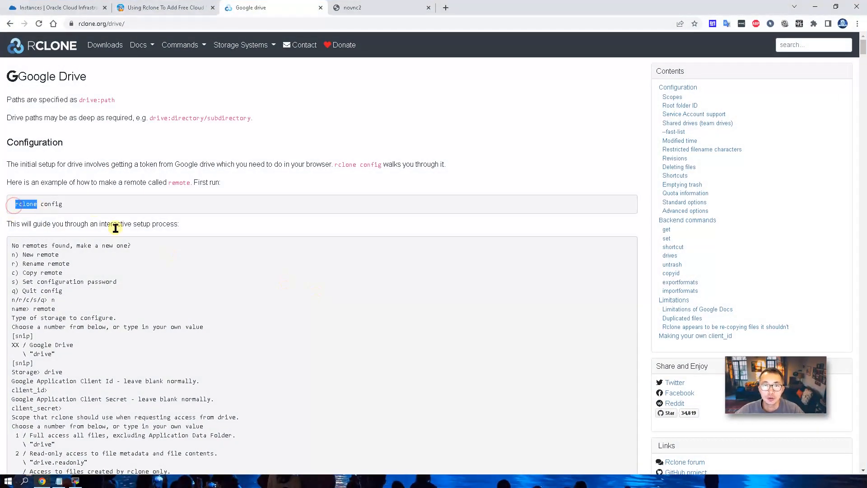
mouse_move(169, 247)
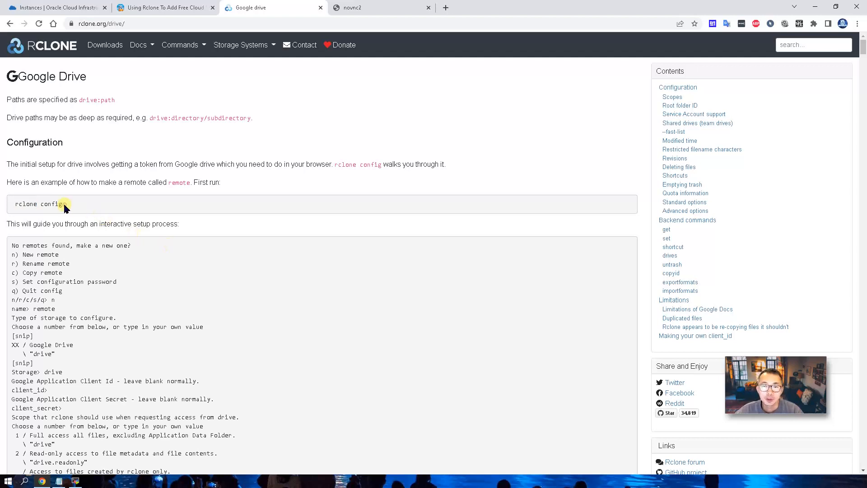
double_click(38, 204)
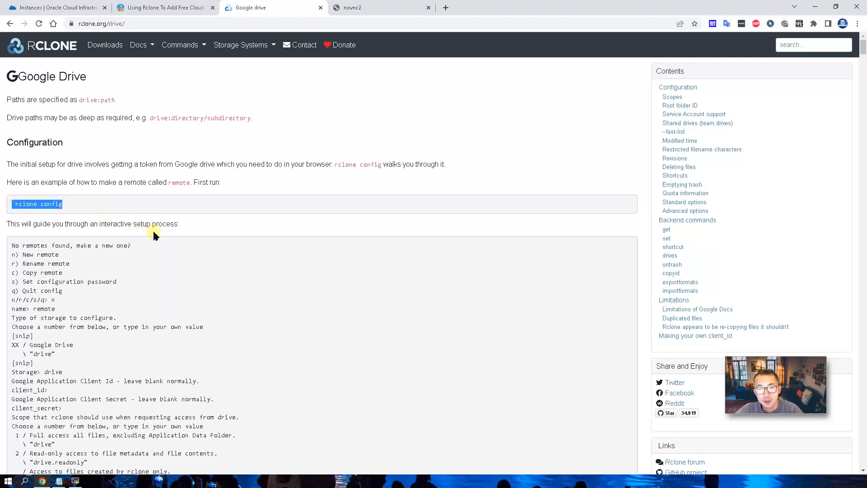
mouse_move(174, 248)
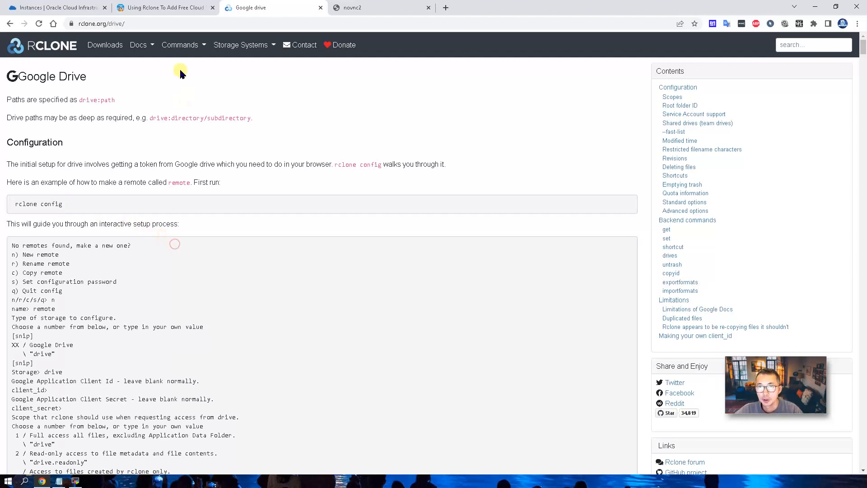
left_click(99, 24)
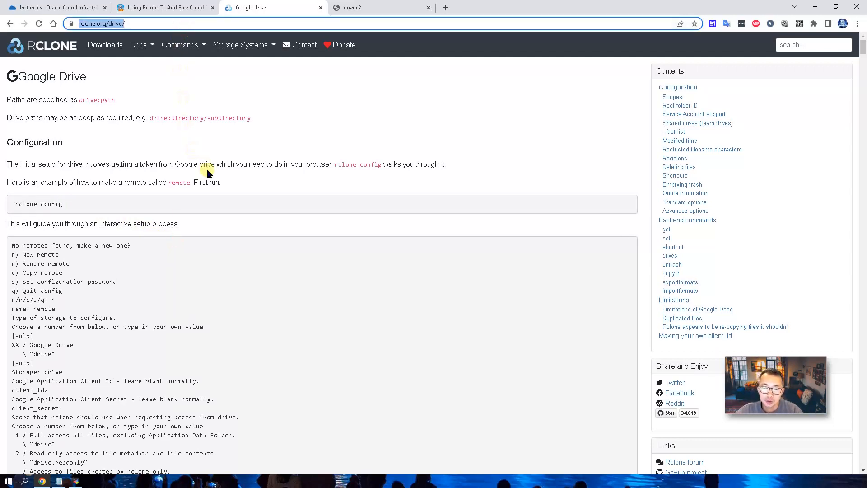
mouse_move(244, 221)
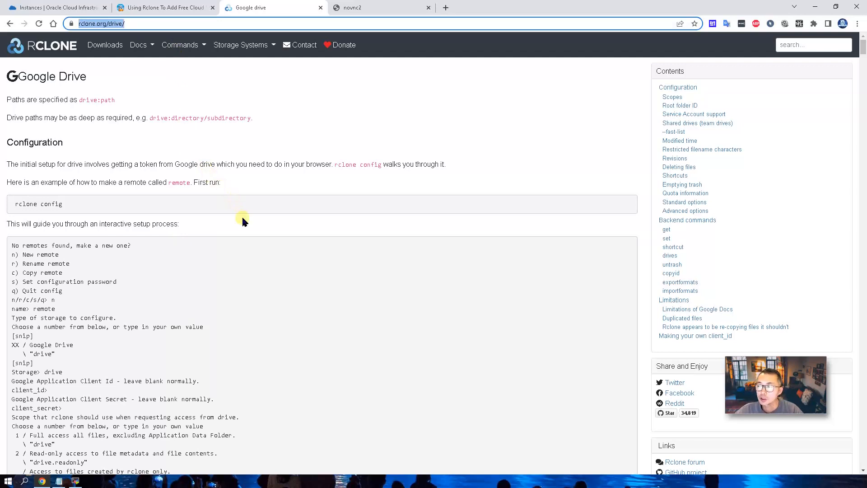
mouse_move(246, 234)
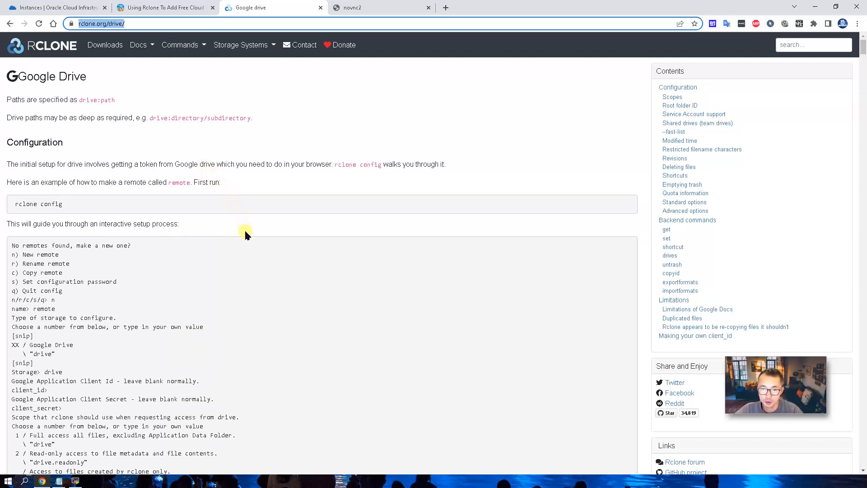
mouse_move(114, 214)
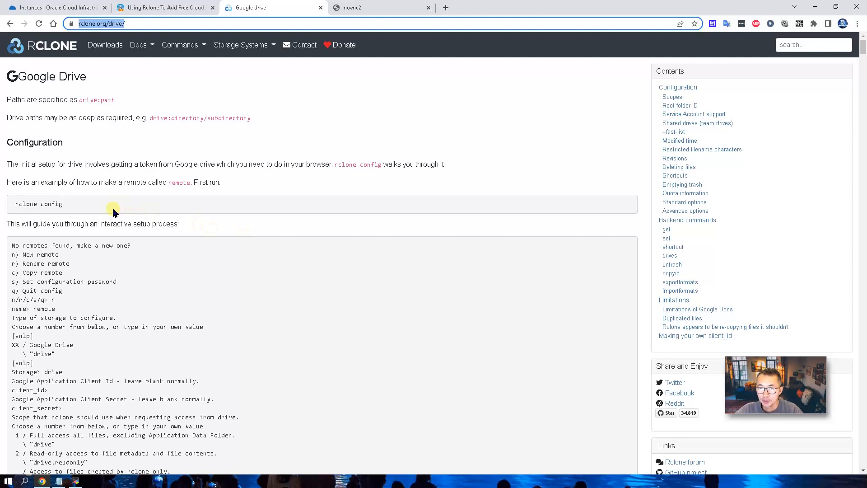
Step: Scroll through the Google Drive configuration example to the scope and service-account prompts
scroll("down", 3)
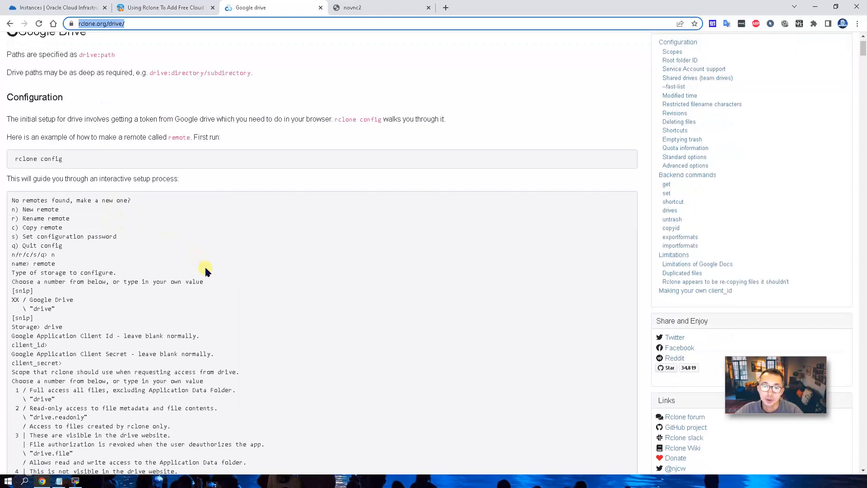
scroll("down", 3)
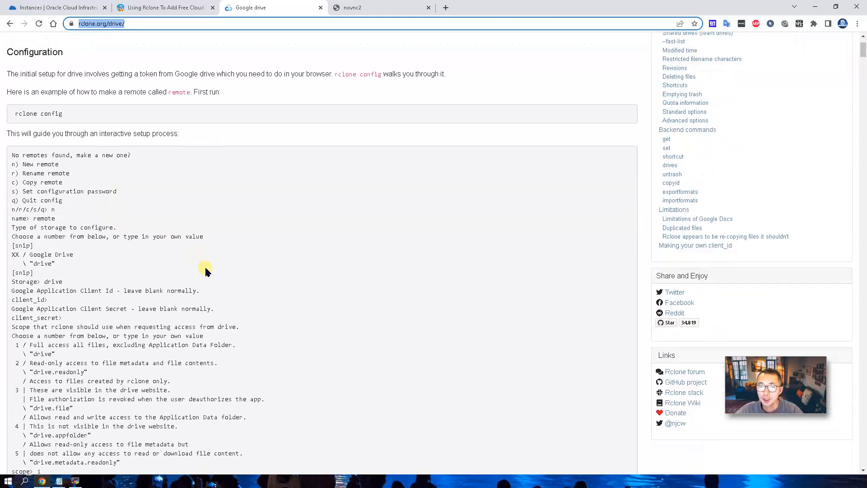
scroll("down", 3)
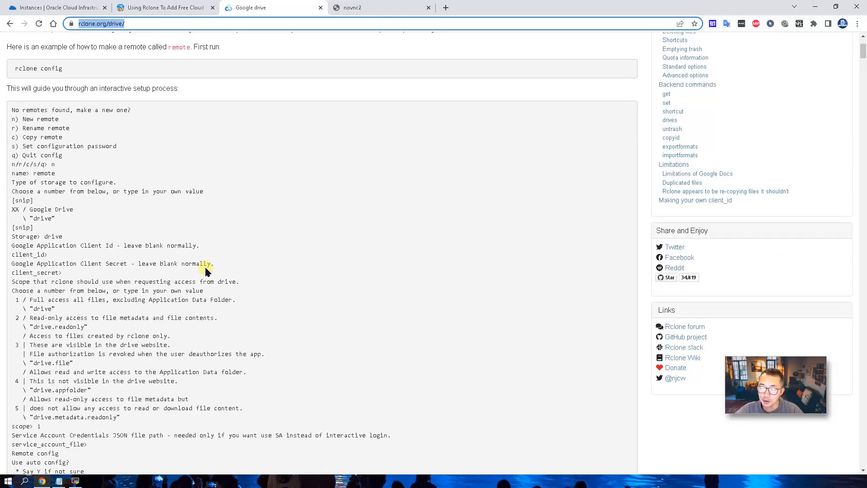
mouse_move(116, 277)
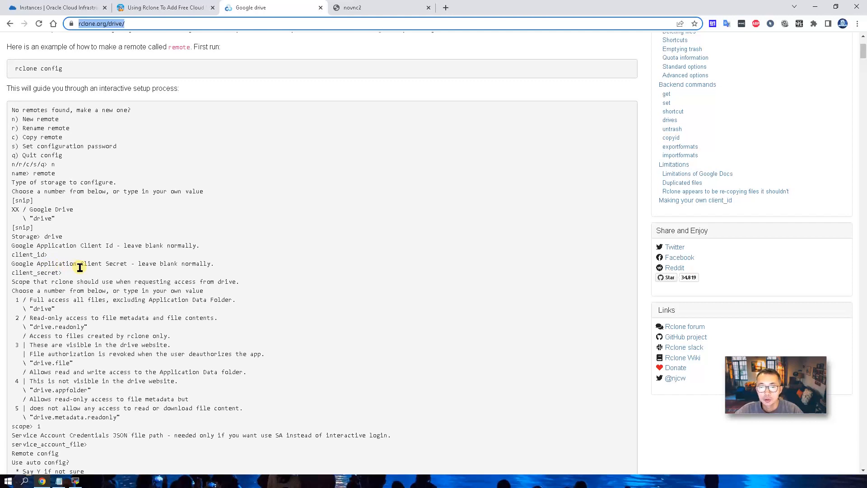
mouse_move(83, 271)
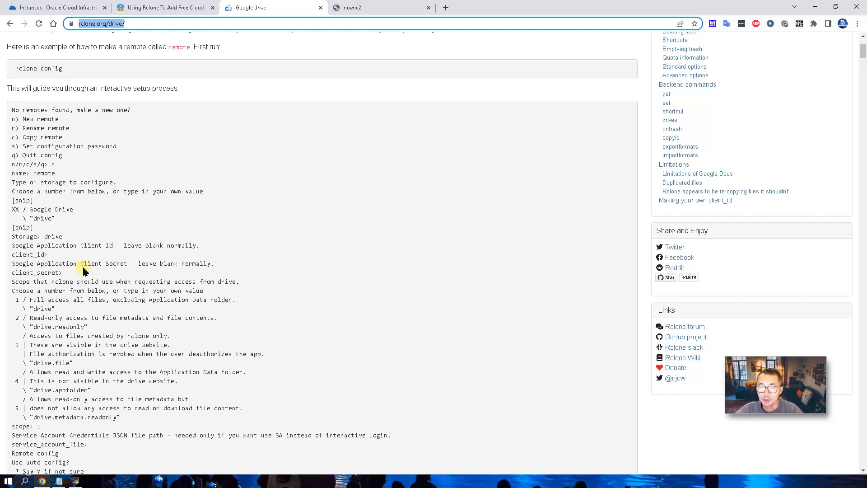
mouse_move(211, 276)
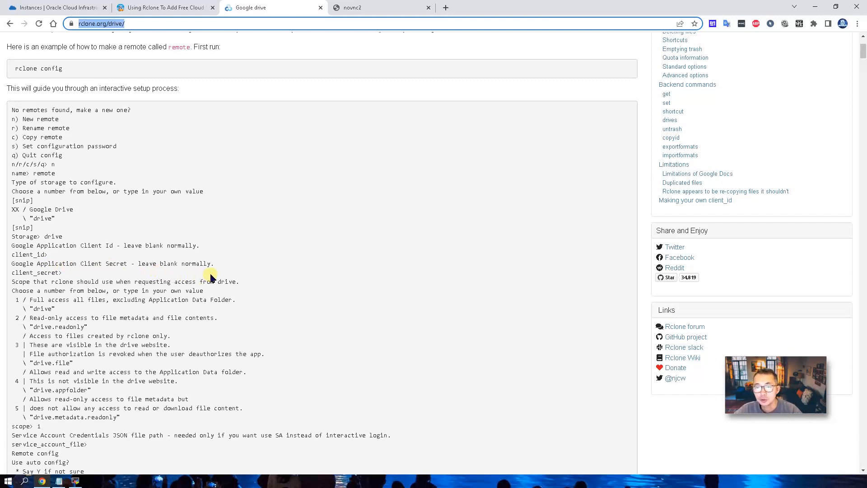
mouse_move(245, 279)
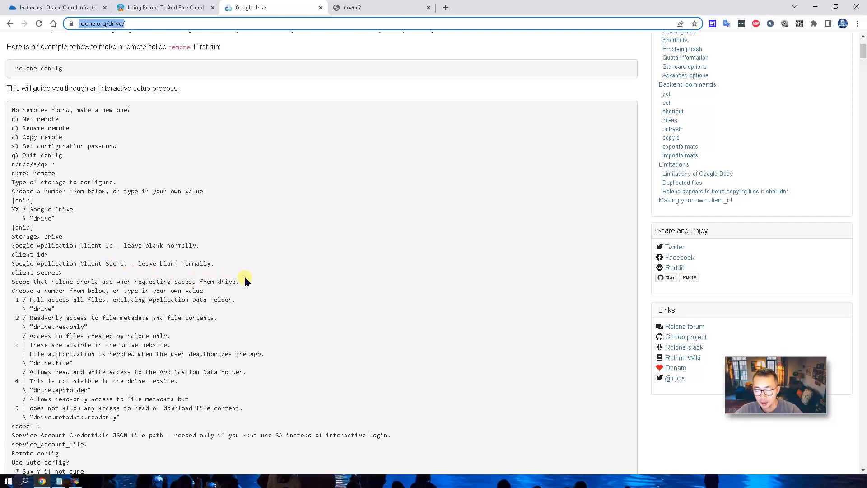
mouse_move(817, 18)
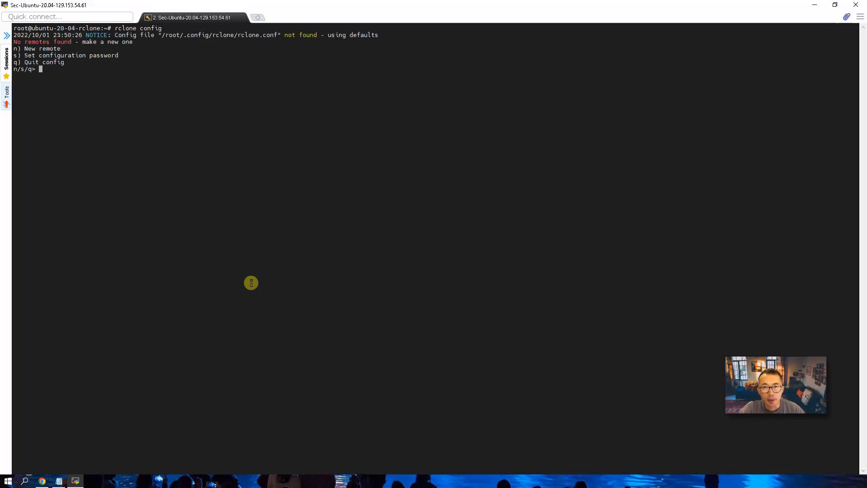
Step: Start a new remote with 'n' and pick Google Drive (13) as the storage type
type("n")
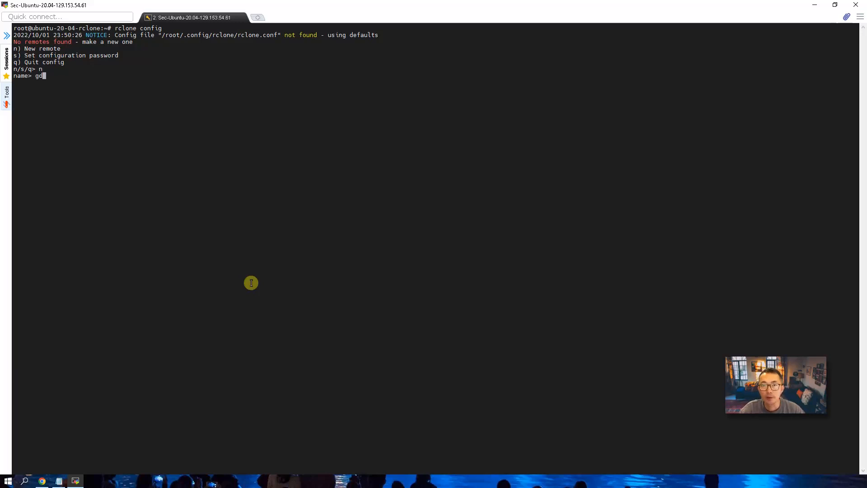
key("Return")
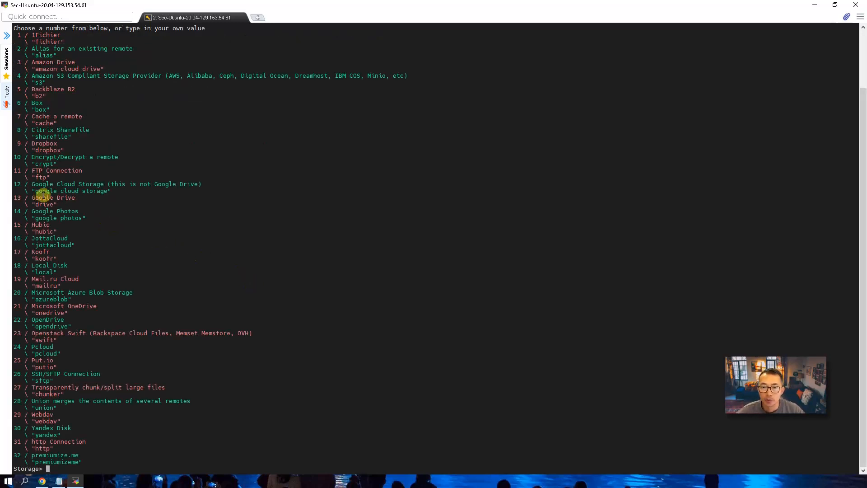
left_click(44, 205)
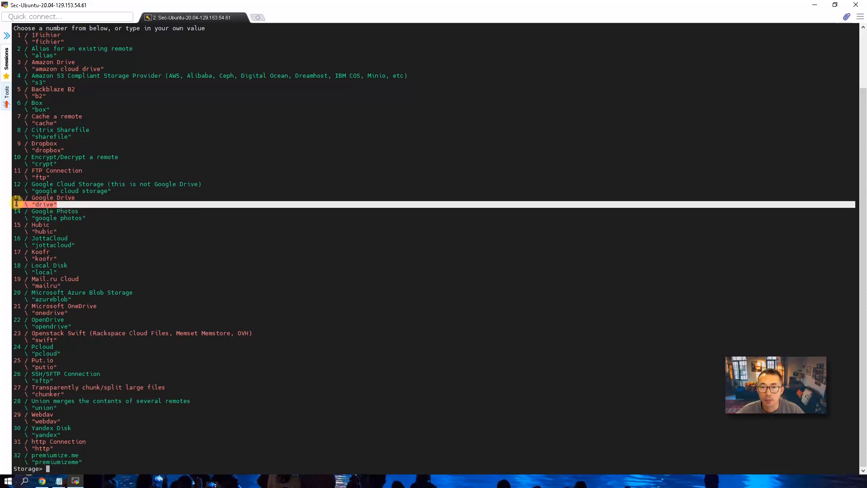
mouse_move(81, 198)
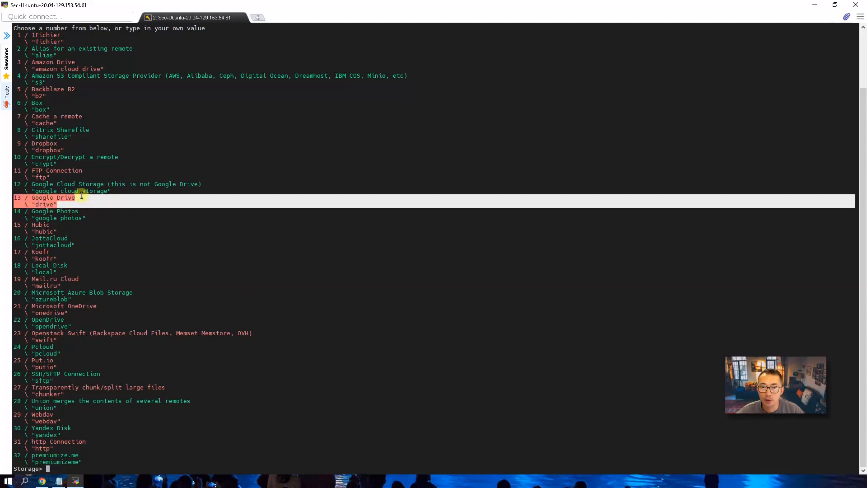
scroll("up", 3)
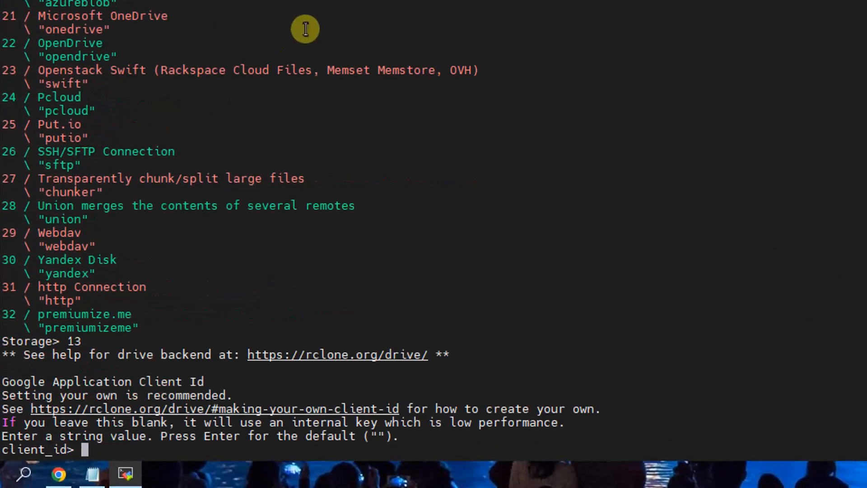
mouse_move(182, 429)
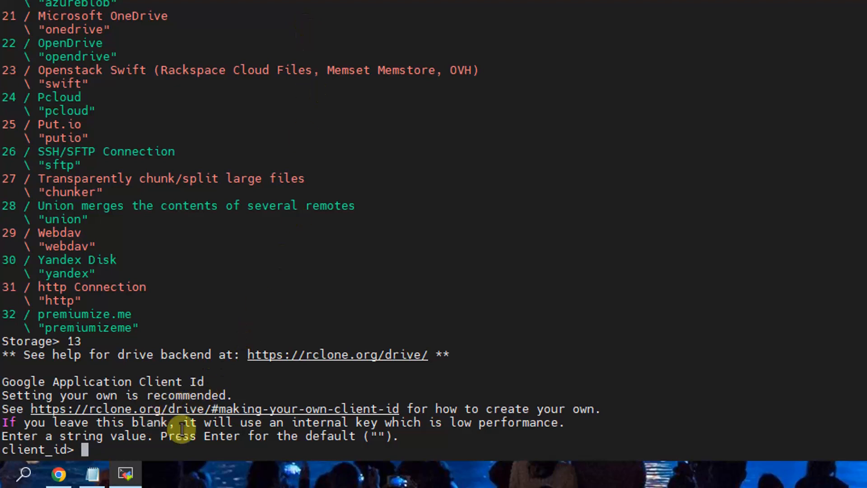
mouse_move(102, 423)
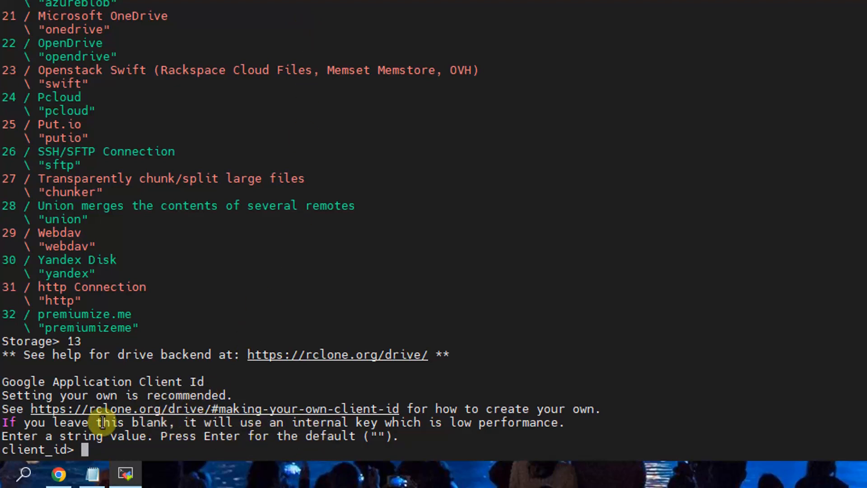
mouse_move(496, 439)
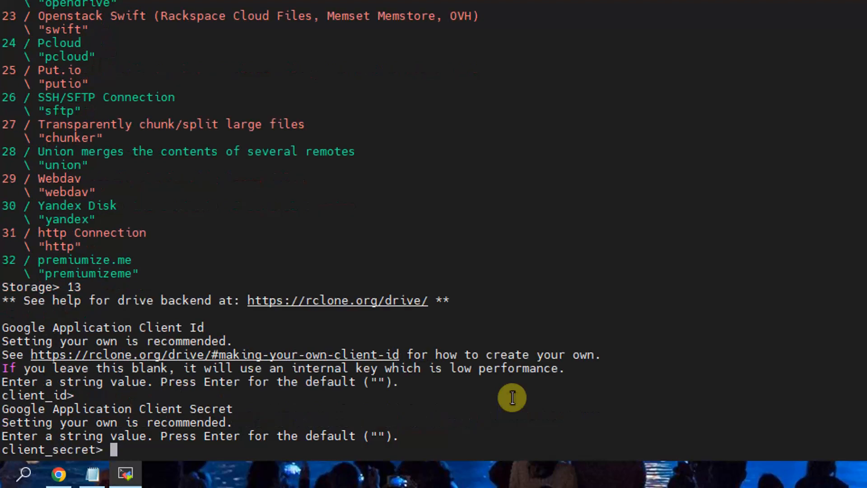
Step: Leave client secret blank, choose scope 1 full access, decline auto config and grab the authorization link
key("Return")
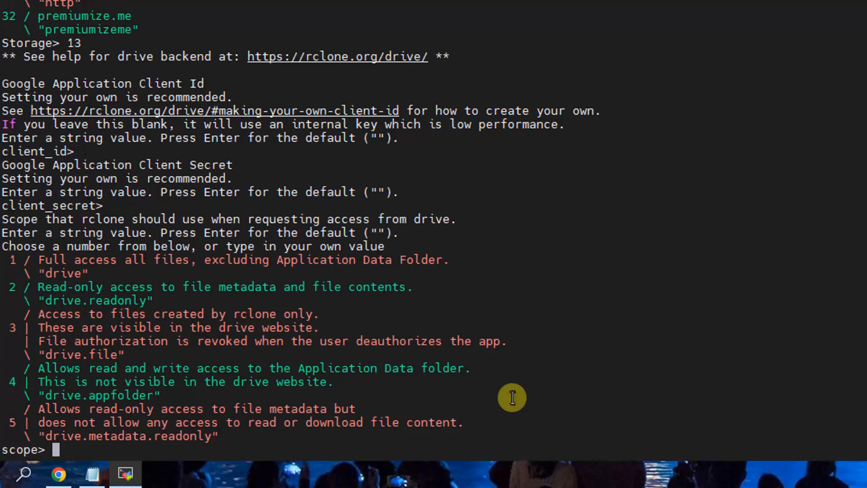
type("1")
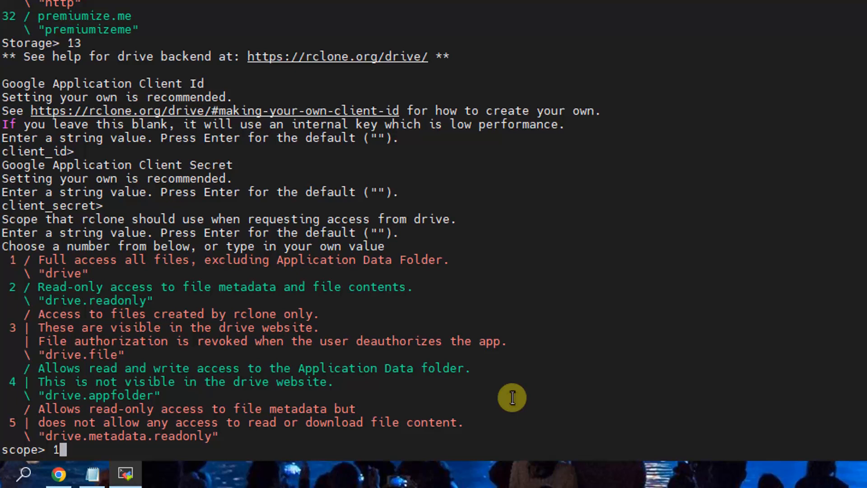
key("Return")
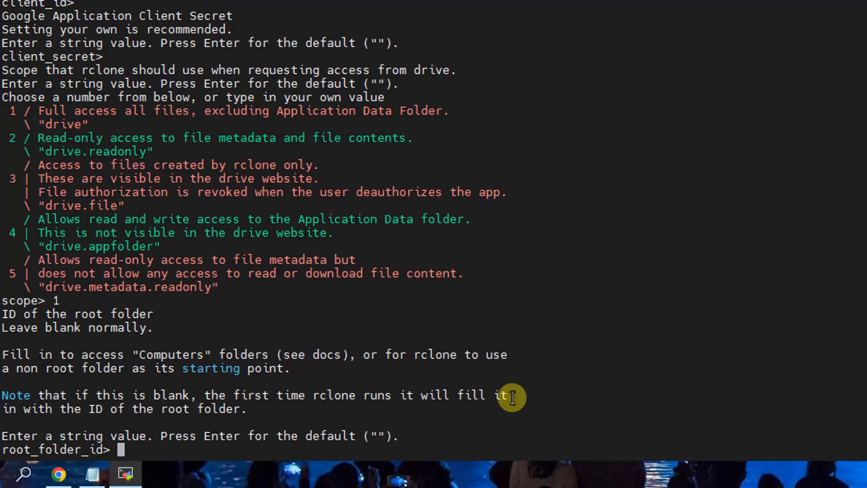
mouse_move(84, 394)
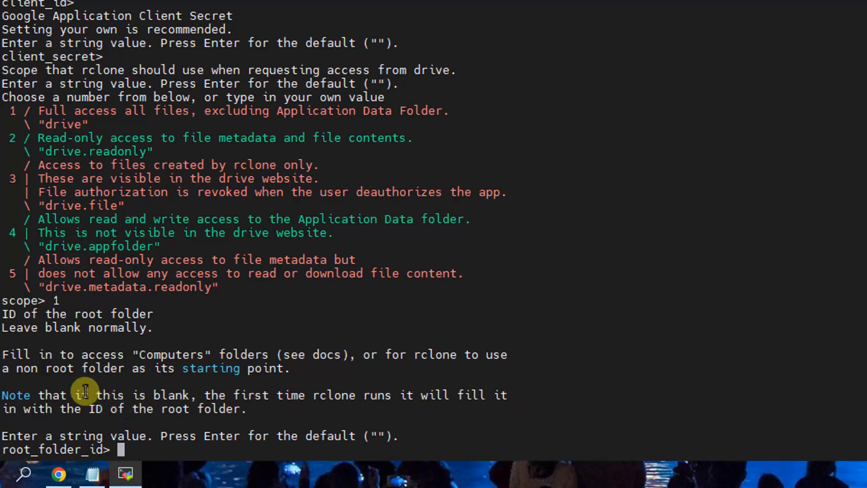
mouse_move(326, 395)
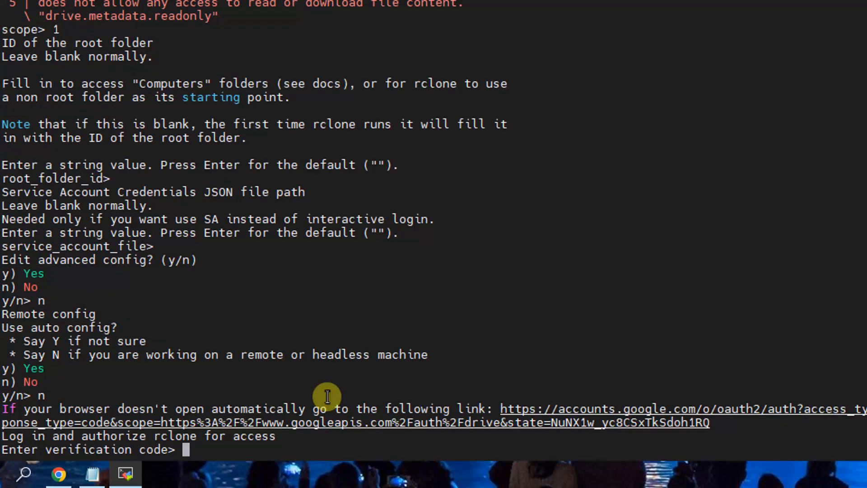
mouse_move(296, 412)
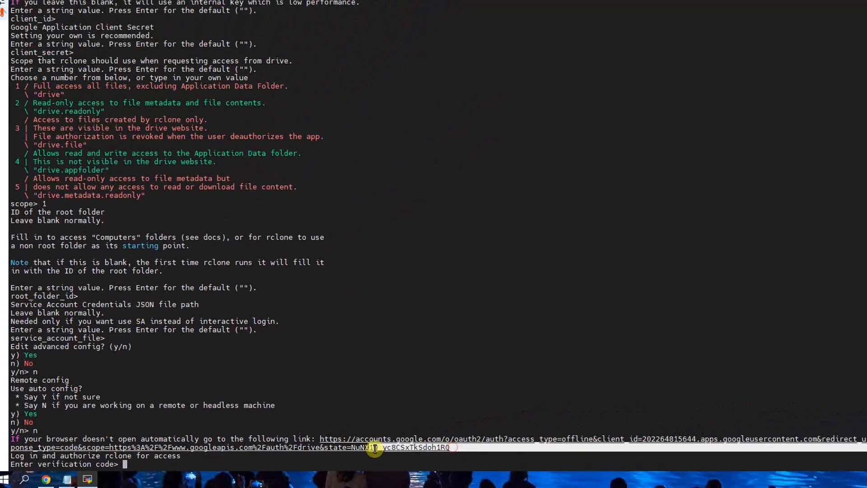
right_click(276, 448)
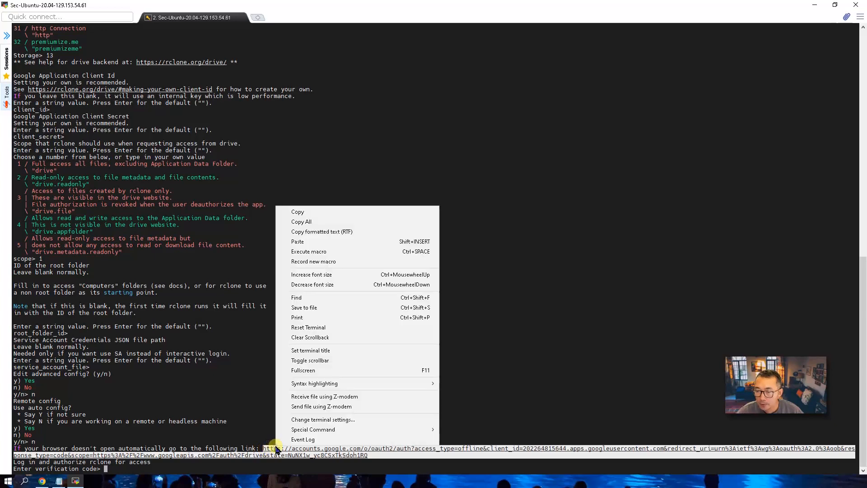
mouse_move(329, 215)
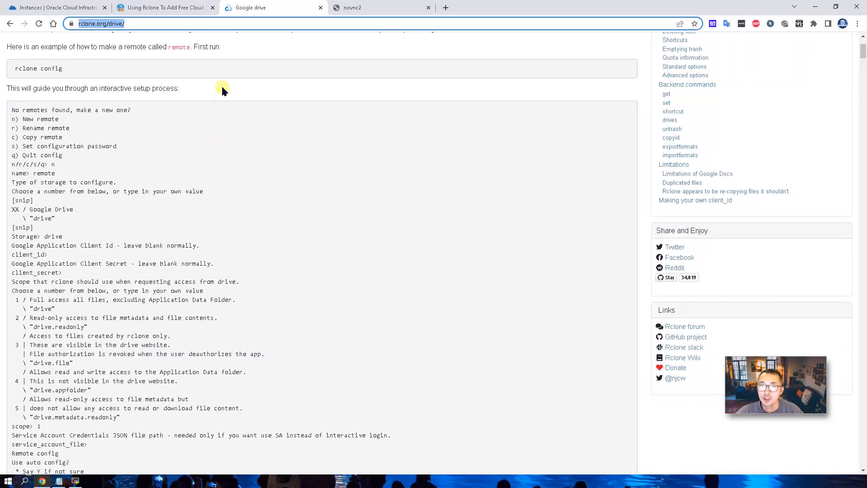
Step: Authorize rclone in Chrome with the listed Google account and copy the resulting authorization code
left_click(221, 23)
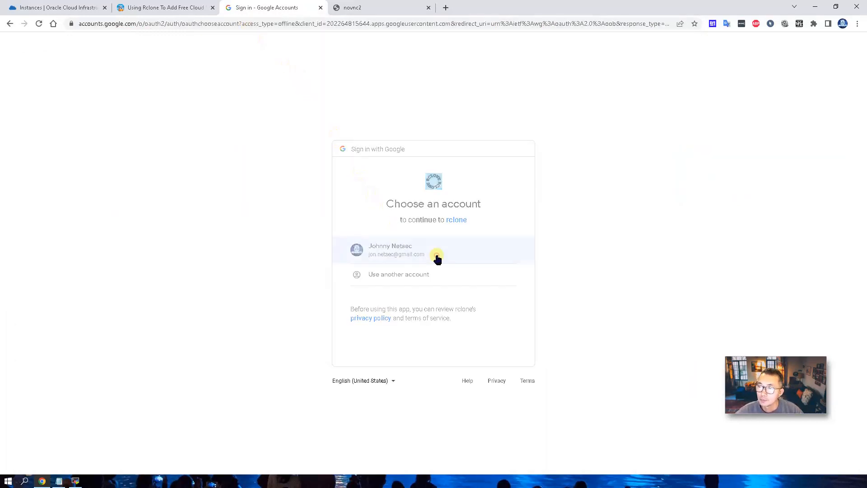
left_click(434, 249)
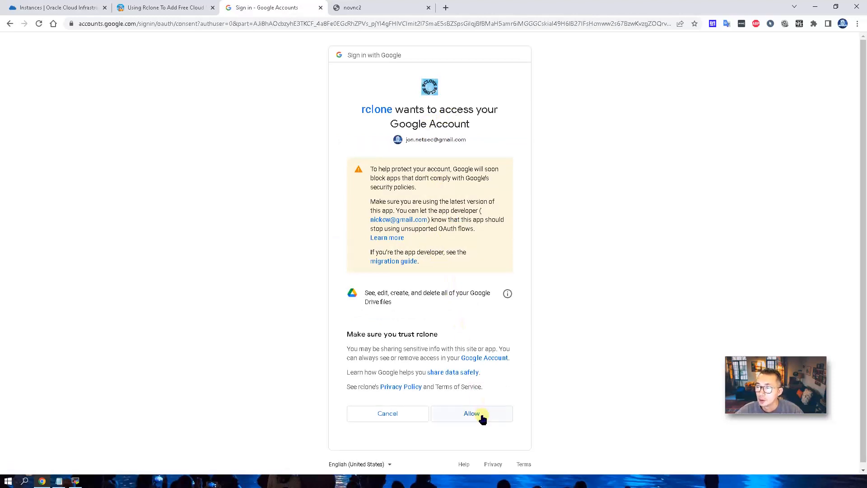
left_click(471, 413)
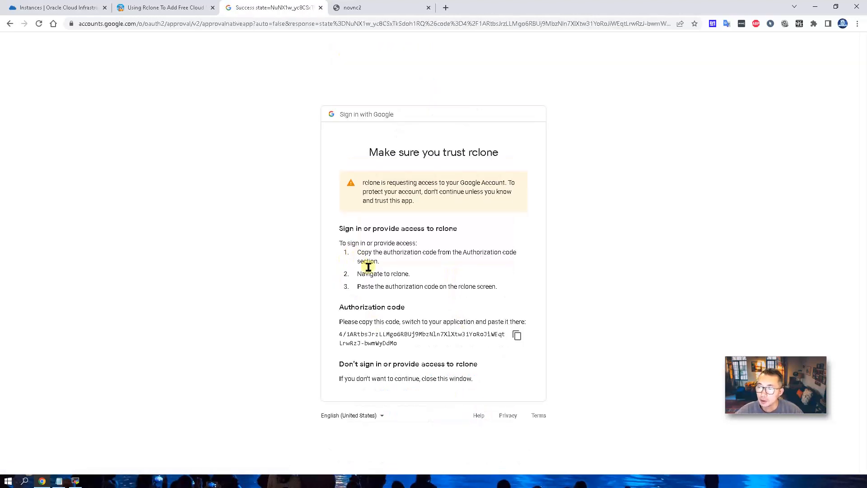
mouse_move(438, 218)
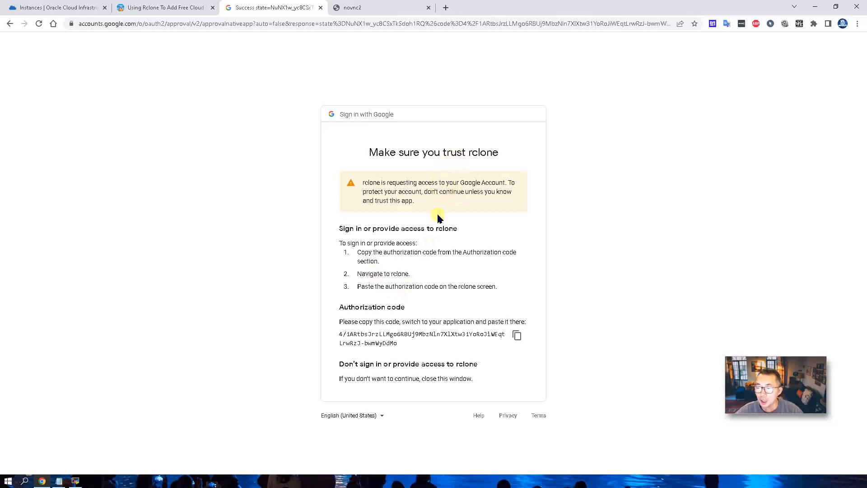
mouse_move(428, 329)
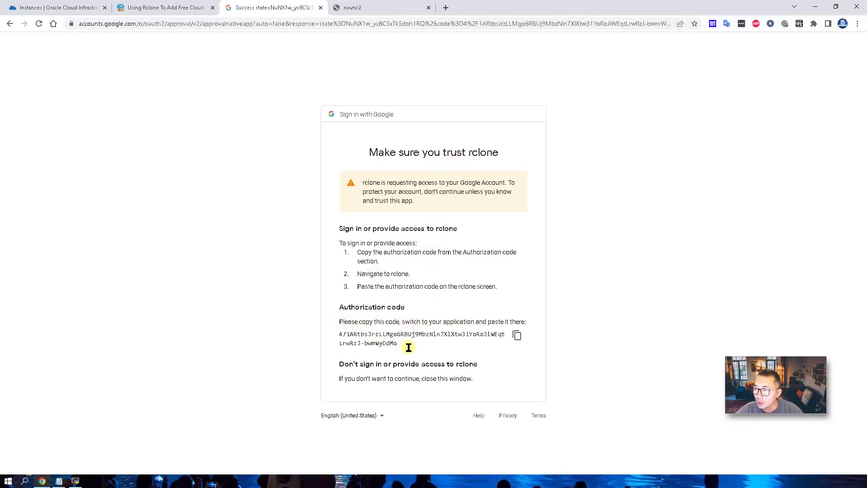
mouse_move(470, 343)
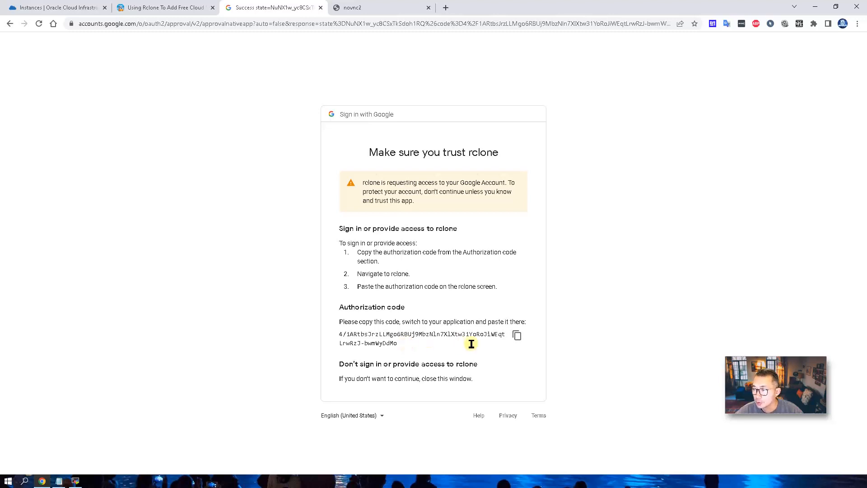
left_click(516, 336)
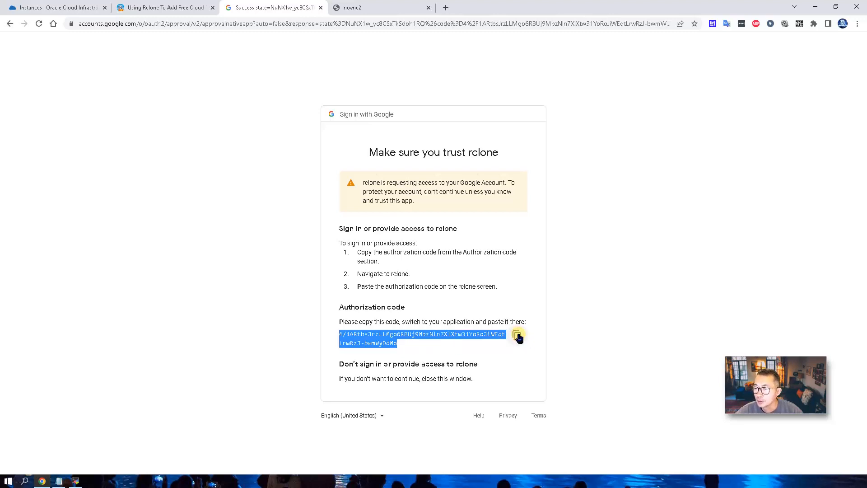
mouse_move(208, 205)
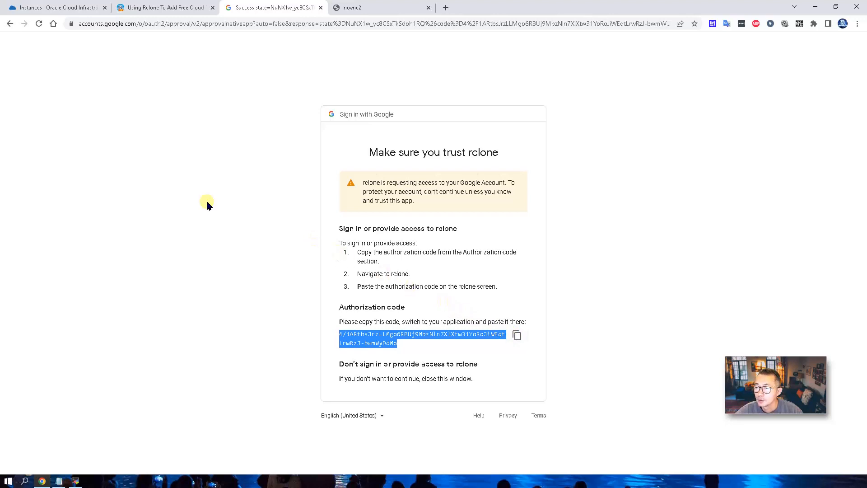
mouse_move(205, 330)
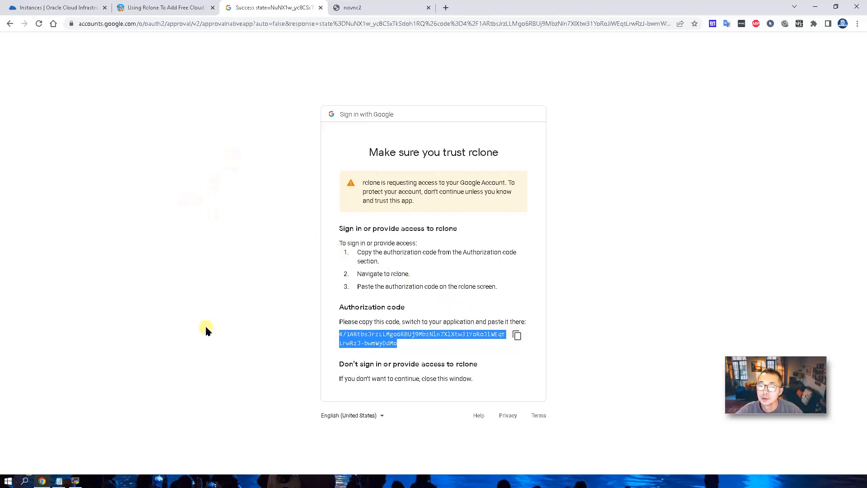
mouse_move(206, 328)
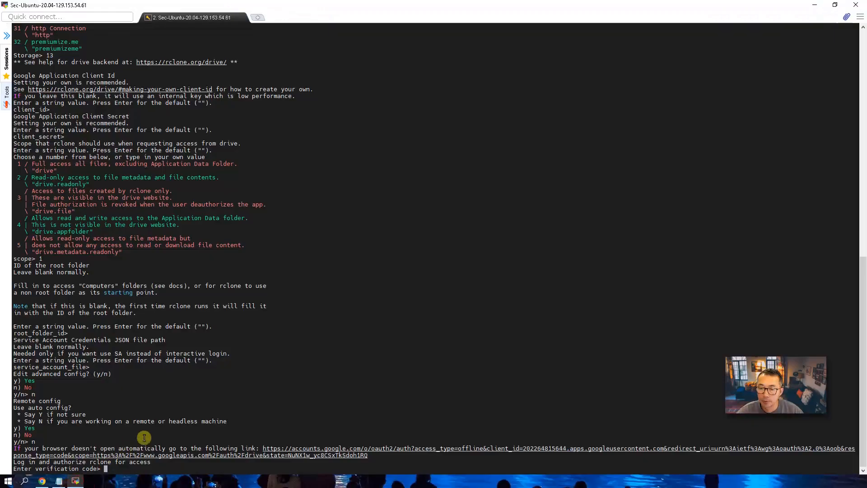
Step: Paste the authorization code at the verification prompt and confirm saving the gd remote with y
right_click(334, 328)
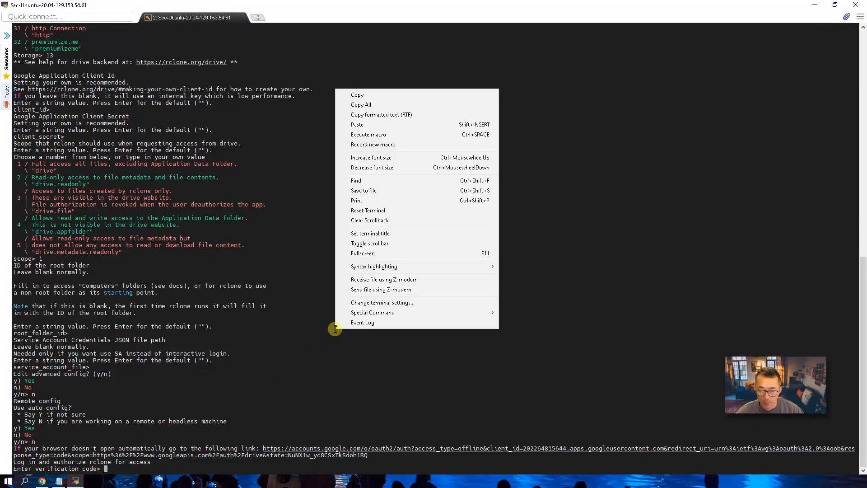
left_click(358, 124)
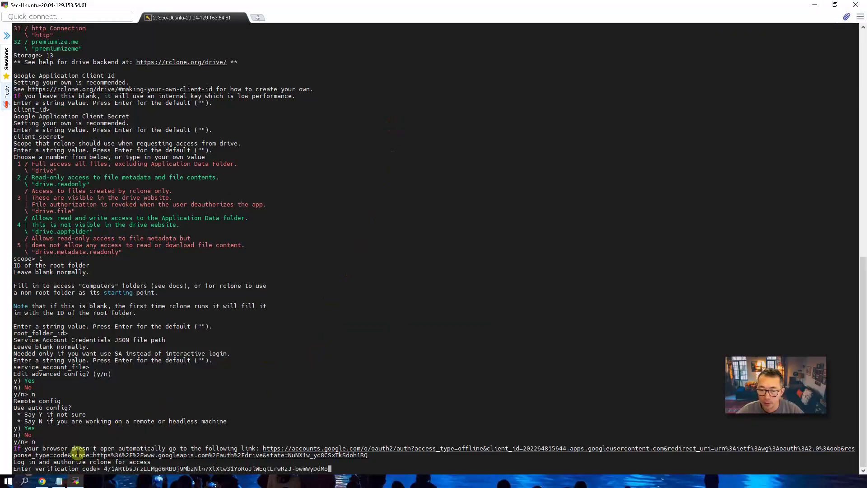
mouse_move(412, 373)
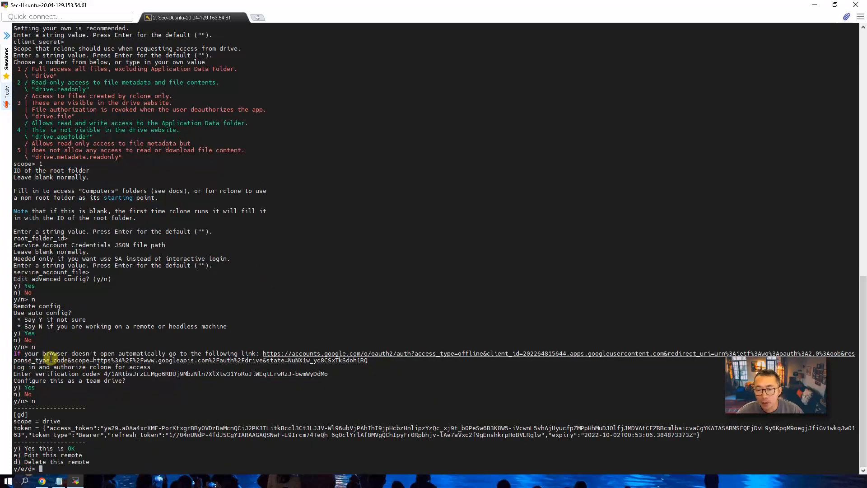
mouse_move(98, 448)
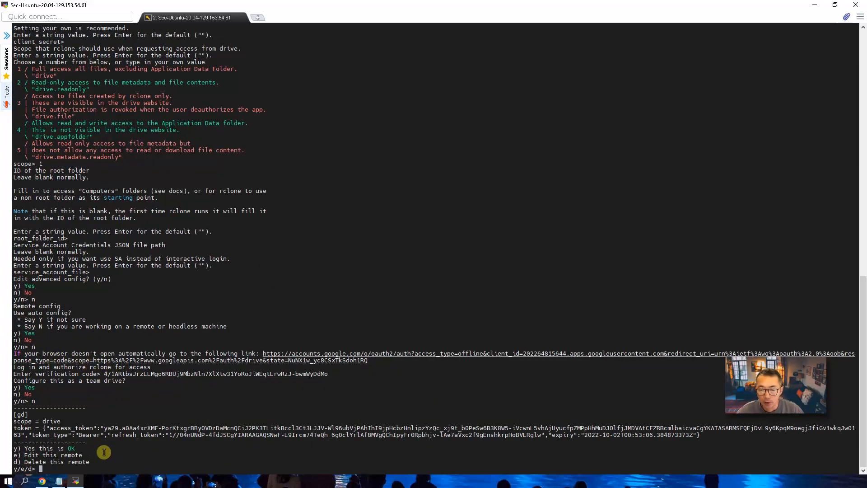
type("y")
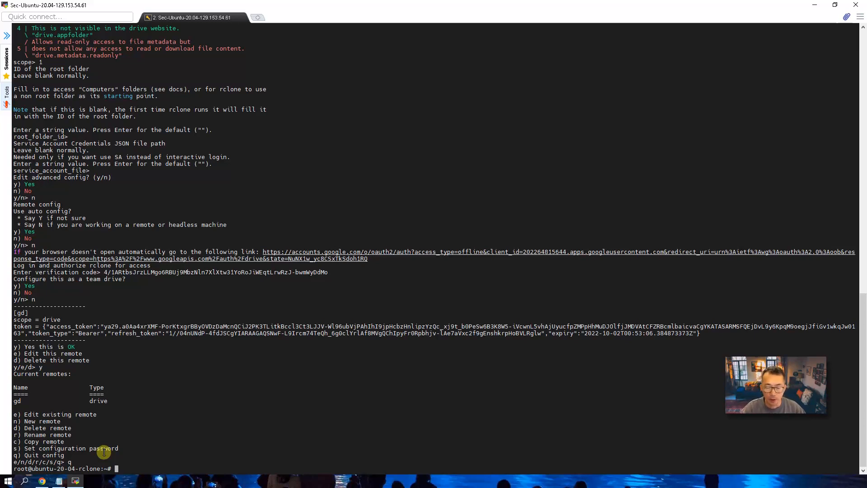
Step: Run 'rclone lsd gd' (fails), then 'rclone lsd gd:' to list the Drive's top-level folders
type("rclone lsd")
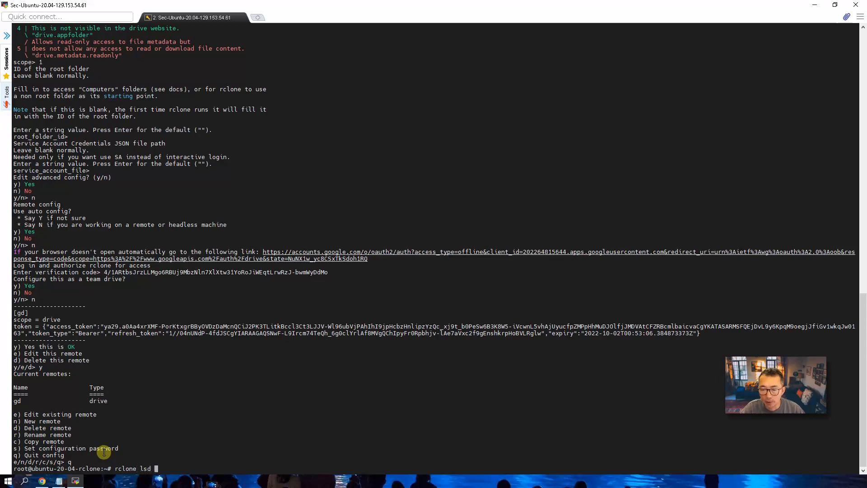
type("gd")
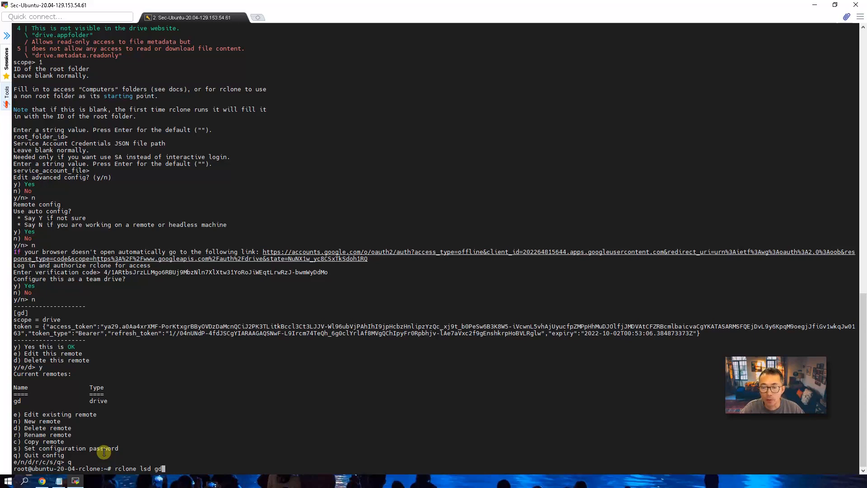
key("Return")
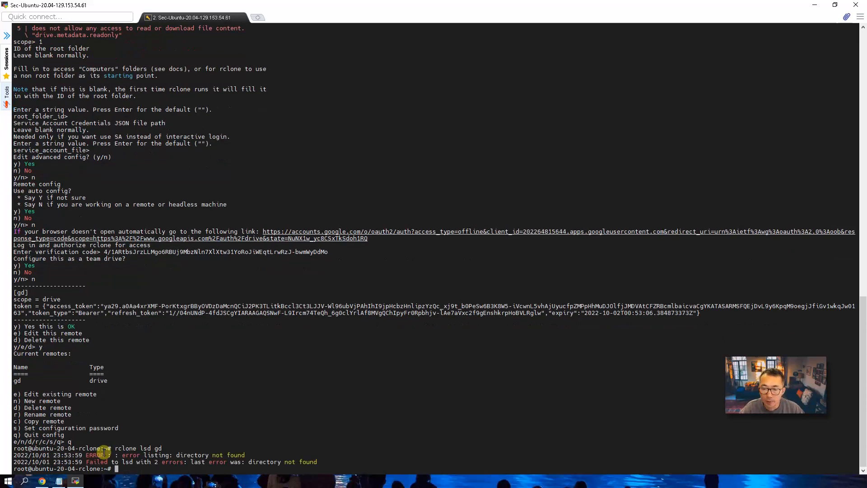
type("rclone lsd gd:")
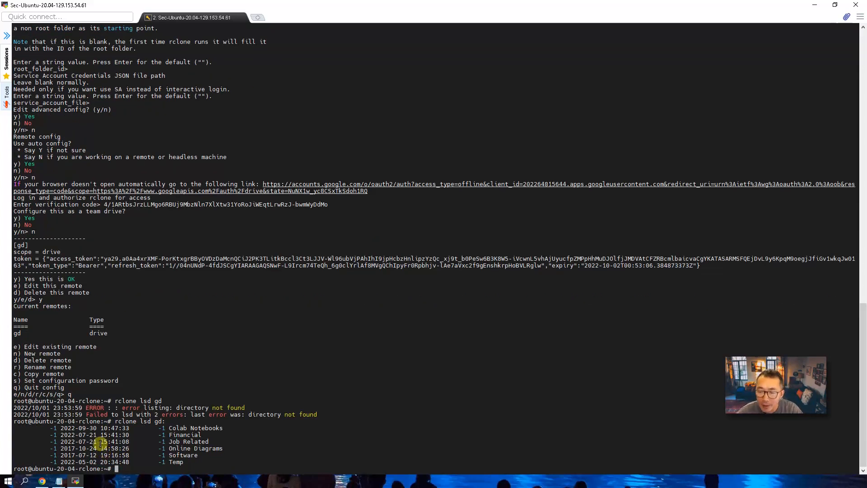
mouse_move(197, 461)
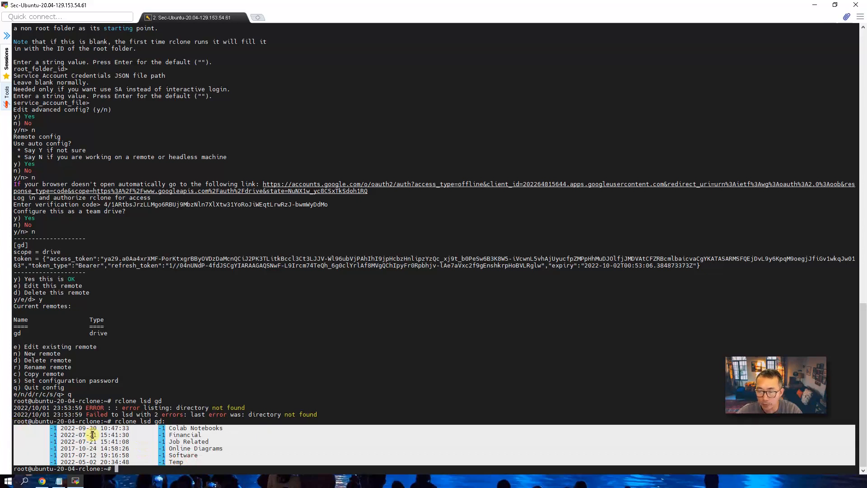
mouse_move(234, 449)
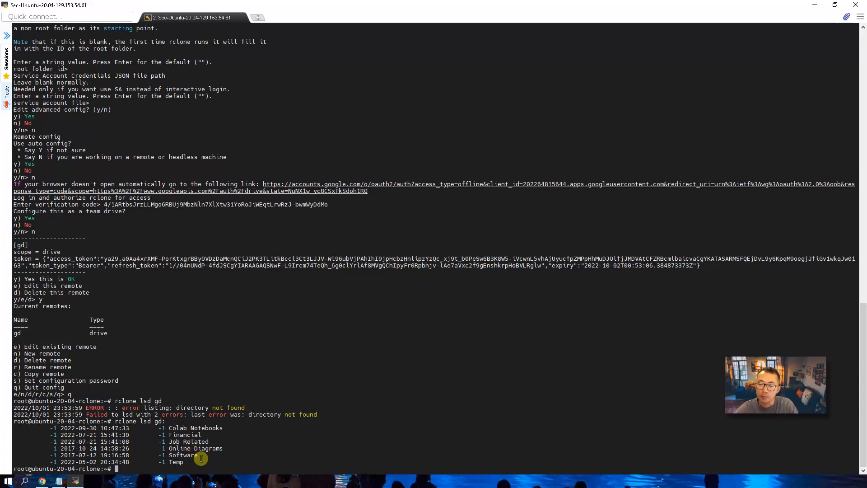
mouse_move(190, 460)
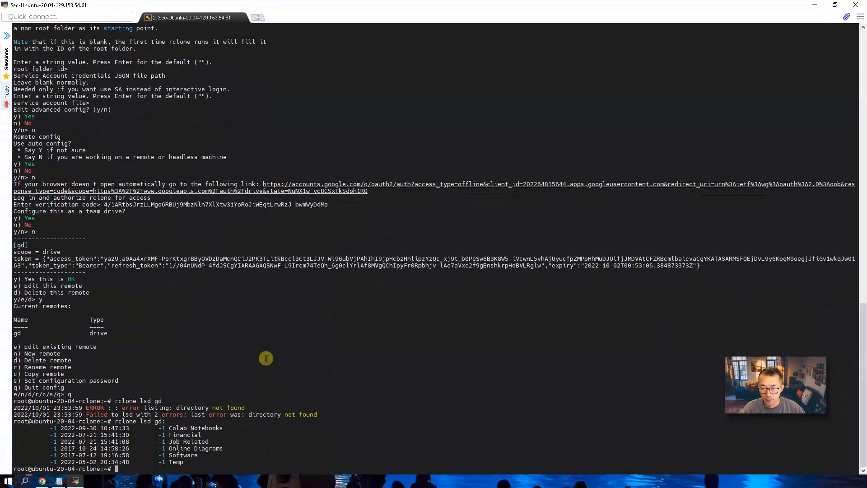
Step: Run 'df -k', create /home/gdrive, and enter 'rclone mount gd: /home/gdrive --allow-other --allow-non-empty --vfs-cache-mode writes'
type("df -k")
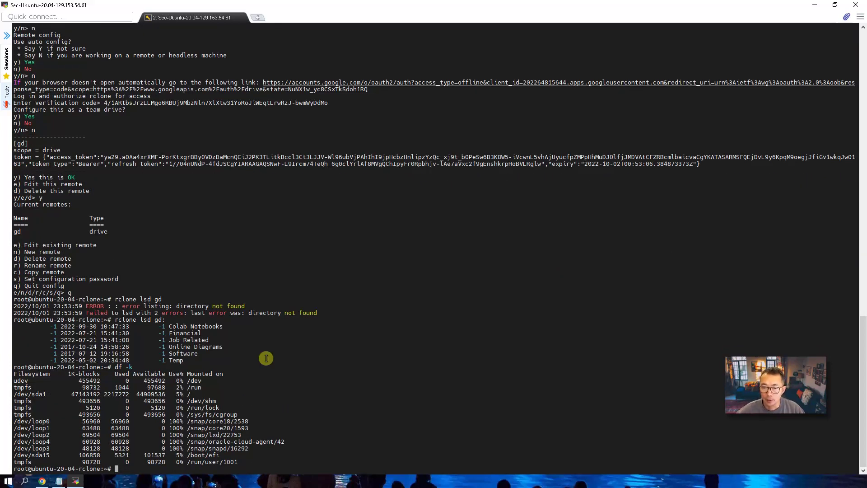
mouse_move(246, 462)
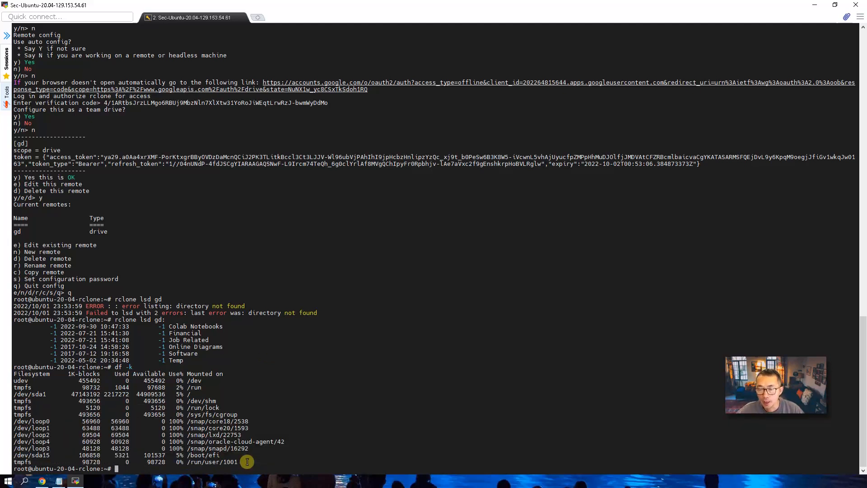
mouse_move(260, 442)
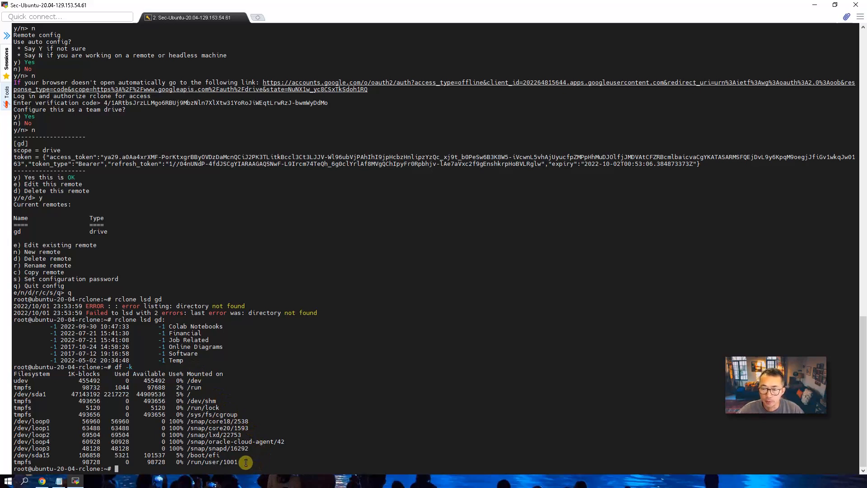
mouse_move(535, 314)
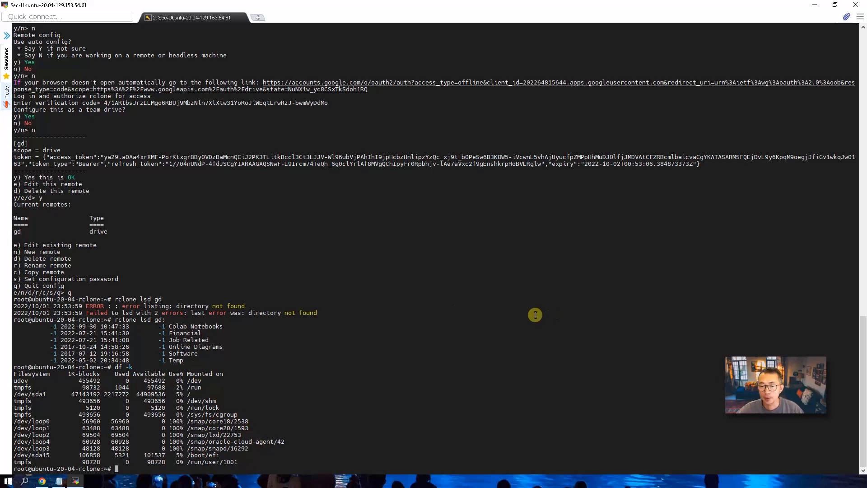
mouse_move(228, 194)
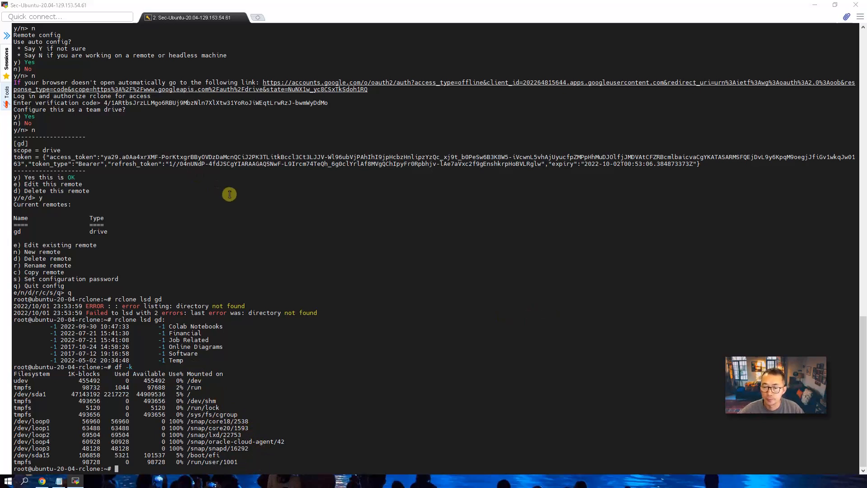
type("mkdir -p /home/gdrive")
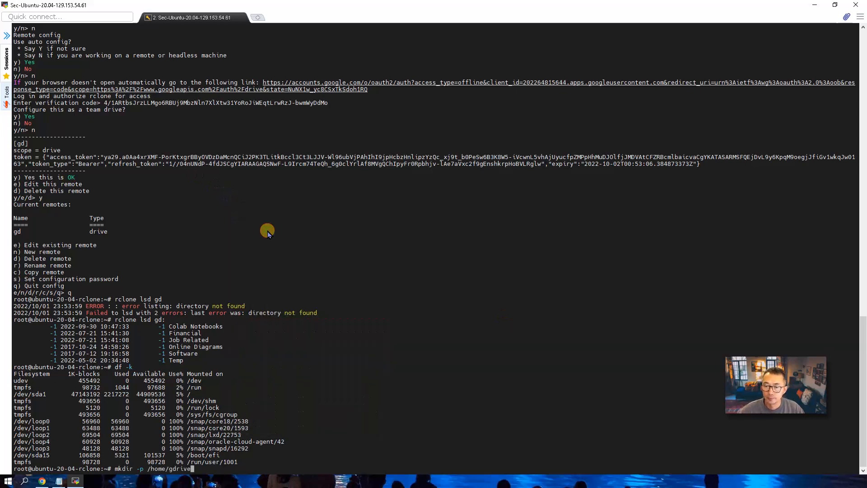
key("Return")
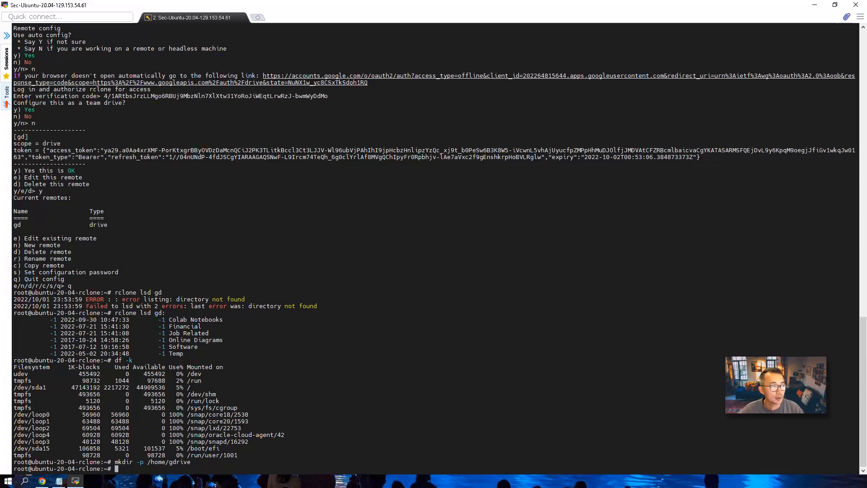
mouse_move(381, 243)
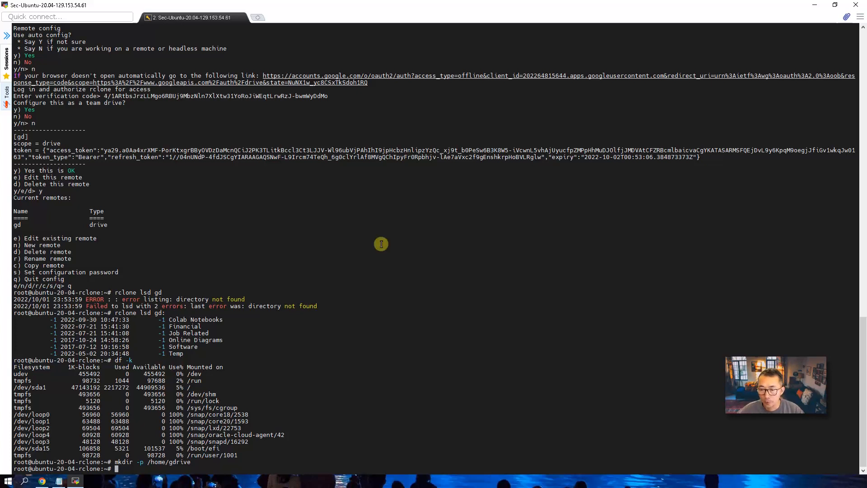
type("^V")
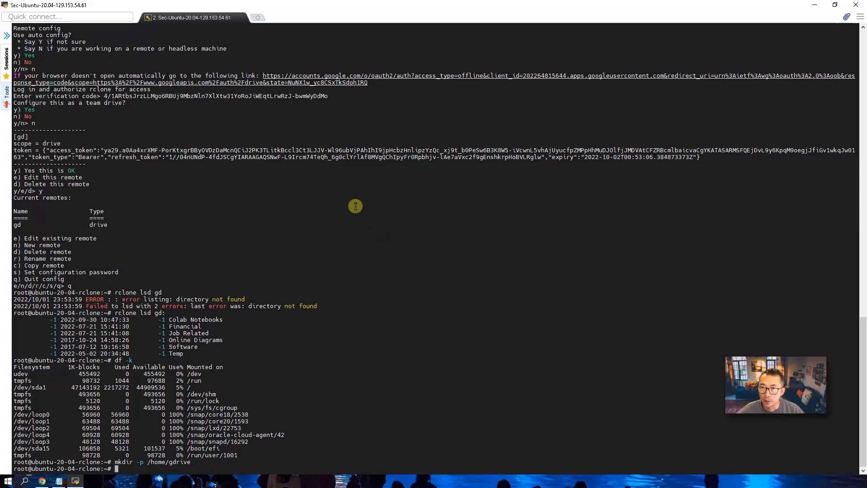
type("rclone mount gd: /home/gdrive --allow-other --allow-non-empty --vfs-cache-mode writes")
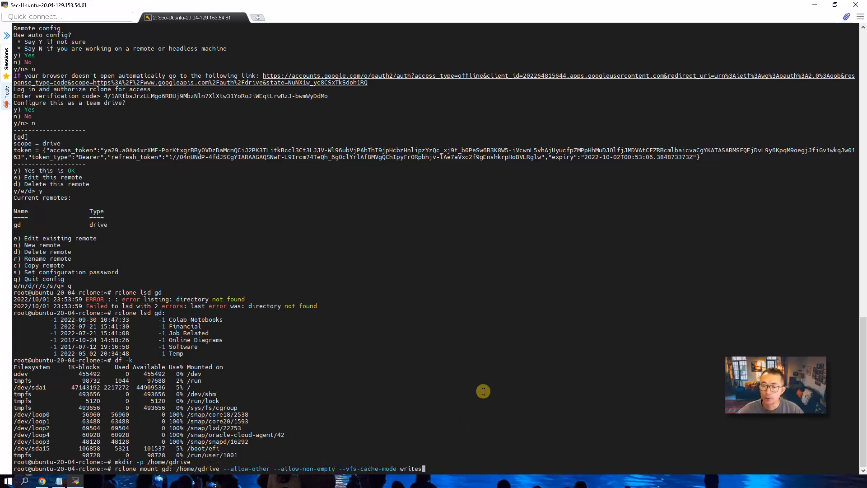
mouse_move(359, 404)
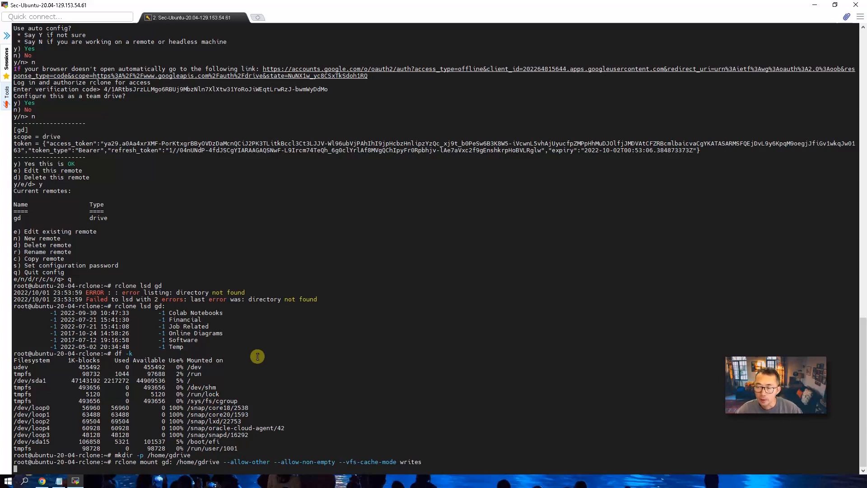
mouse_move(253, 347)
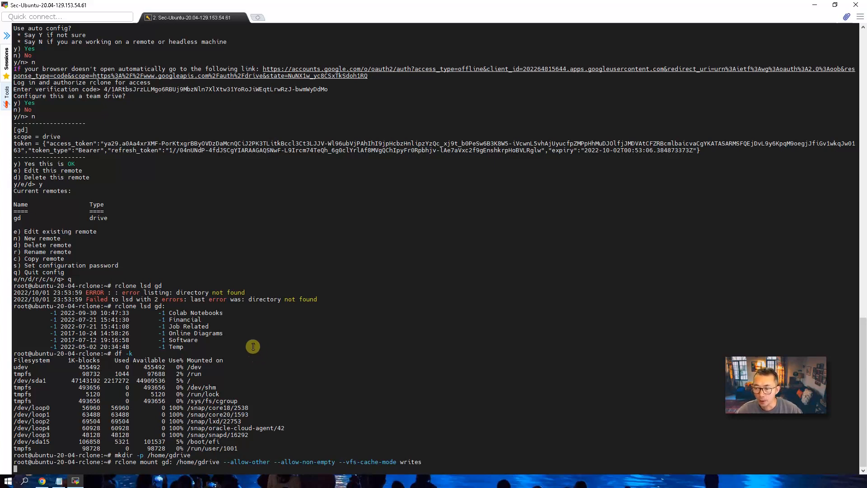
Step: In a new SSH session, run 'df -k' to confirm gd: is mounted at /home/gdrive
left_click(256, 17)
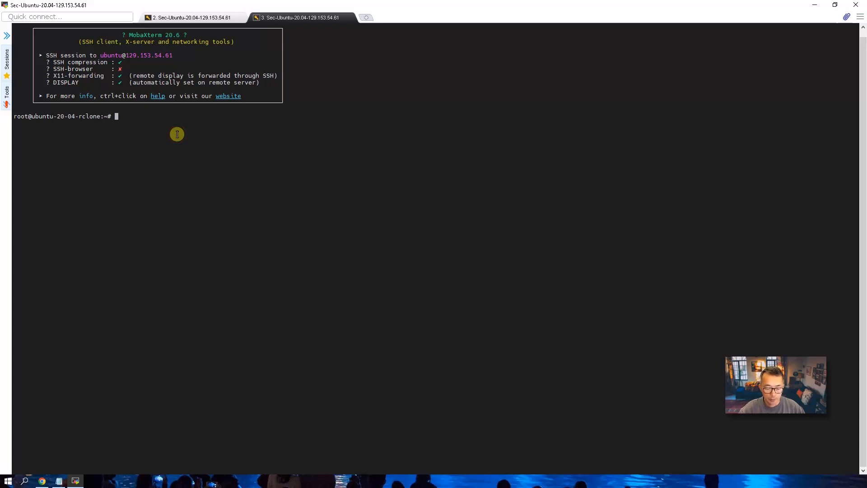
type("df -k")
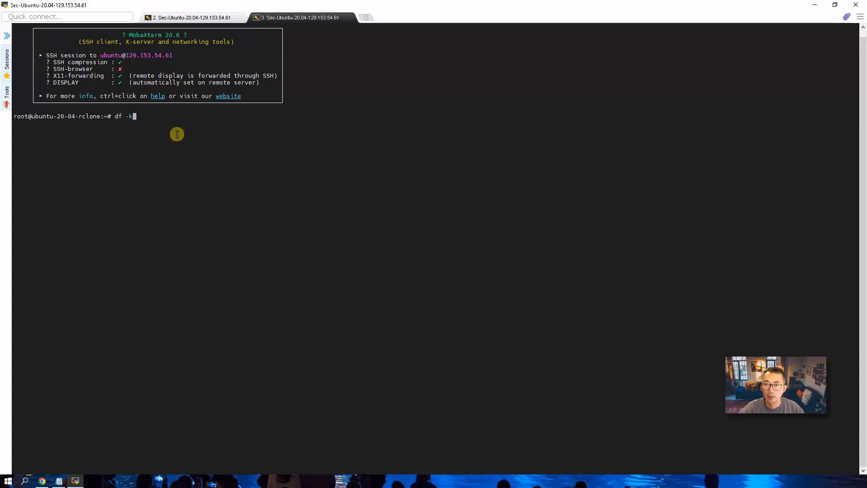
key("Return")
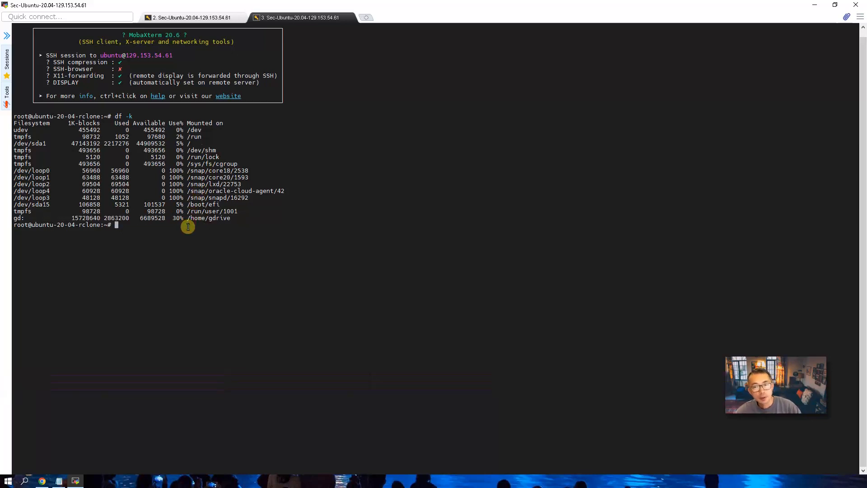
mouse_move(232, 219)
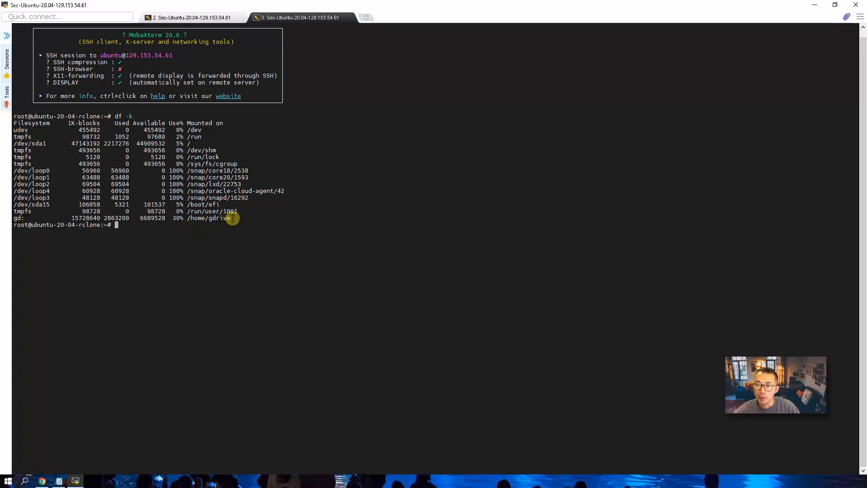
mouse_move(227, 225)
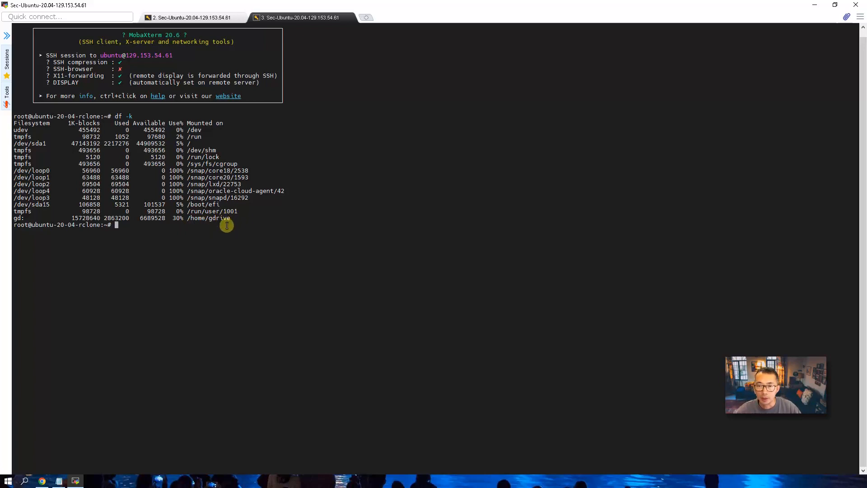
Step: Run the pasted dd write-speed test on the local disk, then on the mounted Google Drive
right_click(226, 225)
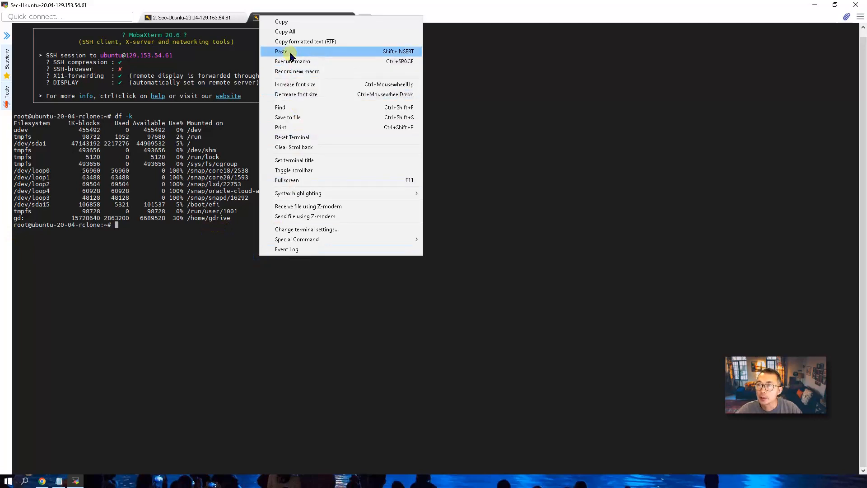
left_click(282, 52)
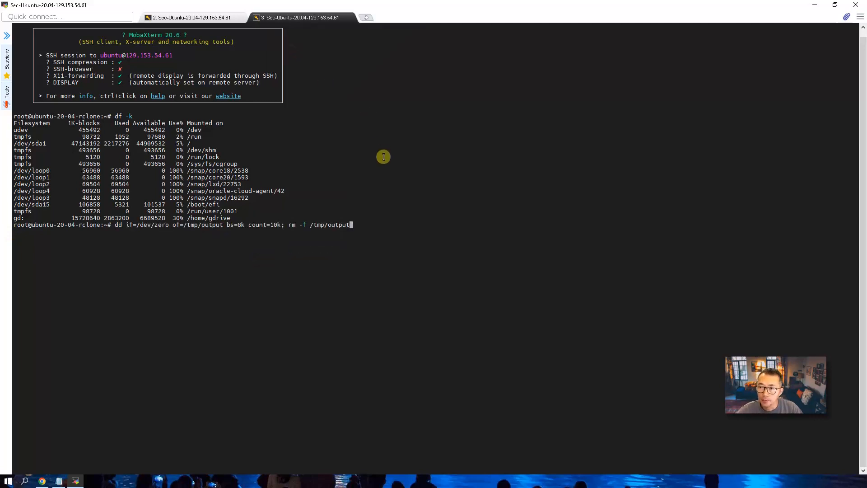
key("Return")
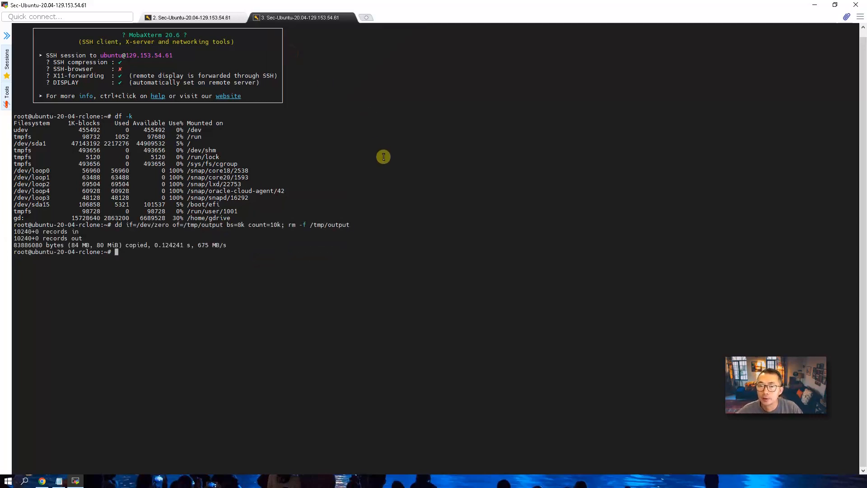
mouse_move(245, 245)
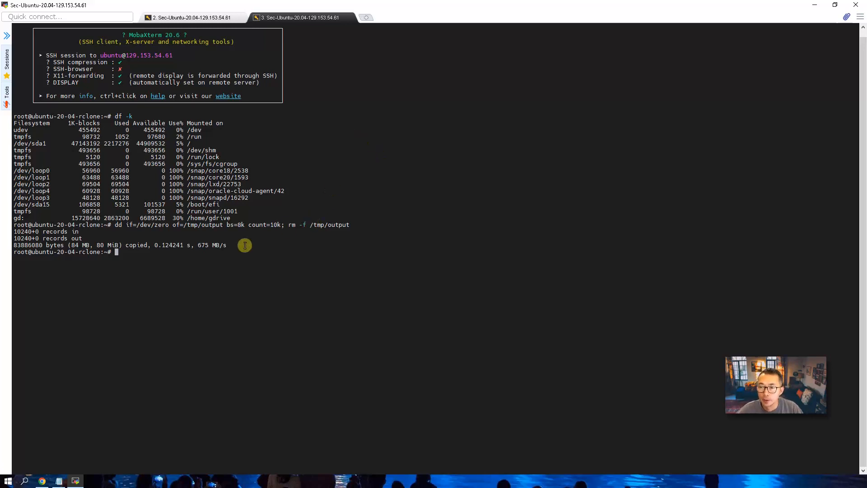
mouse_move(215, 245)
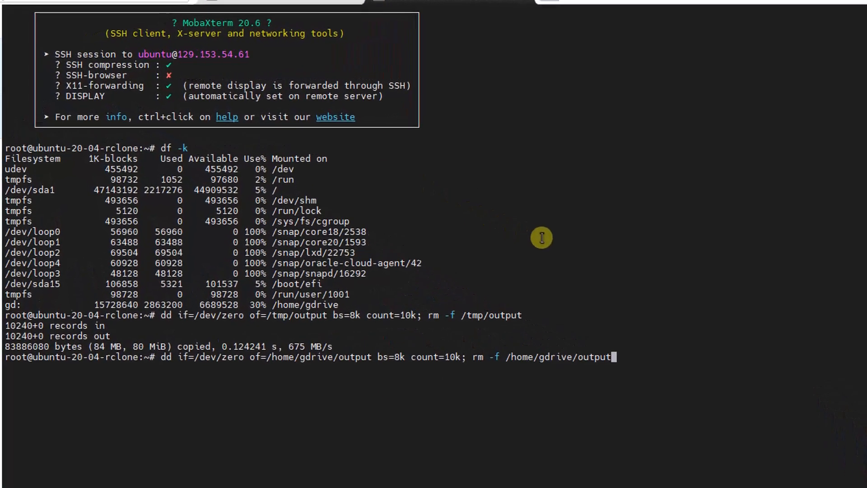
key("Return")
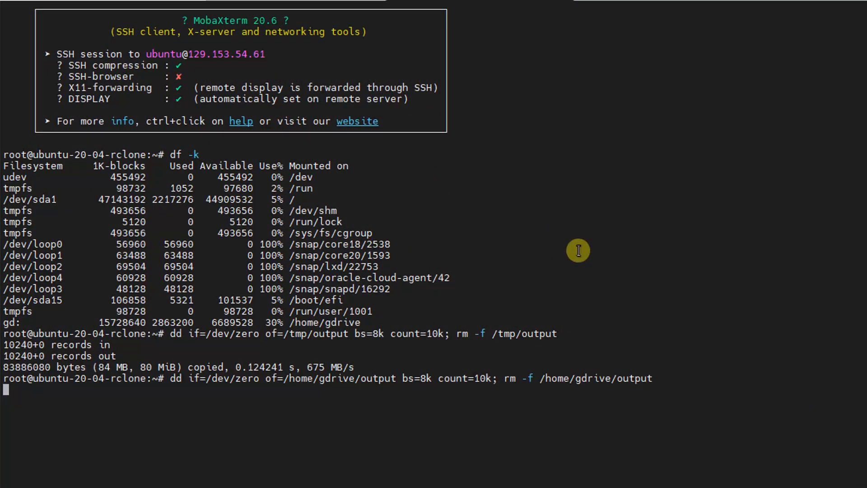
key("Return")
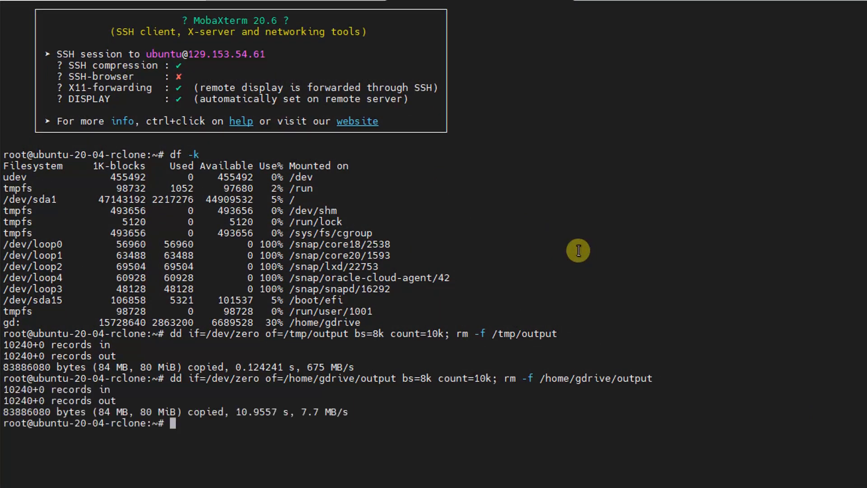
mouse_move(360, 425)
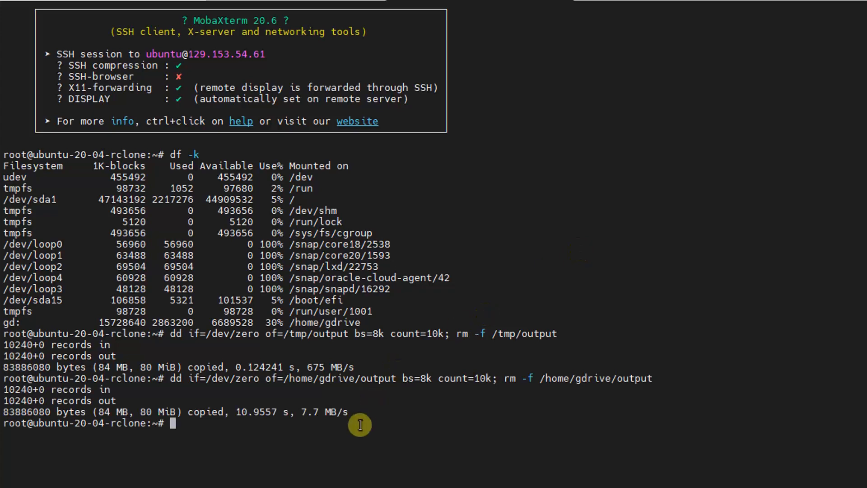
mouse_move(354, 414)
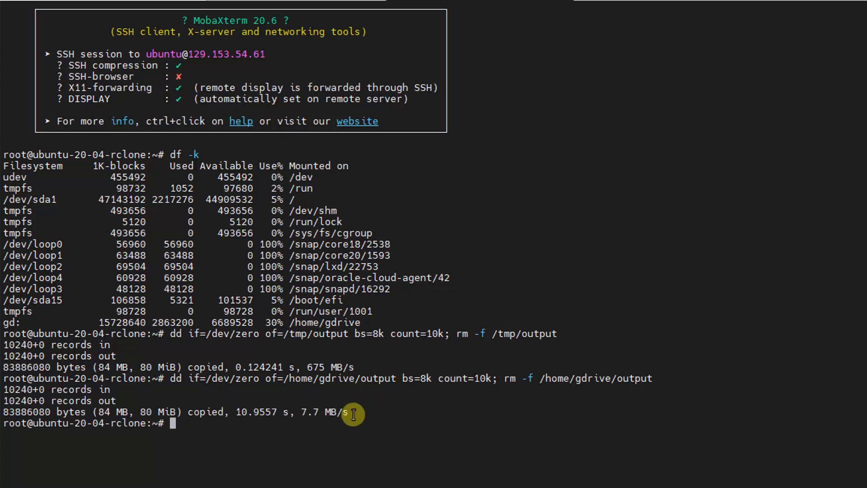
Step: Rerun the Drive write test with bs=384k and count=1k instead of bs=8k and count=10k
key("Up")
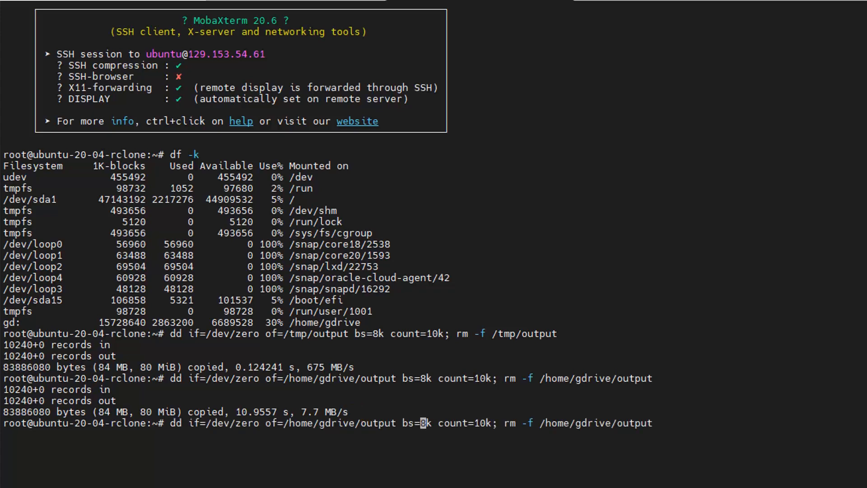
type("3")
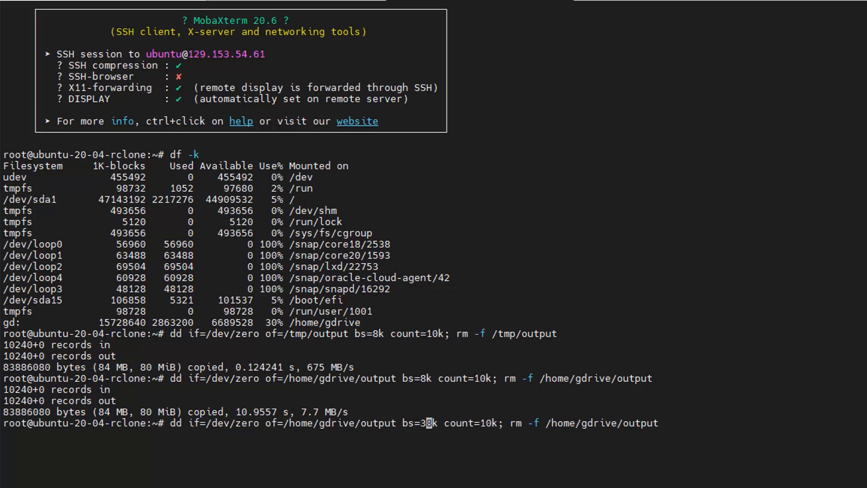
type("4")
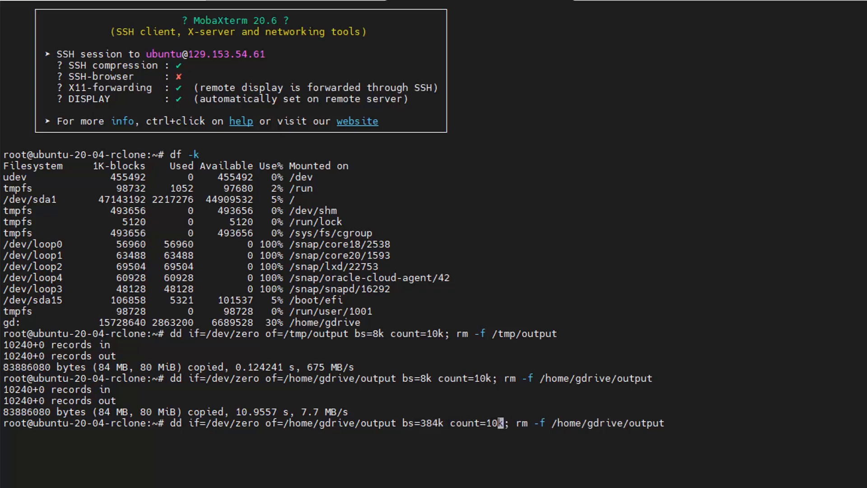
key("BackSpace")
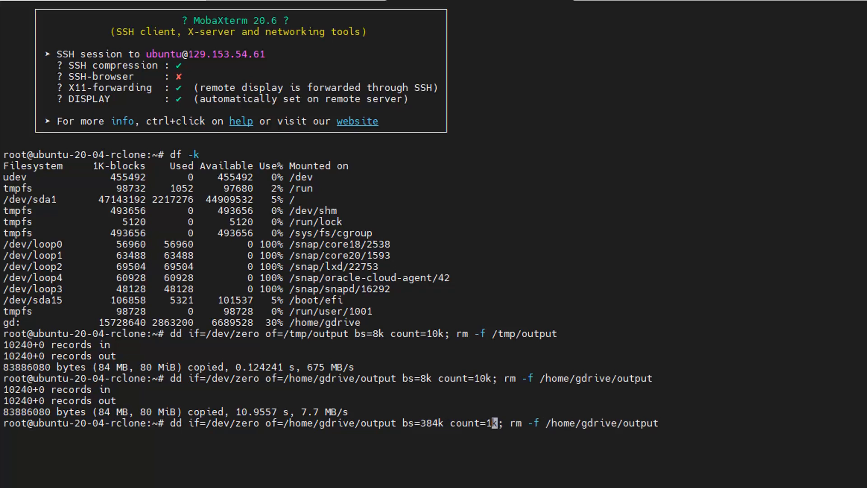
key("Return")
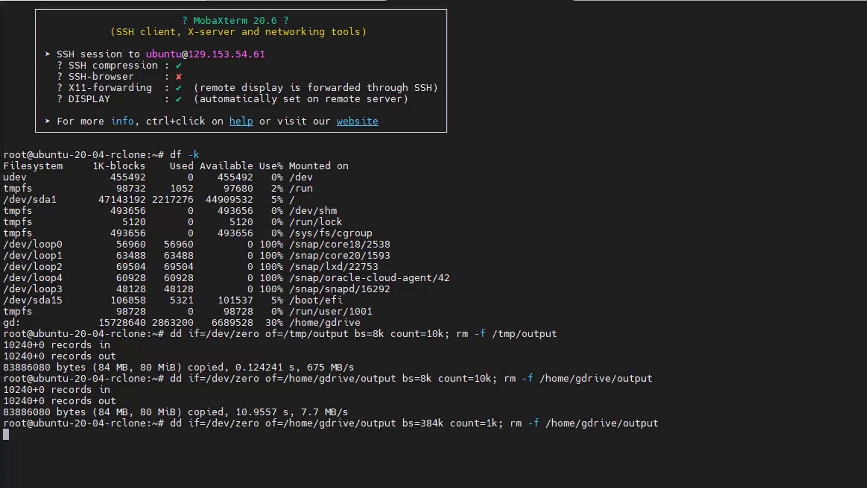
key("Return")
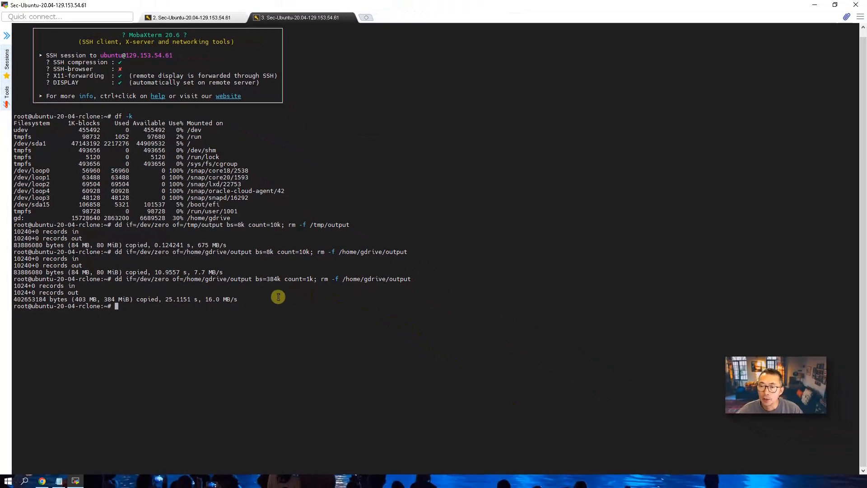
mouse_move(254, 300)
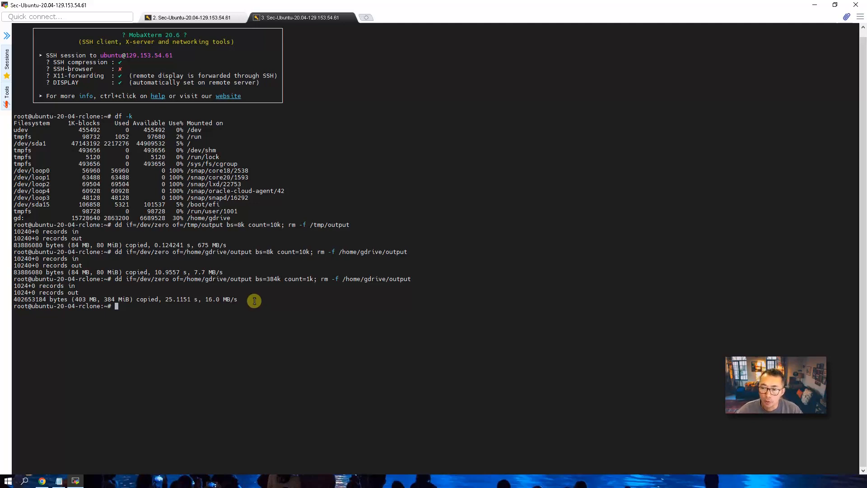
mouse_move(268, 346)
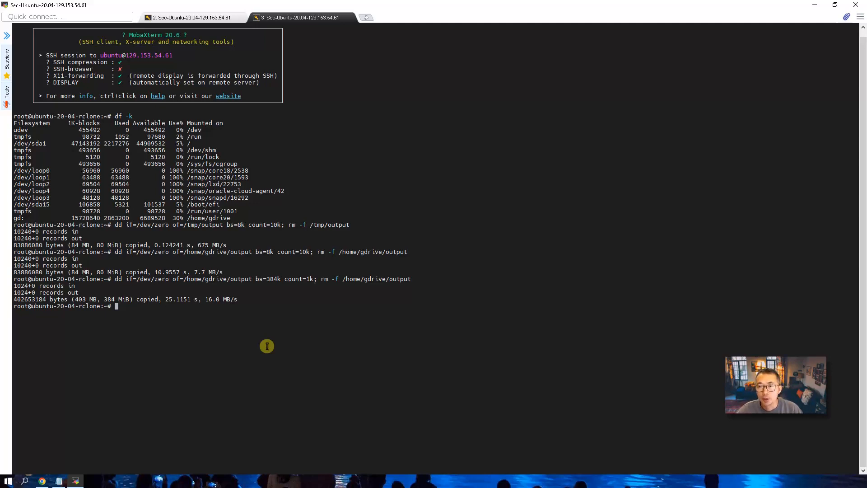
mouse_move(327, 293)
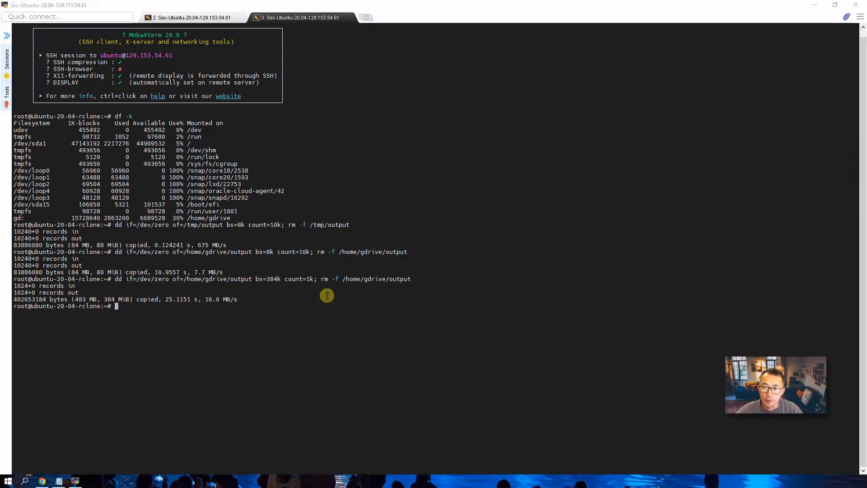
mouse_move(324, 302)
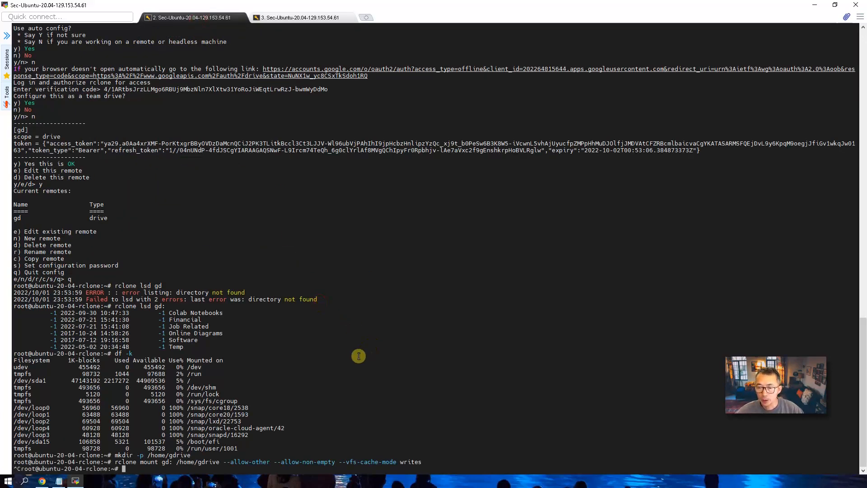
Step: Run 'df -k' in the first session, then start rclone config listing the gd remote
type("df -k")
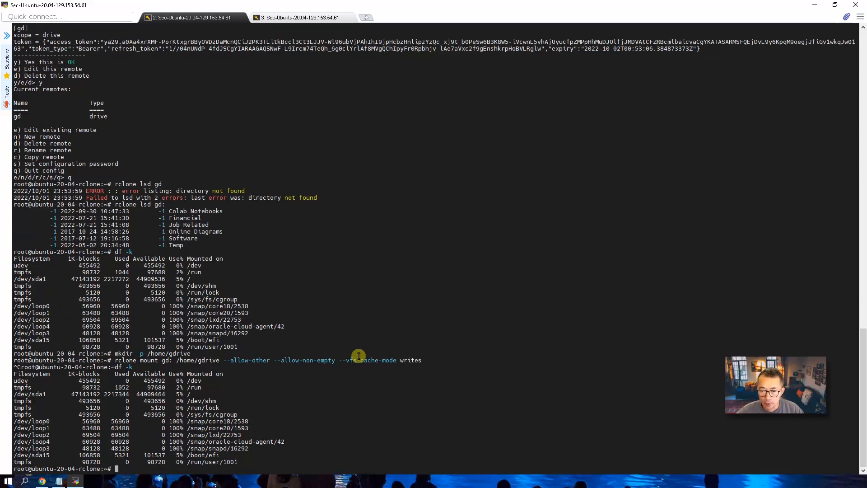
mouse_move(210, 390)
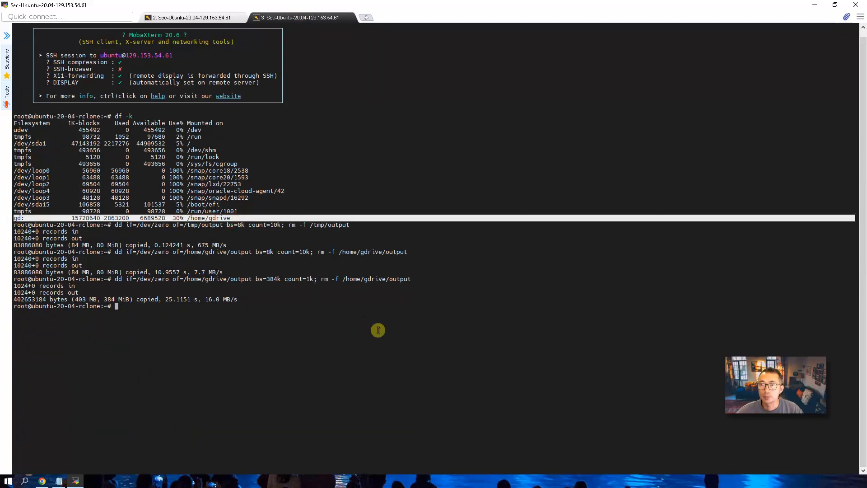
type("df -k")
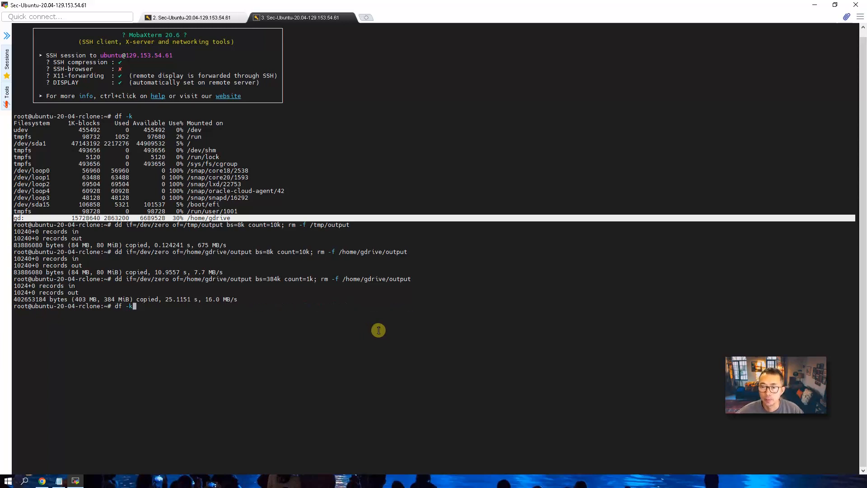
key("Return")
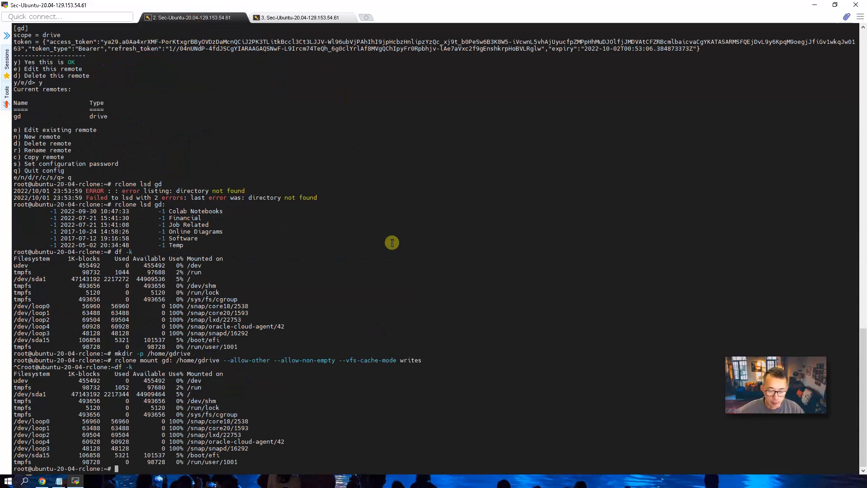
type("rclone config")
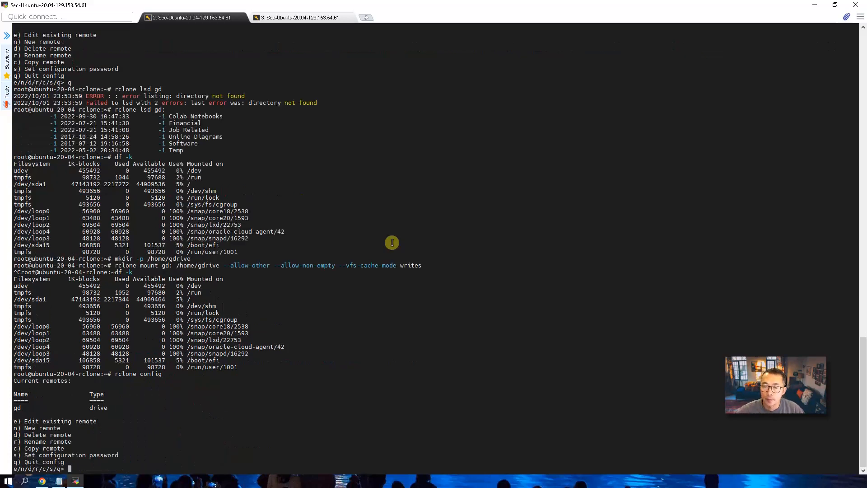
mouse_move(72, 428)
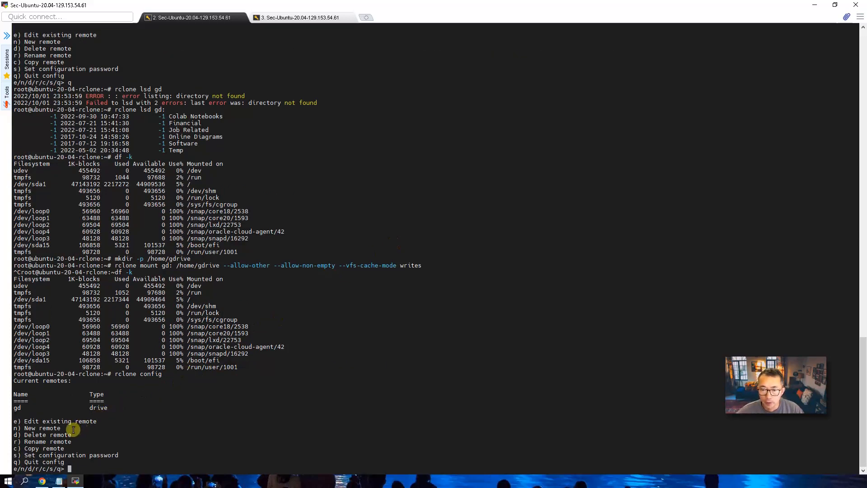
mouse_move(183, 418)
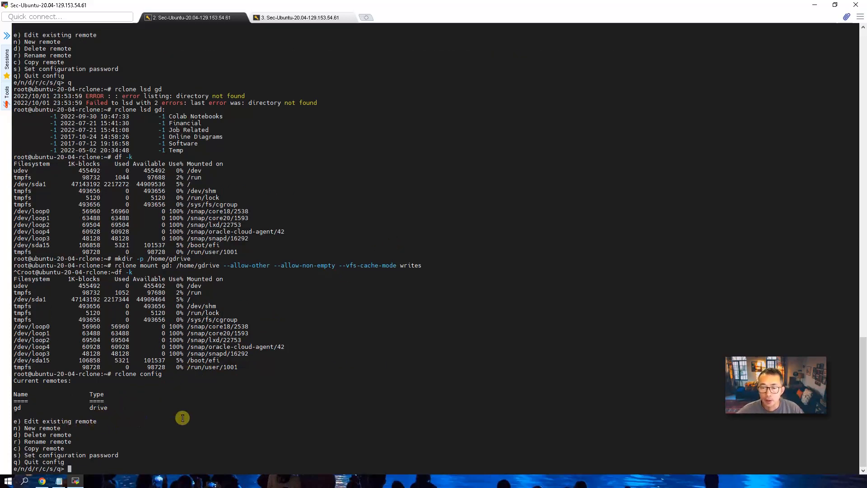
Step: Choose e to edit the gd remote and answer y to edit its client_id
type("e")
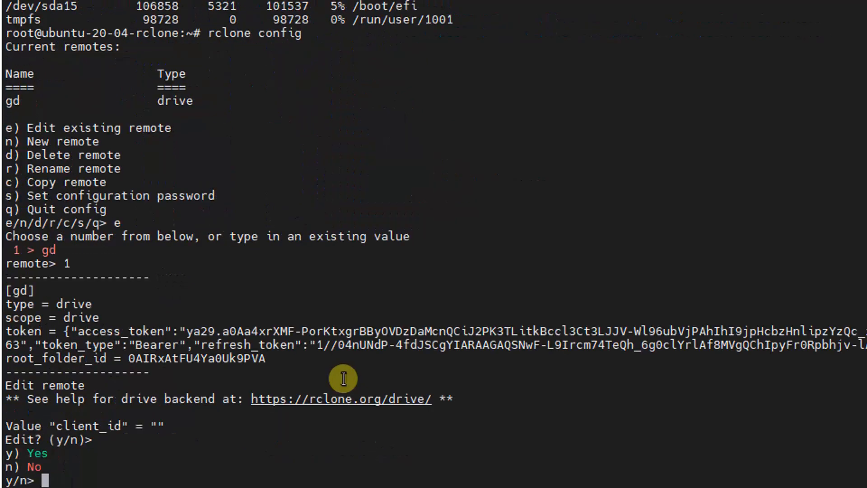
mouse_move(295, 352)
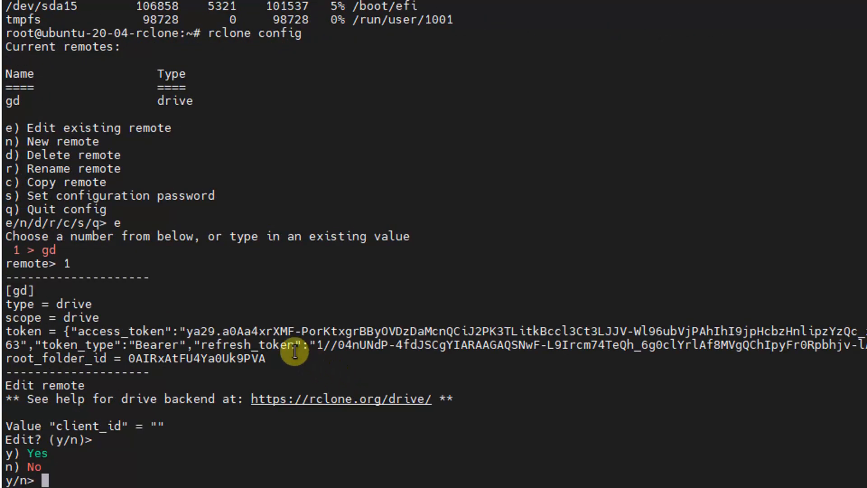
mouse_move(161, 346)
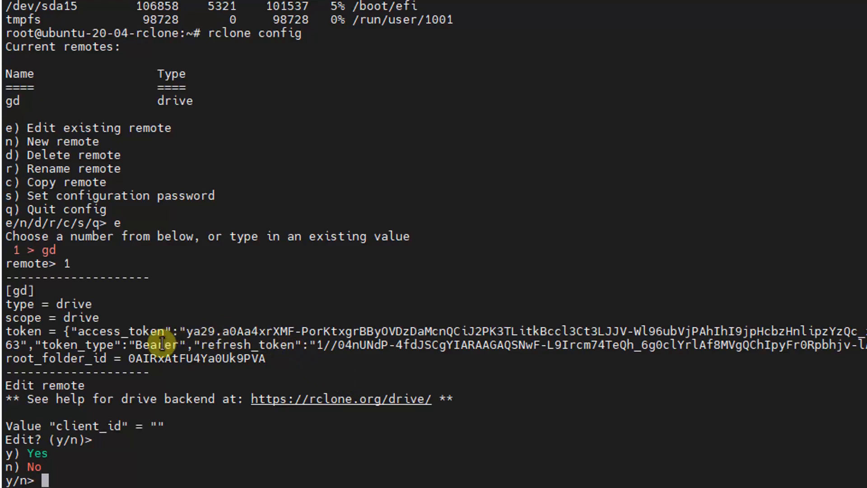
mouse_move(113, 428)
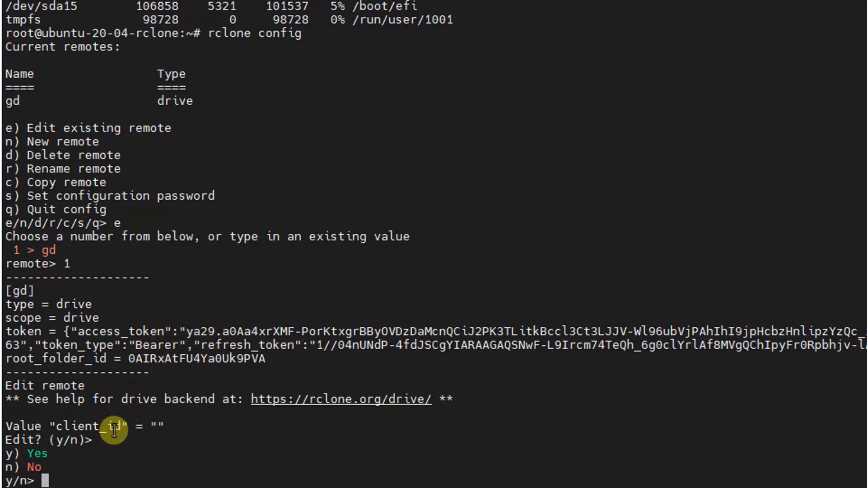
mouse_move(137, 432)
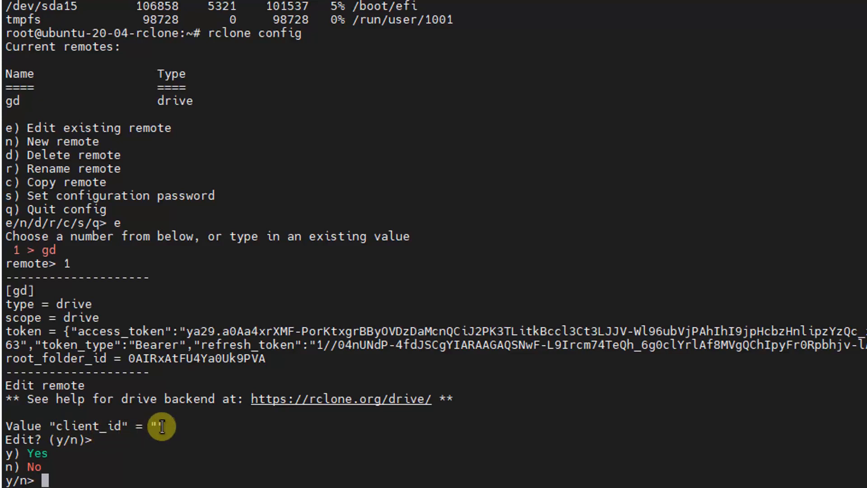
mouse_move(560, 466)
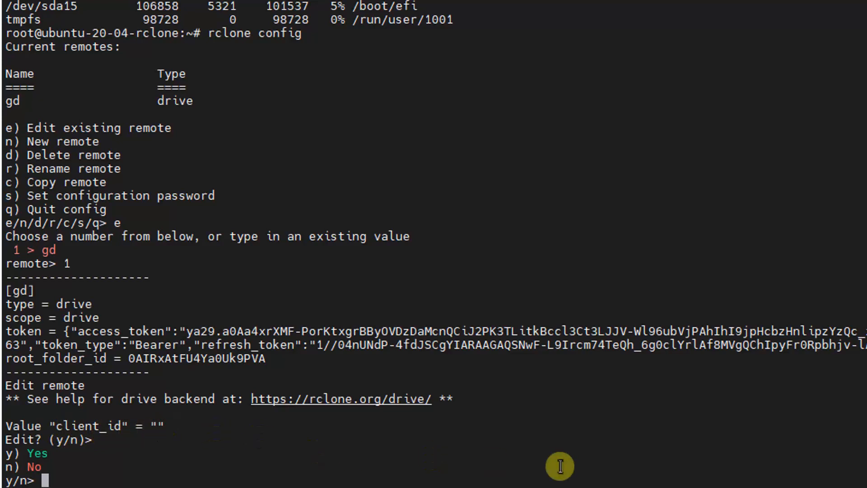
type("y")
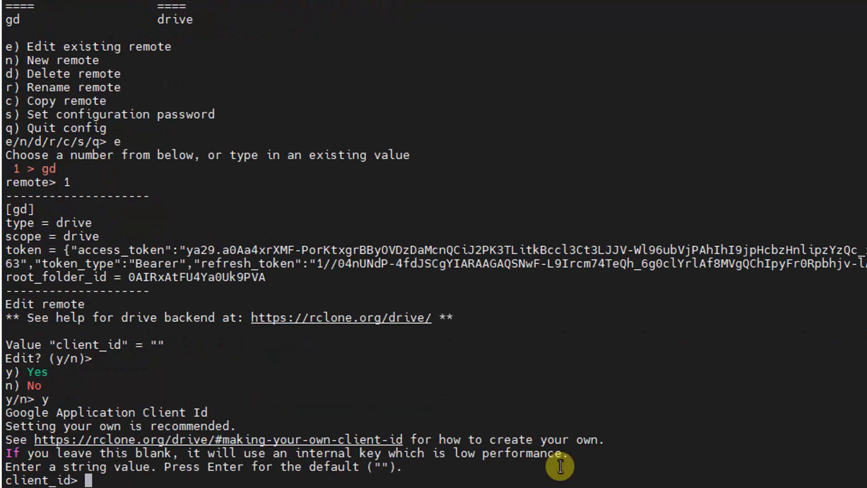
mouse_move(481, 433)
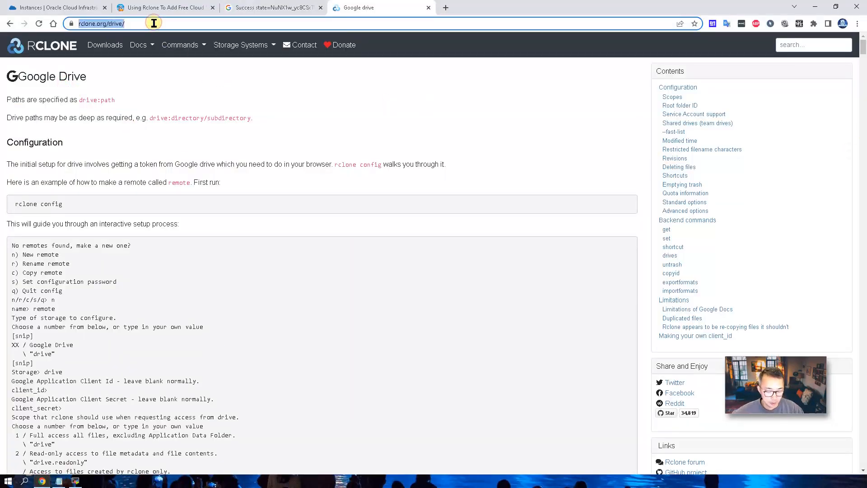
Step: From rclone's 'Making your own client_id' docs, open the Google API Console in a new tab and switch to it
left_click(694, 337)
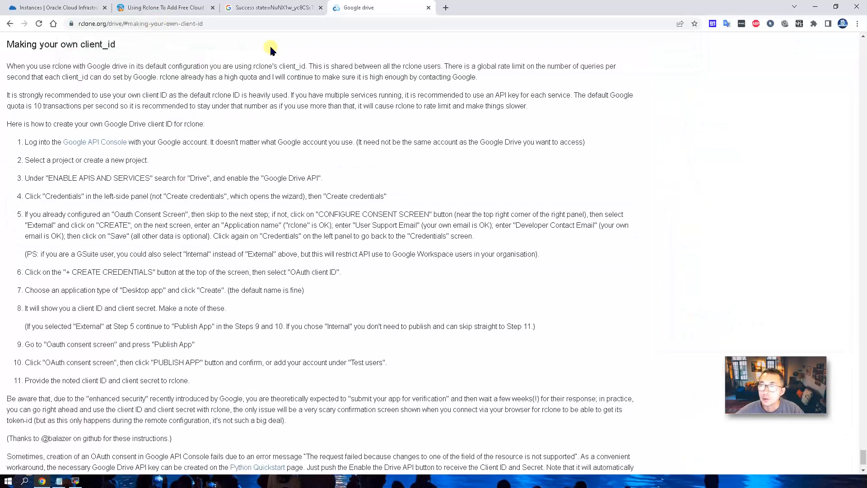
mouse_move(807, 463)
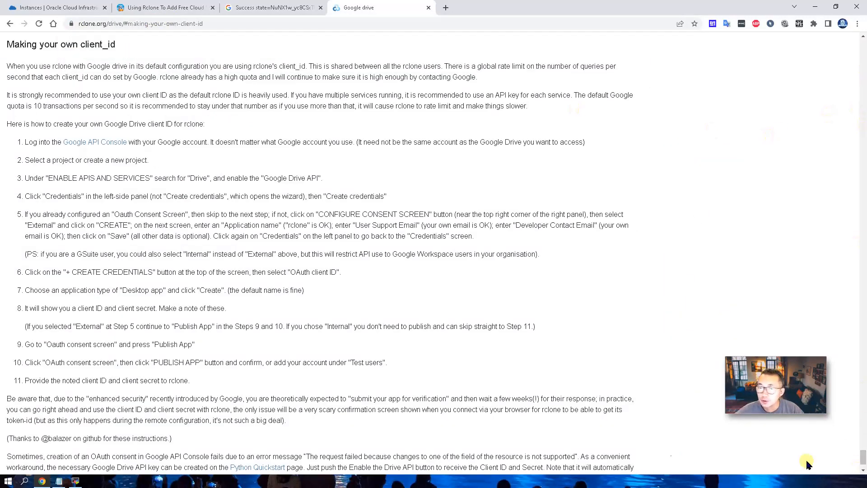
mouse_move(110, 95)
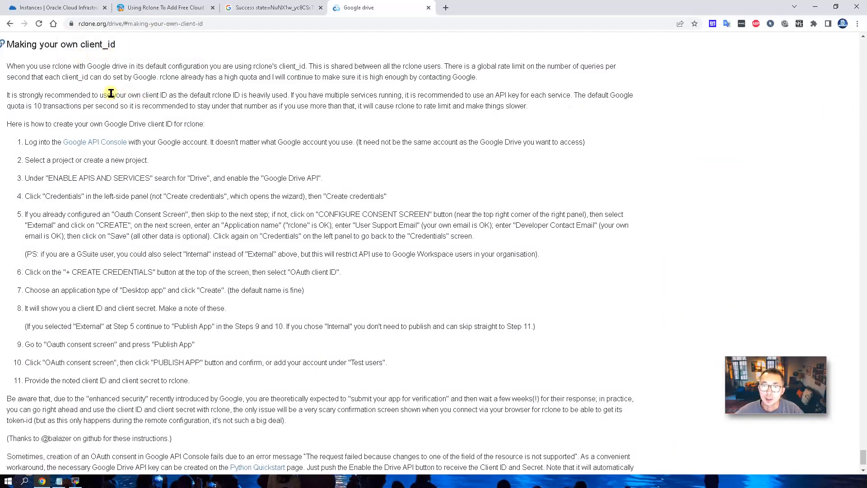
right_click(93, 142)
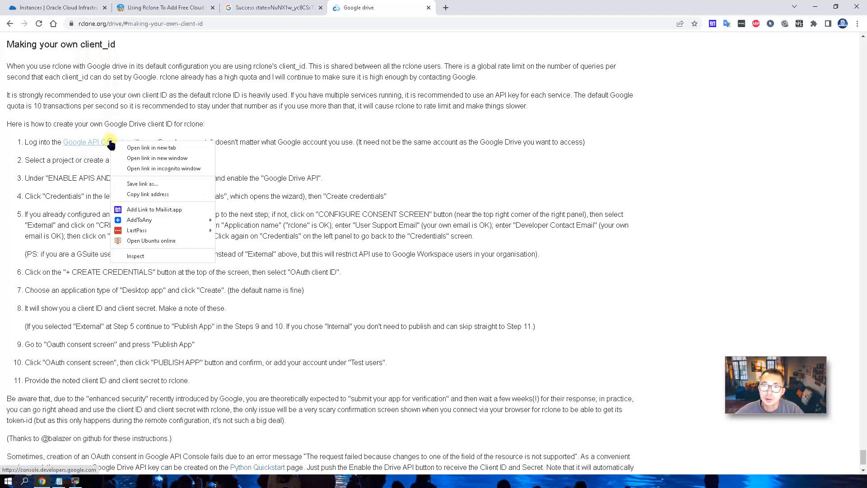
left_click(151, 147)
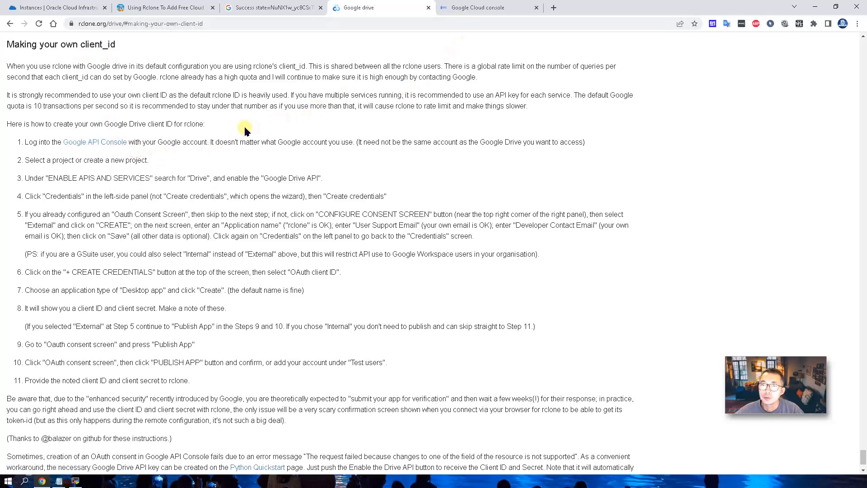
left_click(489, 7)
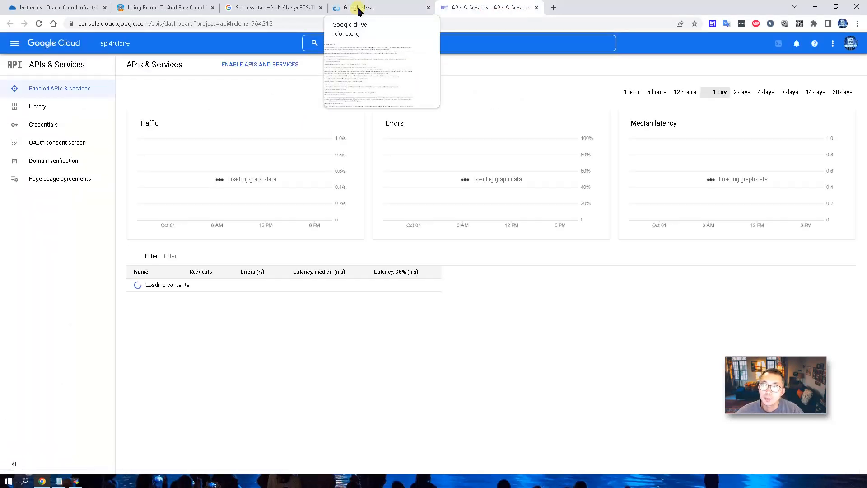
Step: Alternate between the rclone client_id docs and the api4rclone Cloud Console showing Google Drive API enabled
left_click(365, 7)
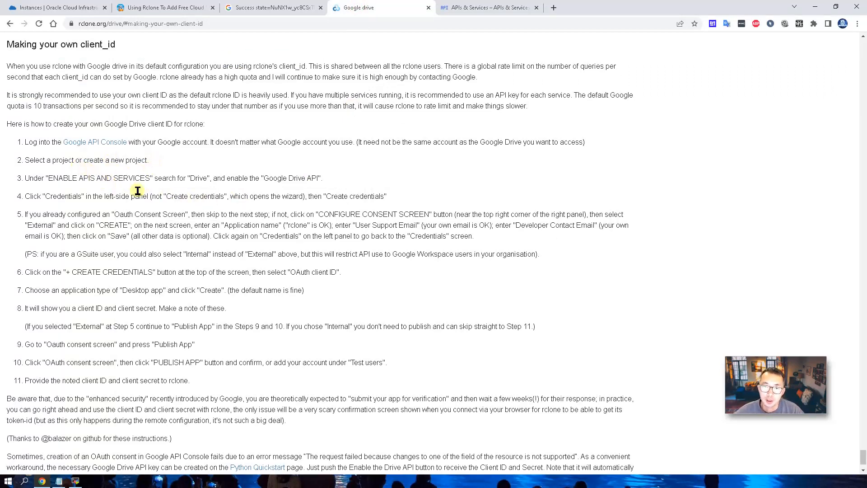
left_click(489, 7)
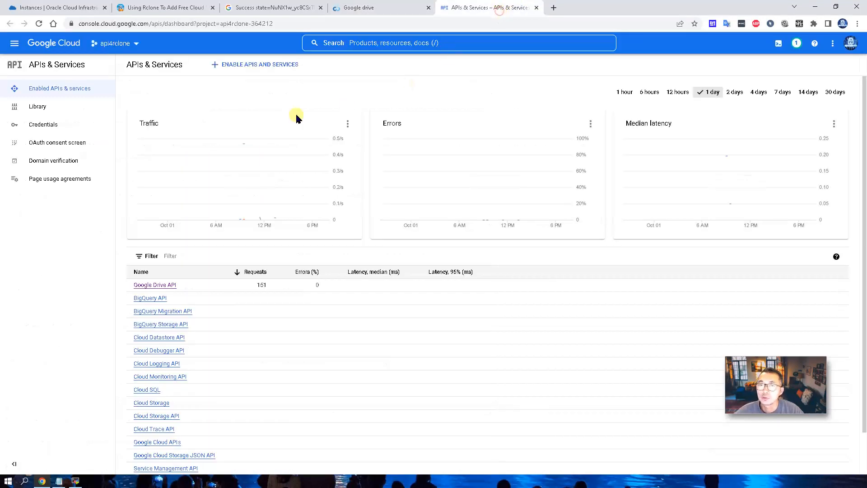
mouse_move(116, 44)
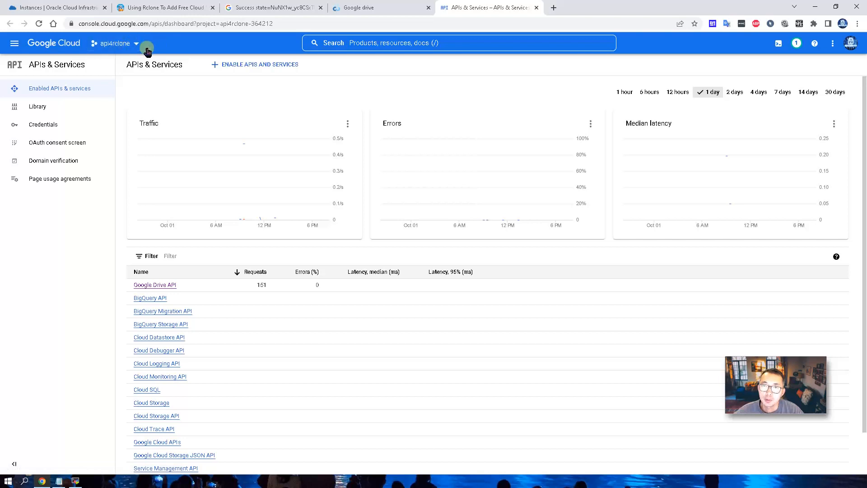
left_click(358, 7)
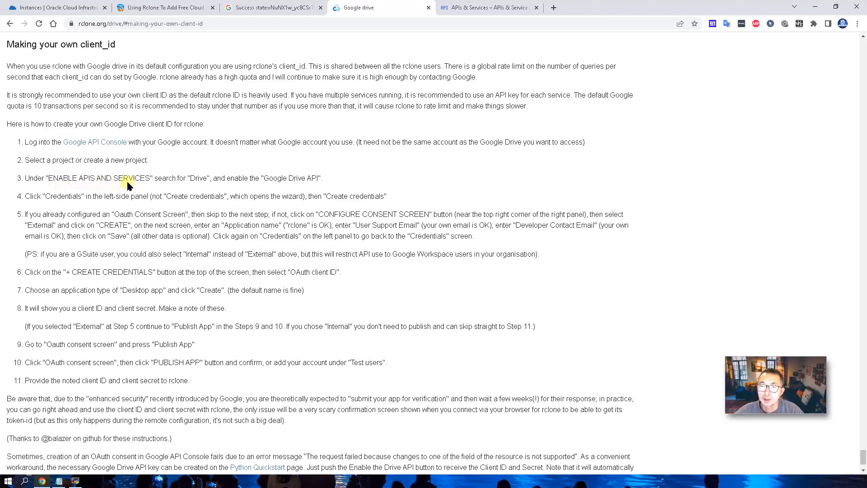
mouse_move(375, 153)
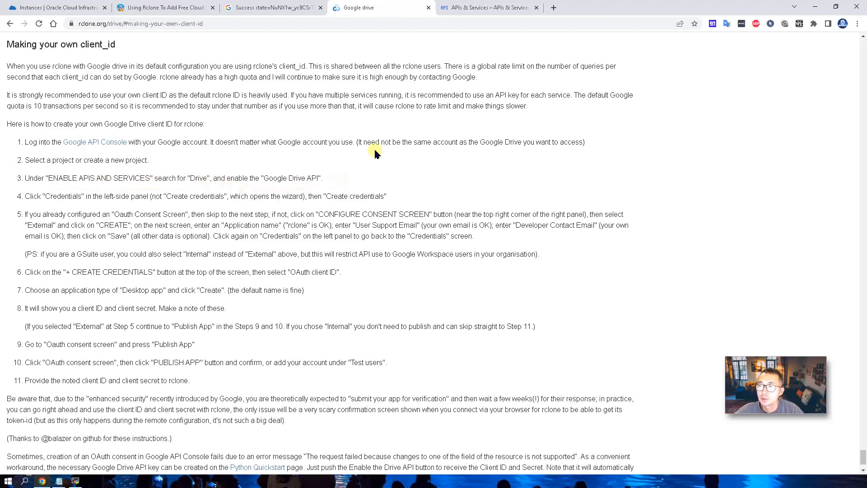
left_click(490, 7)
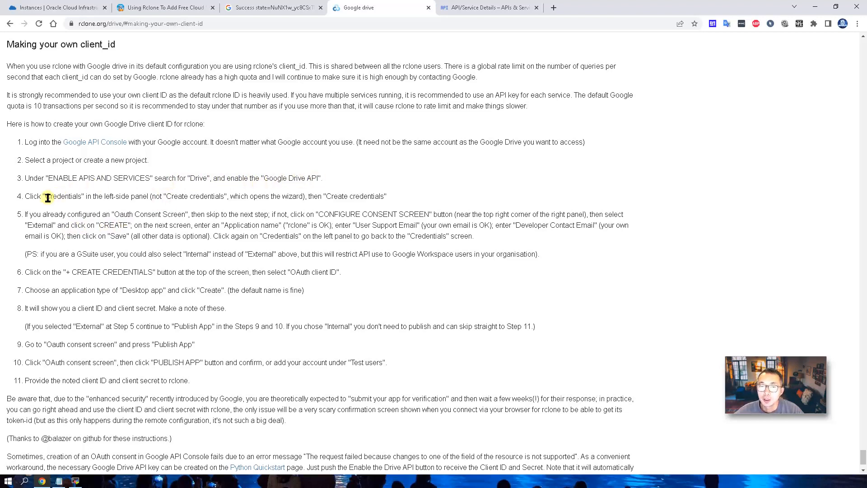
Step: Review the project's Credentials page and its existing Desktop client 1 OAuth ID
left_click(486, 7)
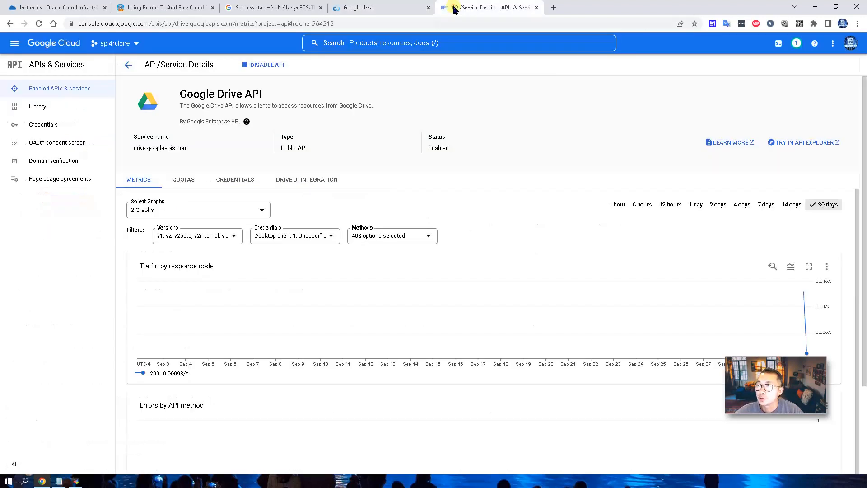
left_click(43, 124)
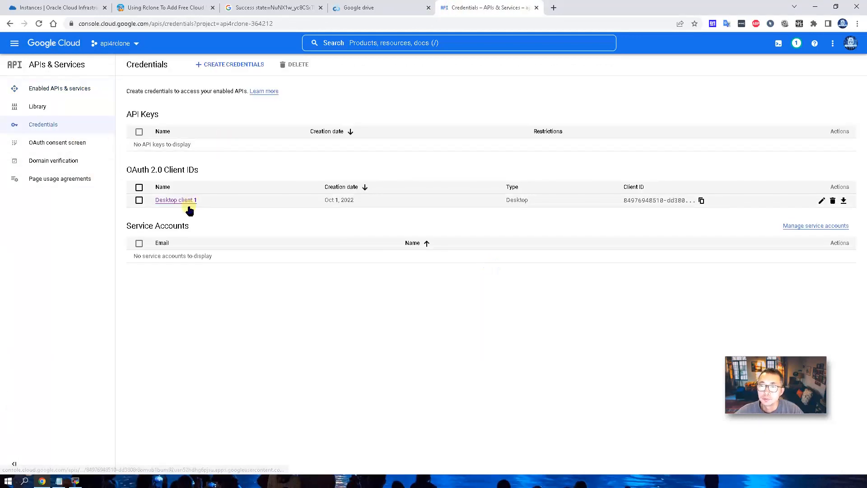
mouse_move(193, 180)
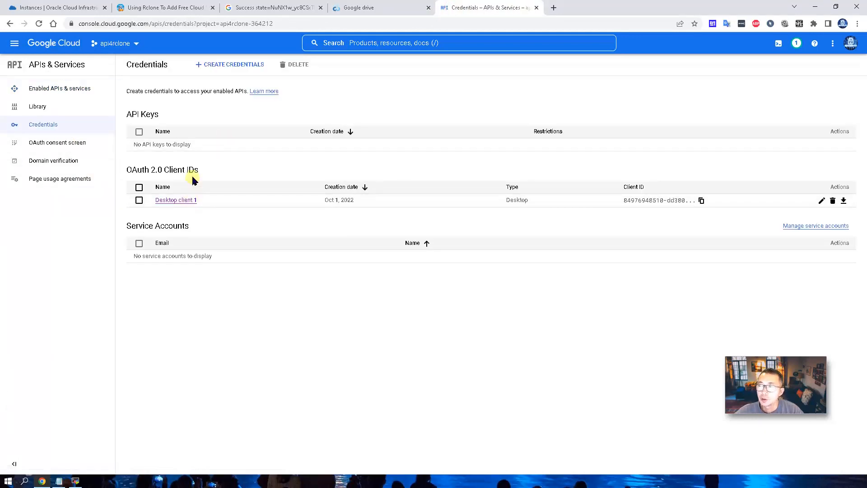
mouse_move(252, 75)
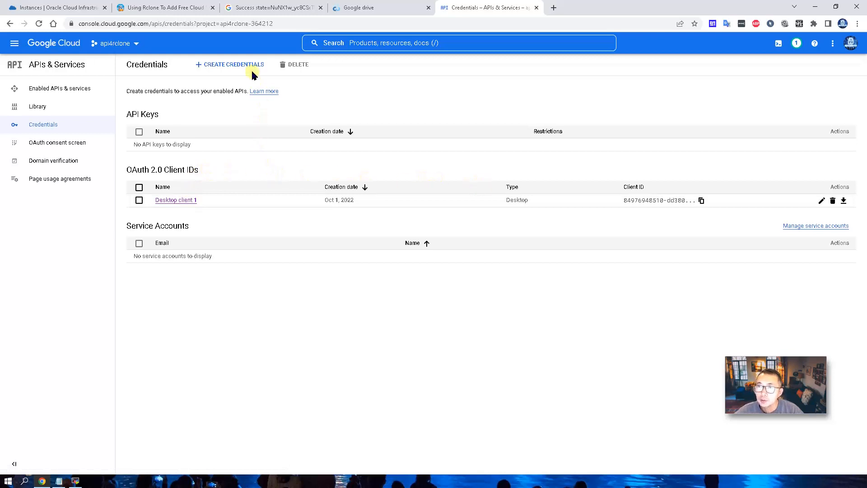
left_click(229, 64)
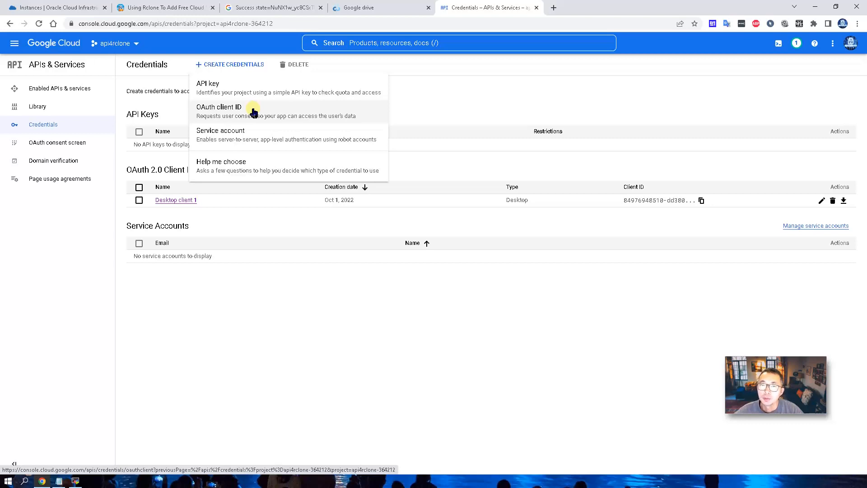
mouse_move(93, 145)
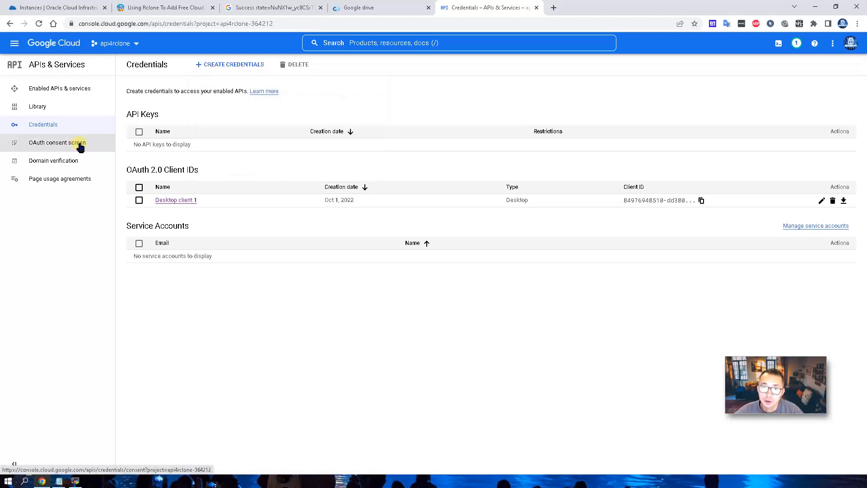
Step: Check the External, in-production rclone consent screen, then return to the terminal awaiting client_id
left_click(57, 142)
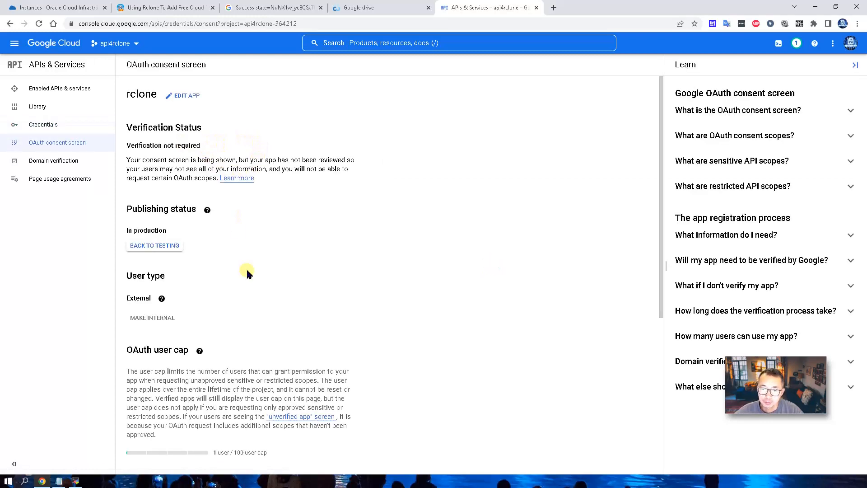
scroll("down", 3)
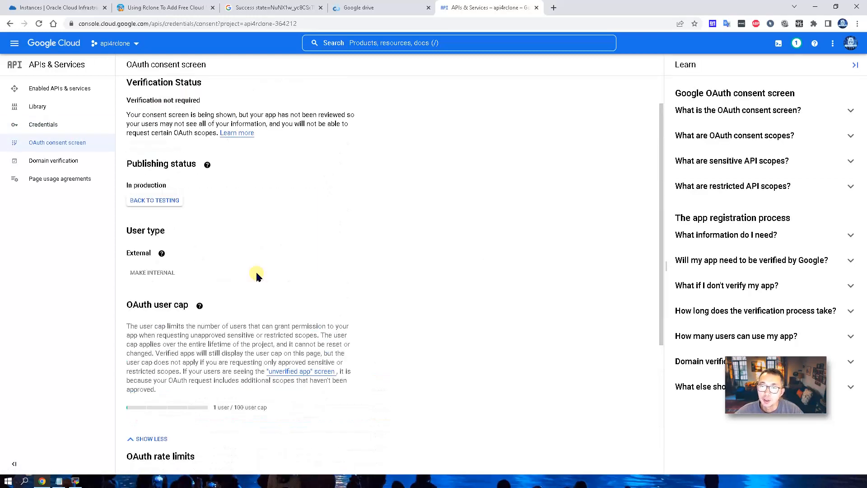
left_click(44, 125)
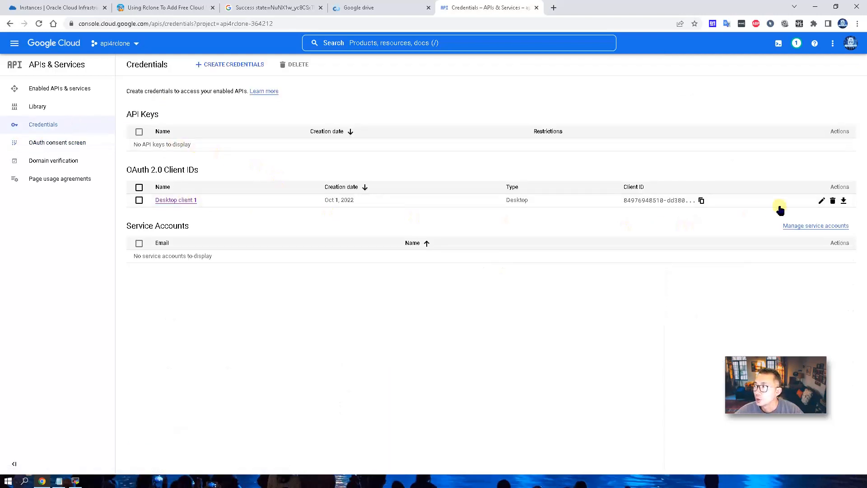
mouse_move(822, 201)
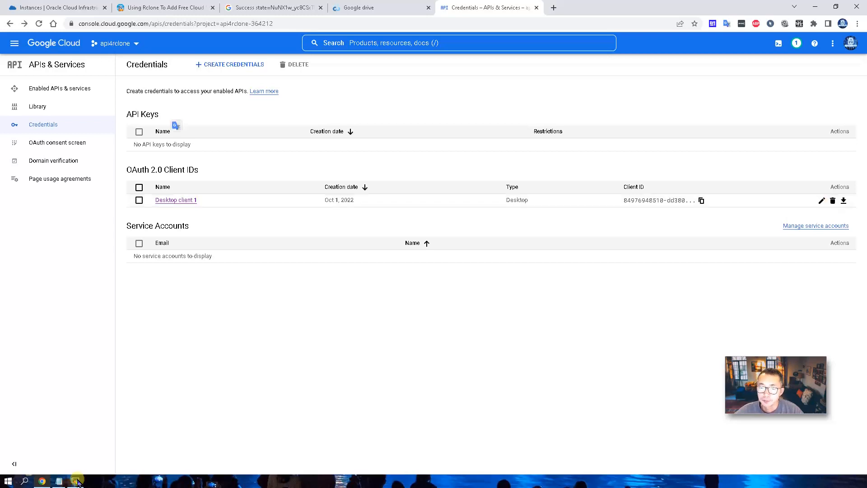
left_click(76, 481)
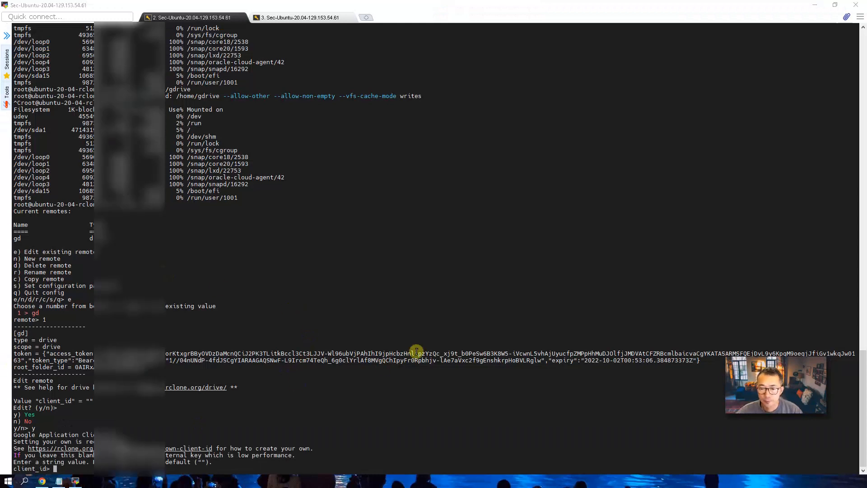
Step: Enter the custom client ID, keep the updated gd remote and decline token refresh
type("84976948510an52hdhg6pjsu.apps.googleusercontent.com")
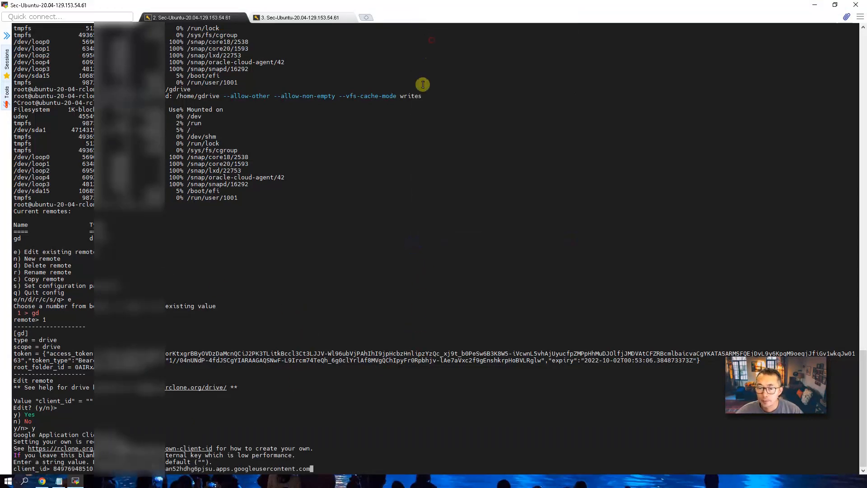
mouse_move(161, 258)
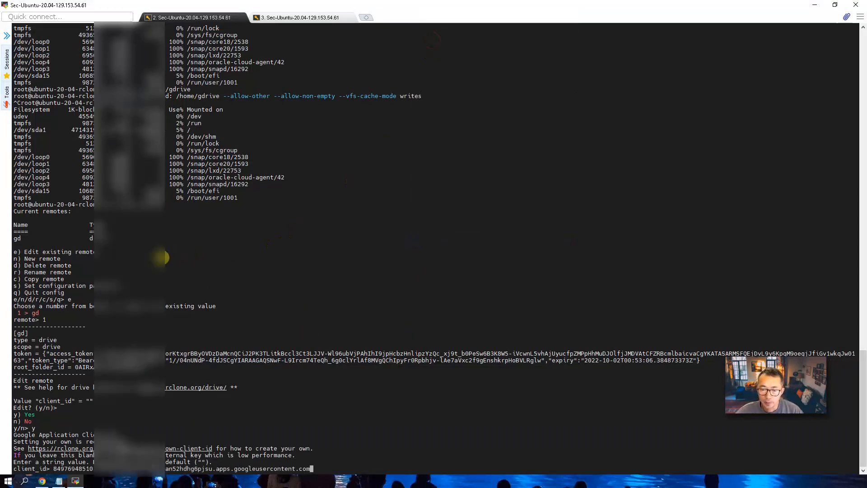
mouse_move(522, 455)
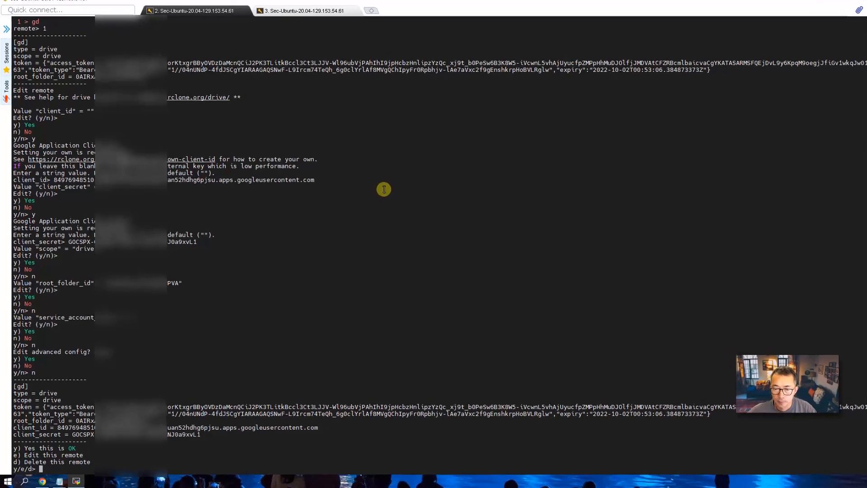
type("y")
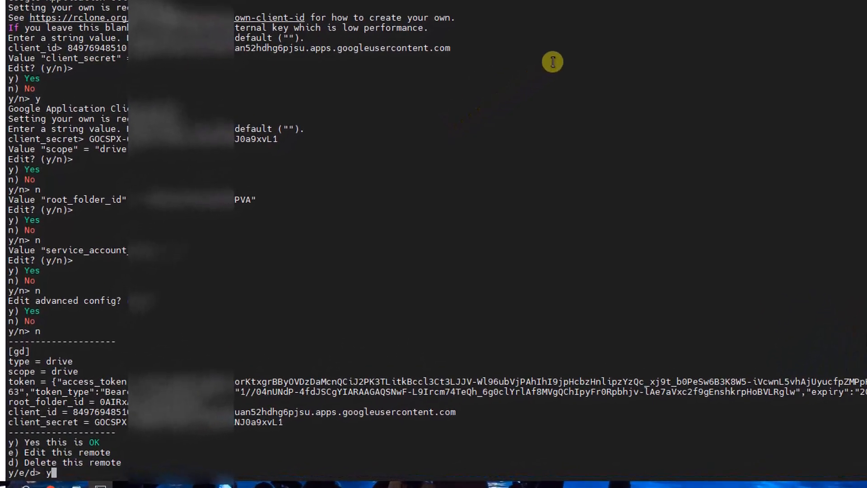
key("Return")
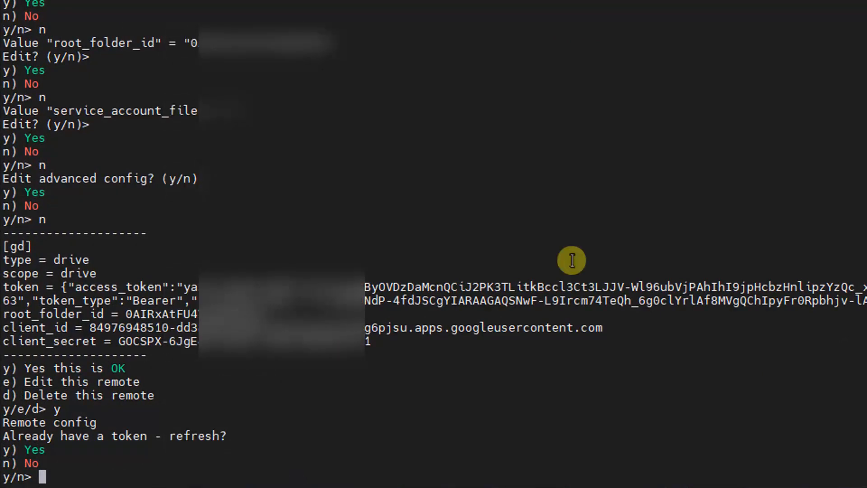
type("n")
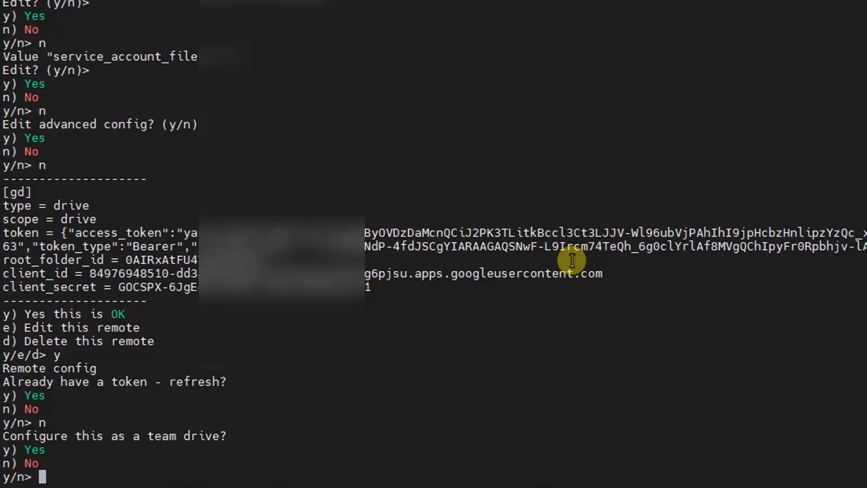
Step: Configure gd as team drive 1 (Private) and quit rclone config
type("y")
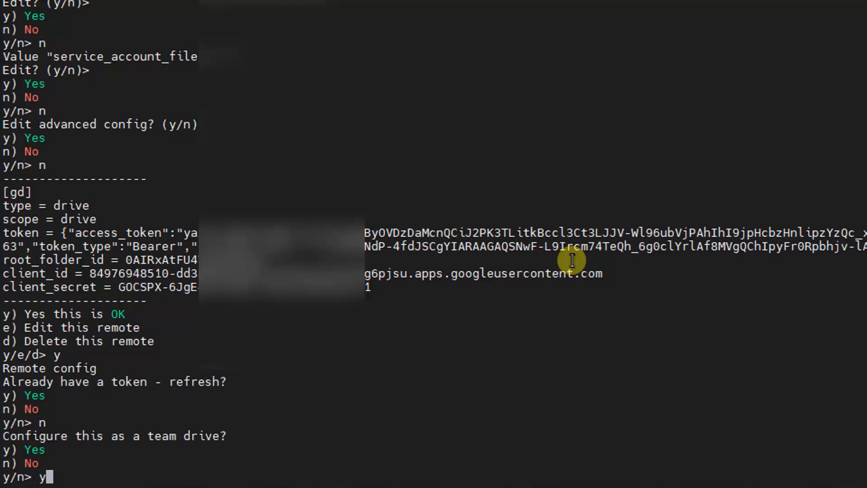
key("Return")
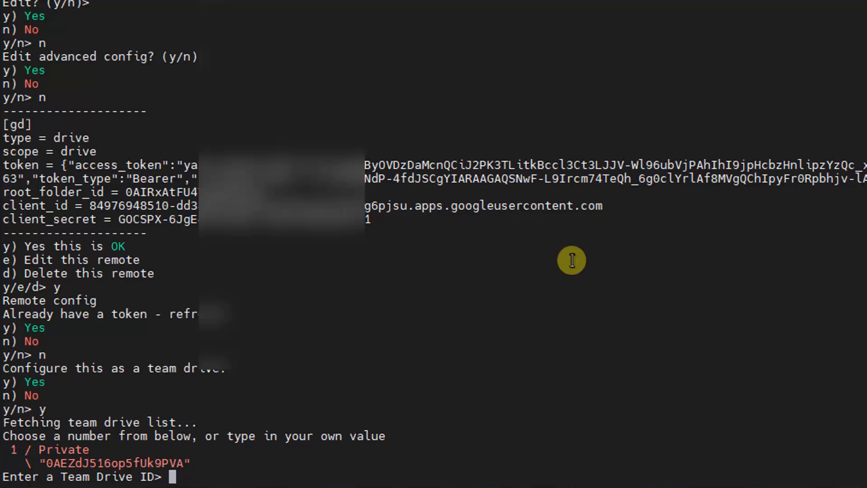
type("1")
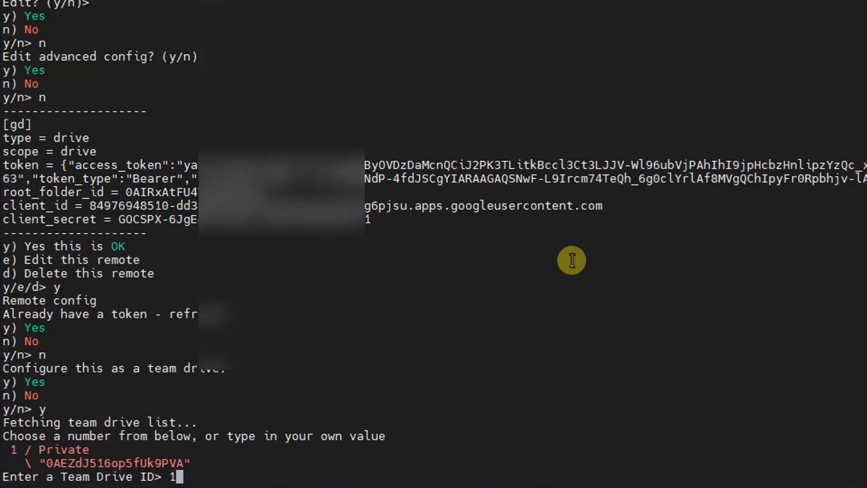
key("Return")
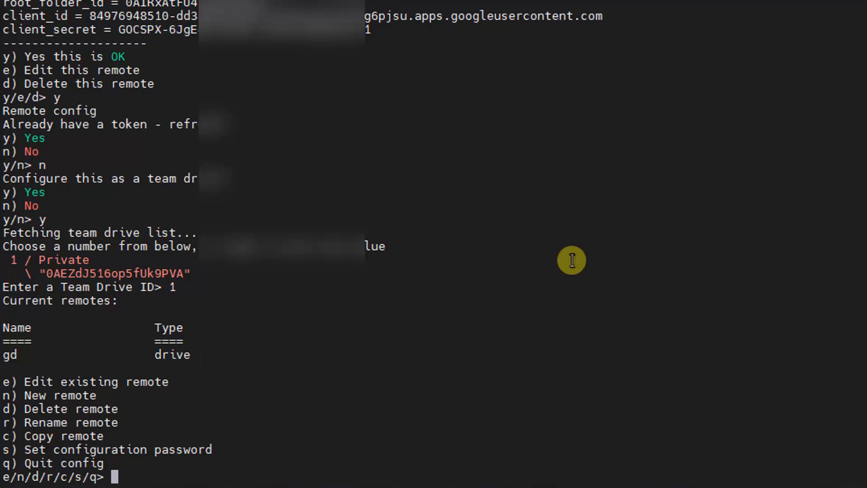
type("q")
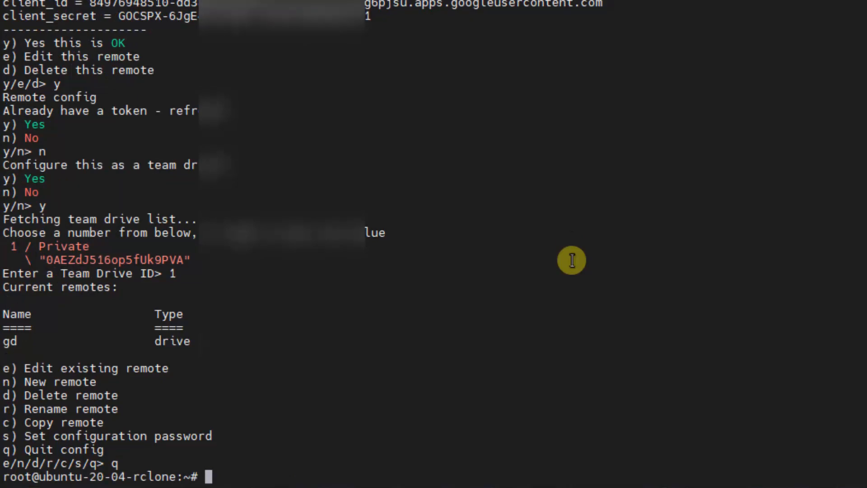
Step: Mount gd: at /home/gdrive with --allow-other, --allow-non-empty and vfs-cache-mode writes
type("rclone mount gd: /home/gdrive --allow-other --allow-non-empty --vfs-cache-mode writes")
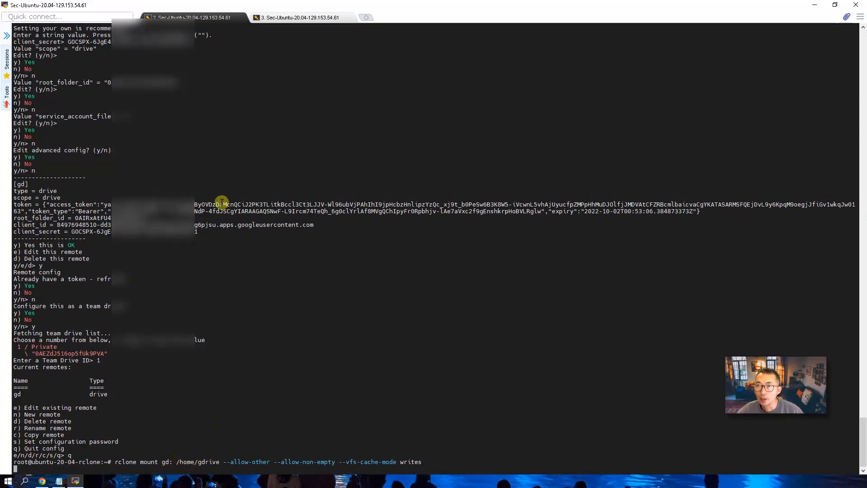
left_click(299, 17)
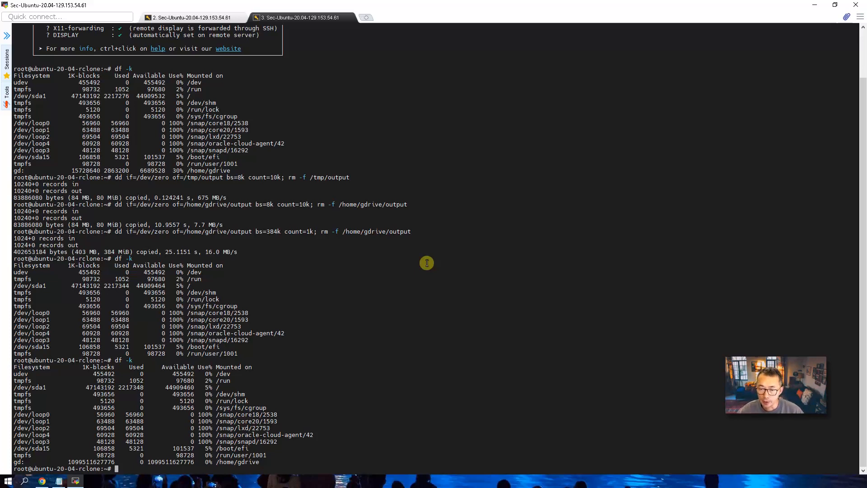
Step: Run dd write tests to /home/gdrive at 8k×10k and 384k×1k block sizes, reaching 8.1–17.2 MB/s
type("dd if=/dev/zero of=/home/gdrive/output bs=8k count=10k; rm -f /home/gdrive/output")
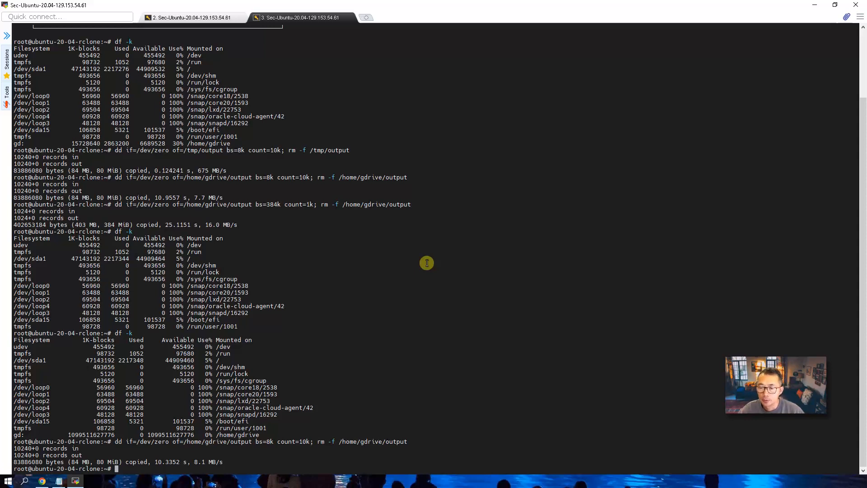
type("dd if=/dev/zero of=/home/gdrive/output bs=8k count=10k; rm -f /home/gdrive/output")
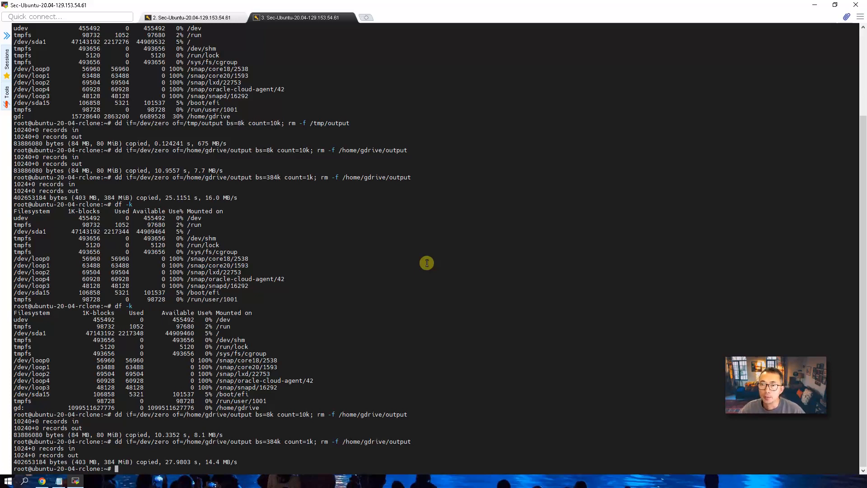
type("dd if=/dev/zero of=/home/gdrive/output bs=384k count=1k; rm -f /home/gdrive/output")
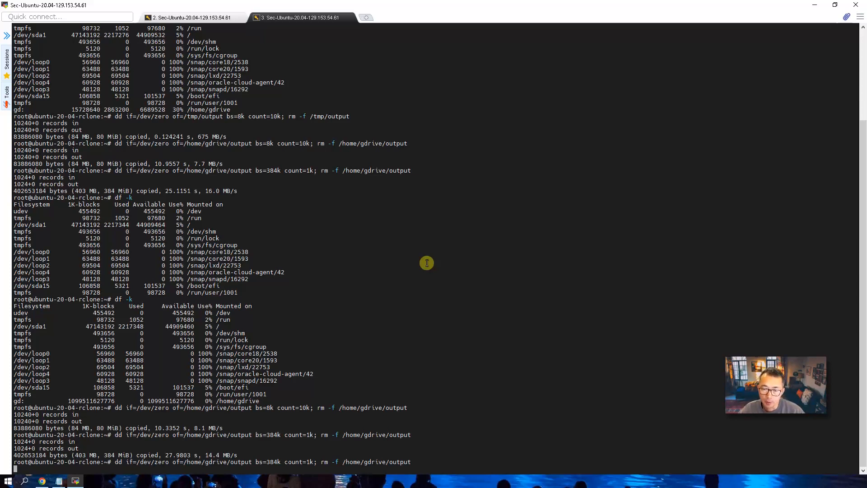
scroll("down", 3)
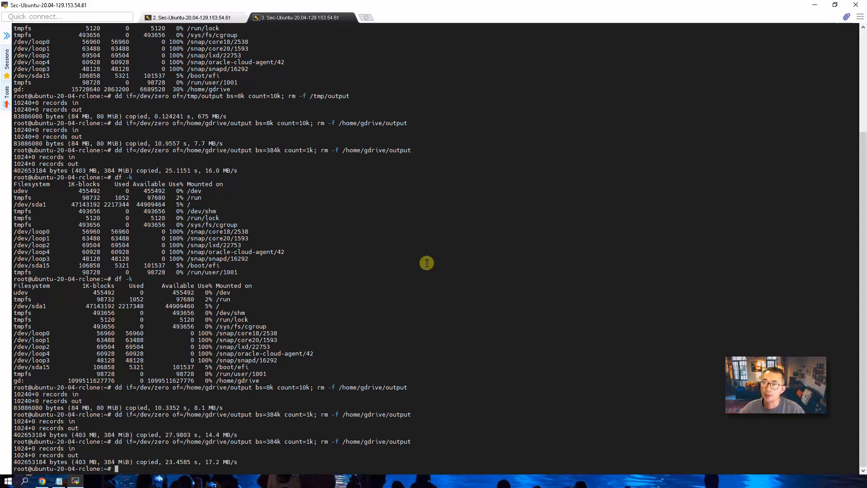
mouse_move(331, 300)
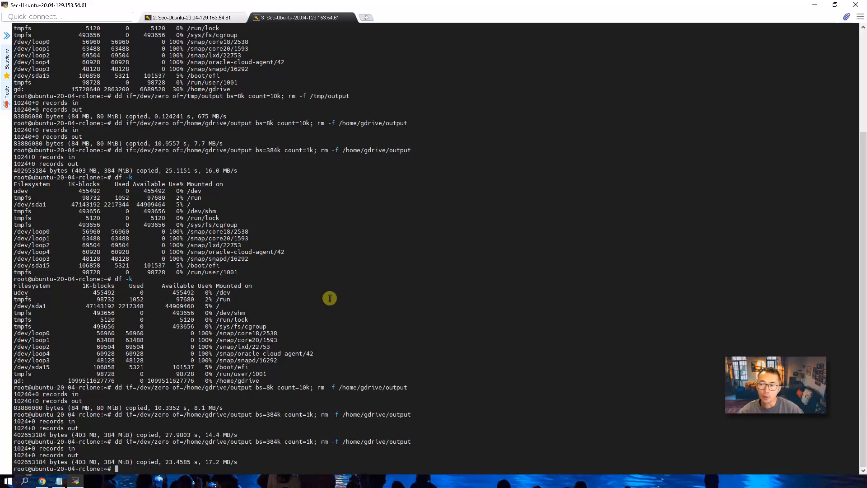
Step: Paste the unit text into /usr/lib/systemd/system/rclone.service and change the remote from google-drive to gd
left_click(190, 17)
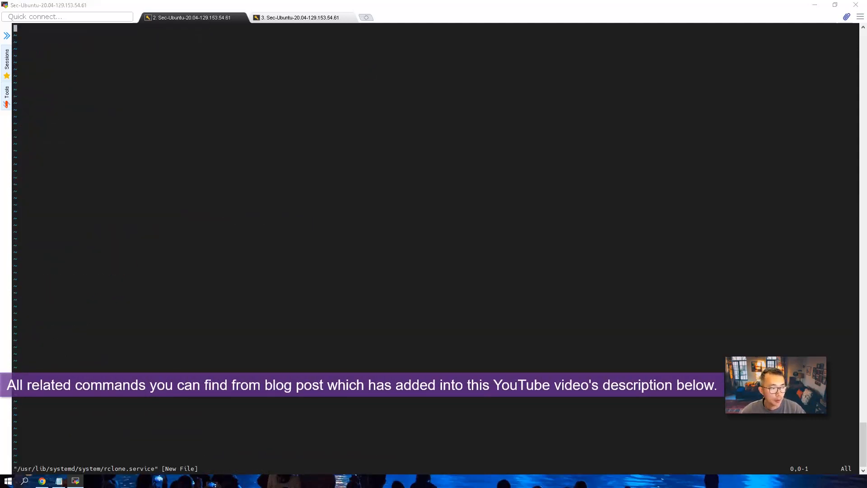
mouse_move(102, 129)
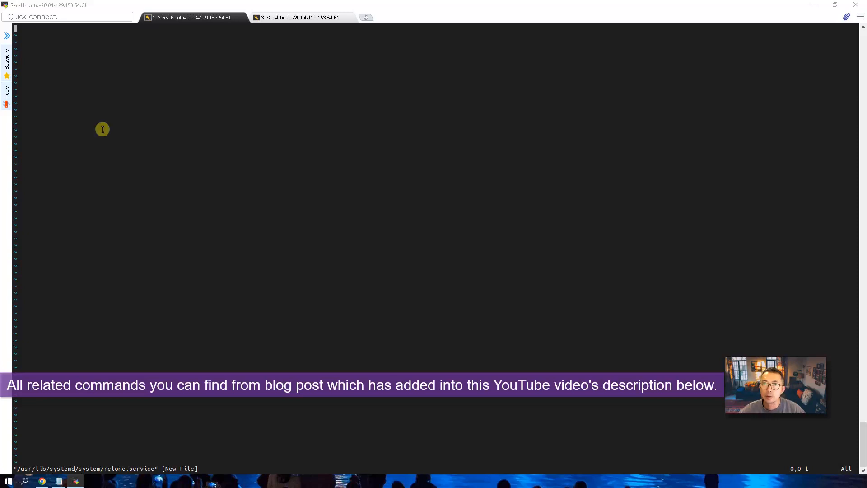
right_click(102, 129)
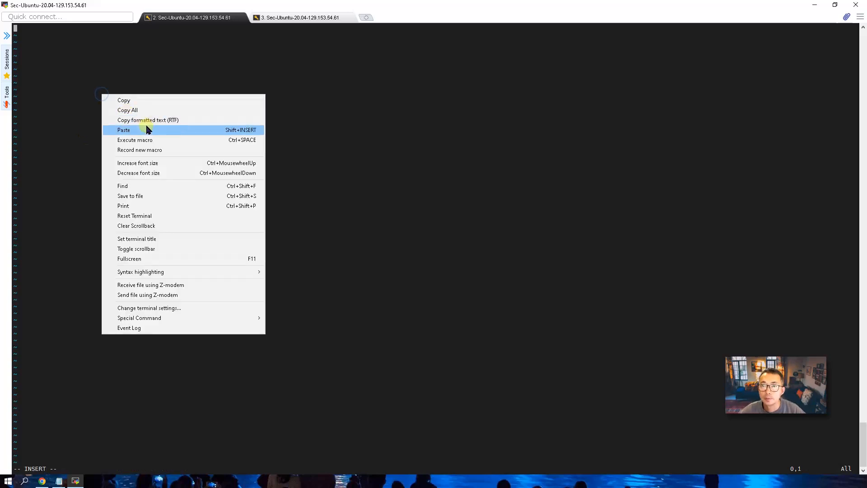
left_click(123, 129)
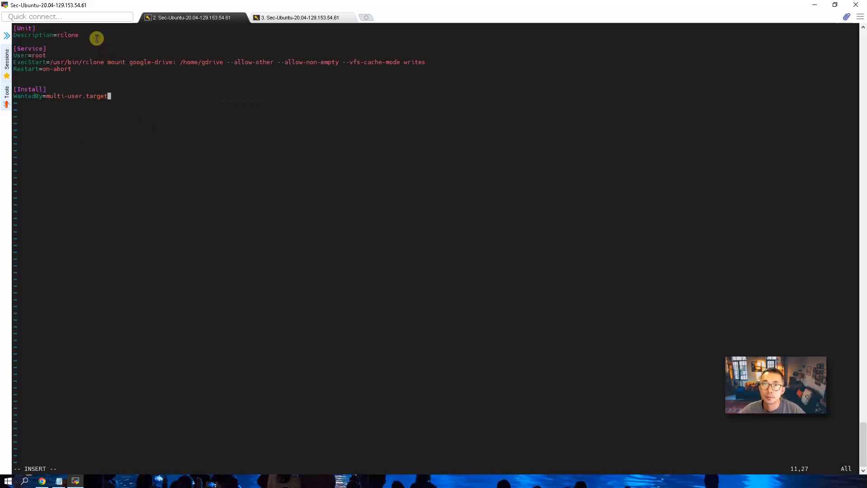
mouse_move(89, 54)
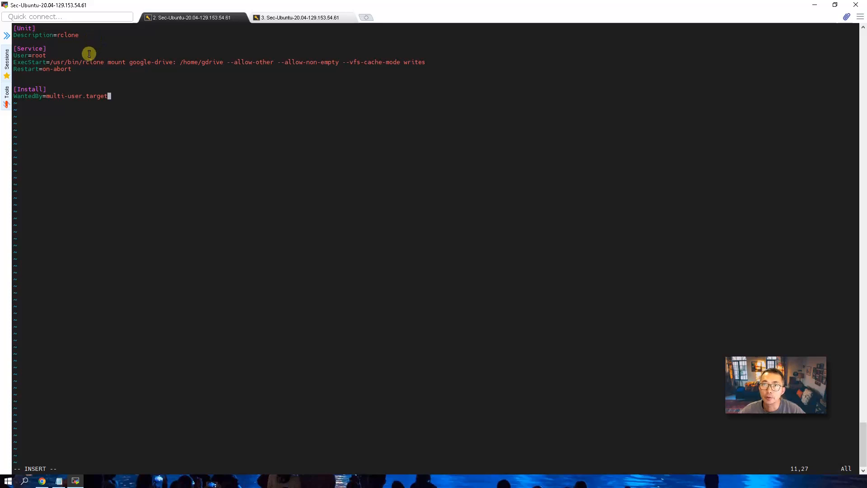
mouse_move(171, 61)
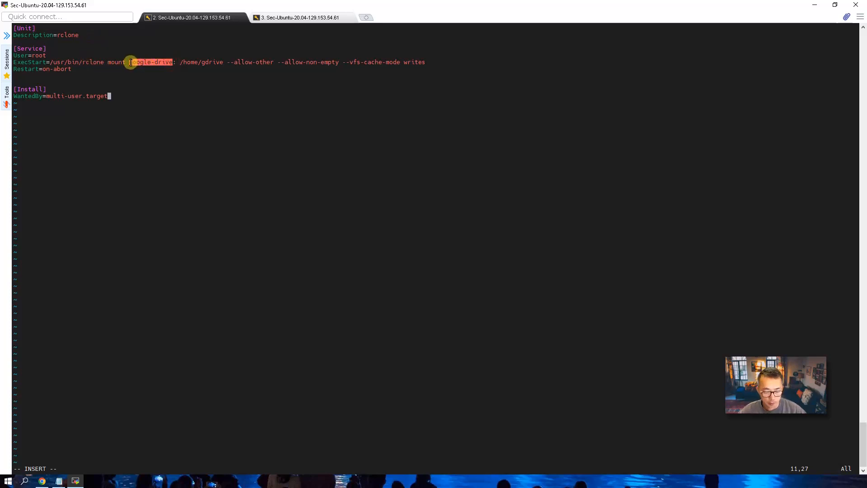
type("gd")
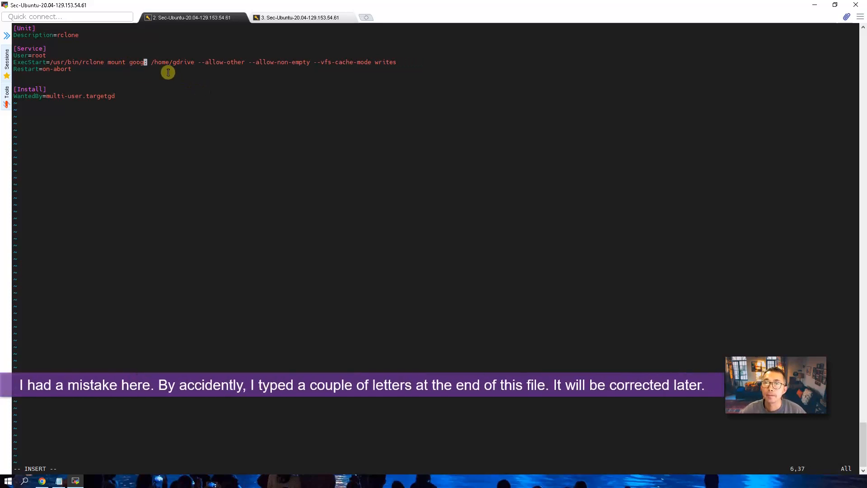
key("BackSpace")
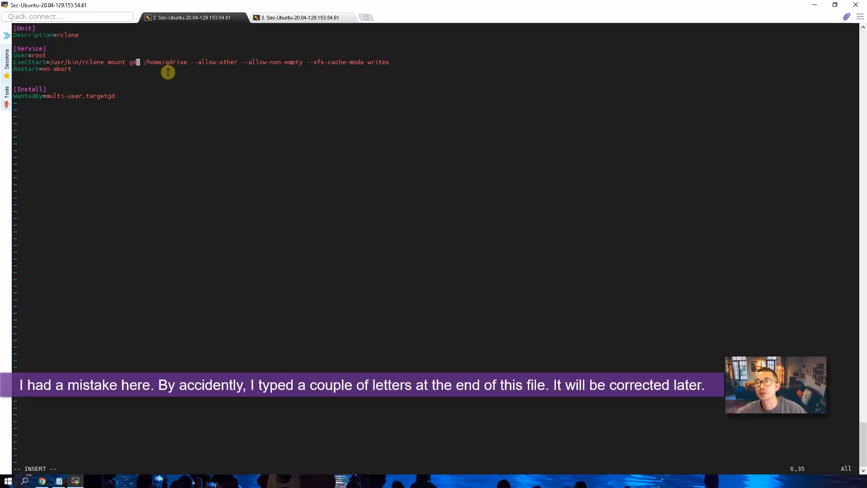
mouse_move(187, 61)
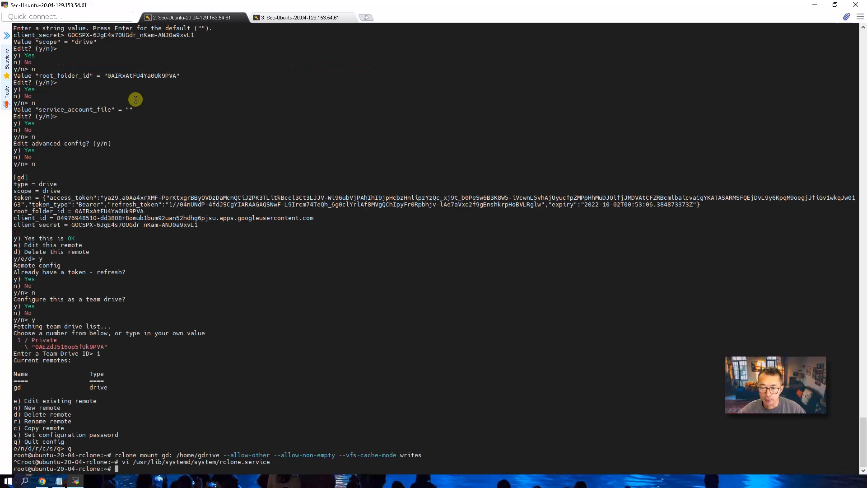
Step: Start and enable the rclone service, fixing the stray multi-user.targetgd install target, then reboot
type("systemctl start")
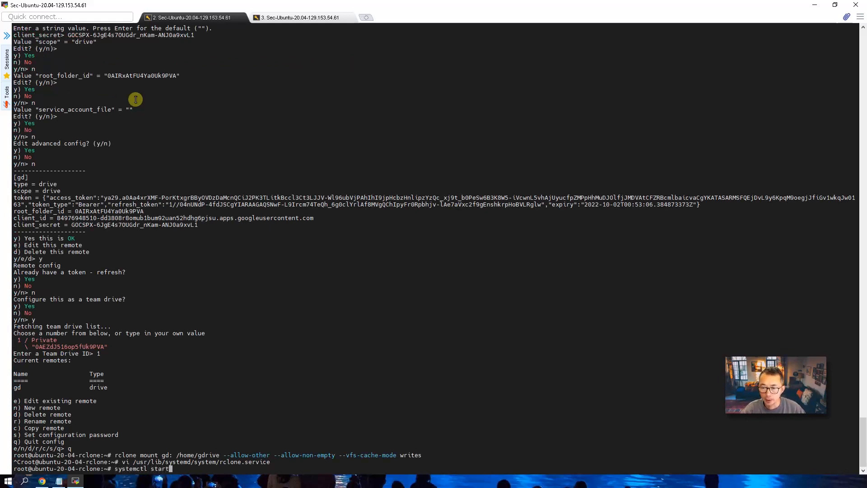
key("Return")
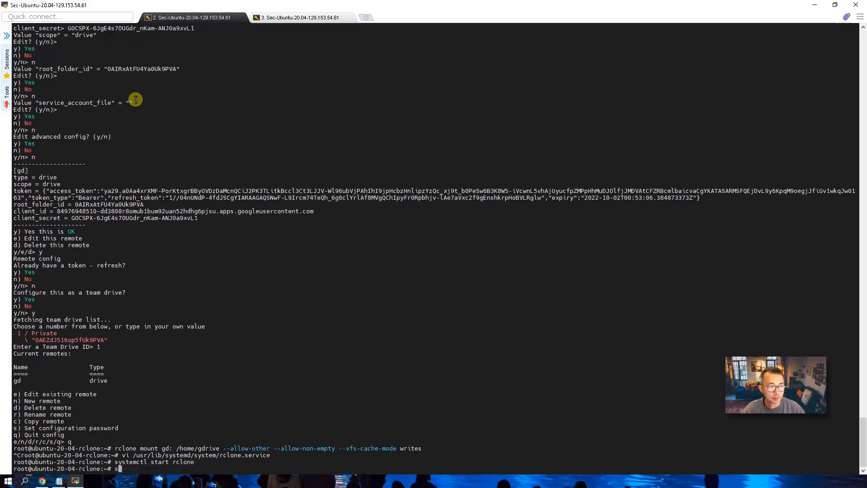
type("systemctl")
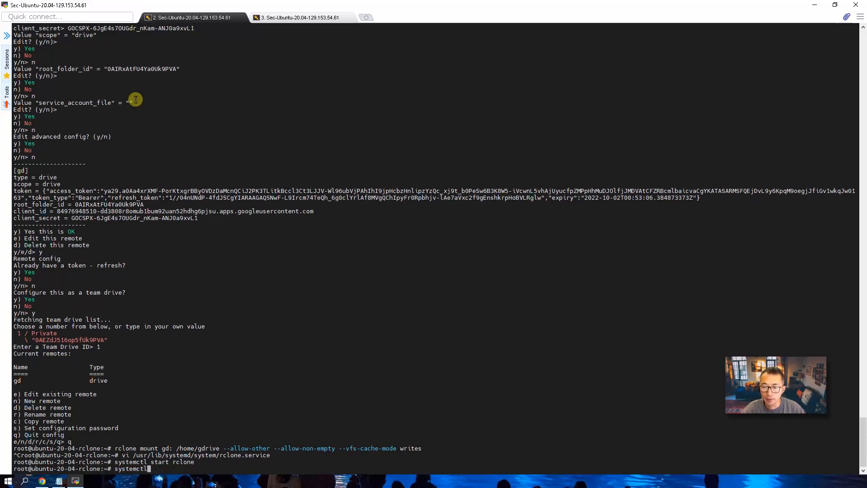
type("enable rclone")
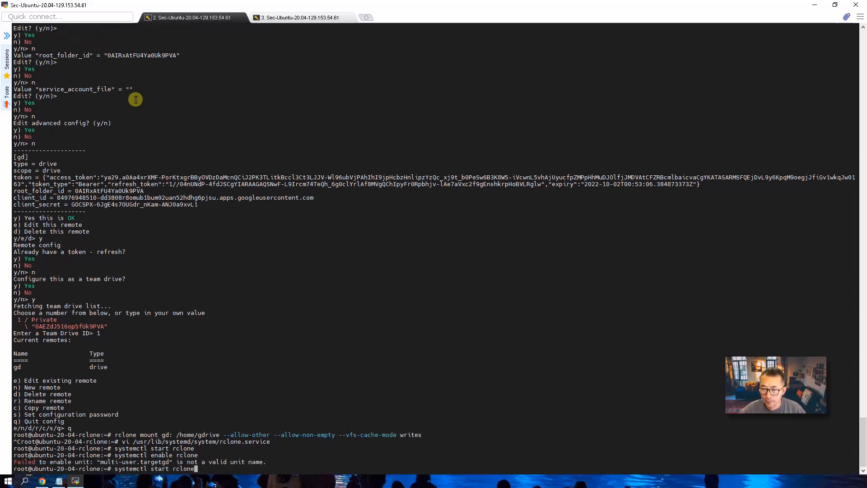
key("Return")
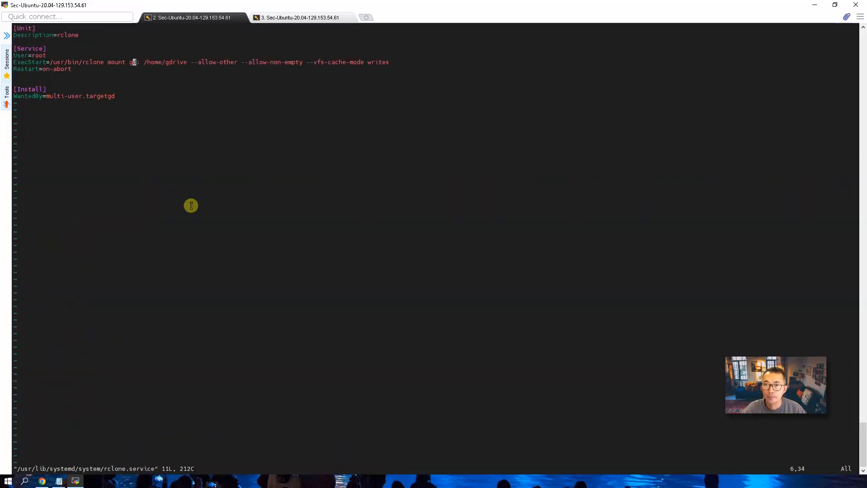
key("i")
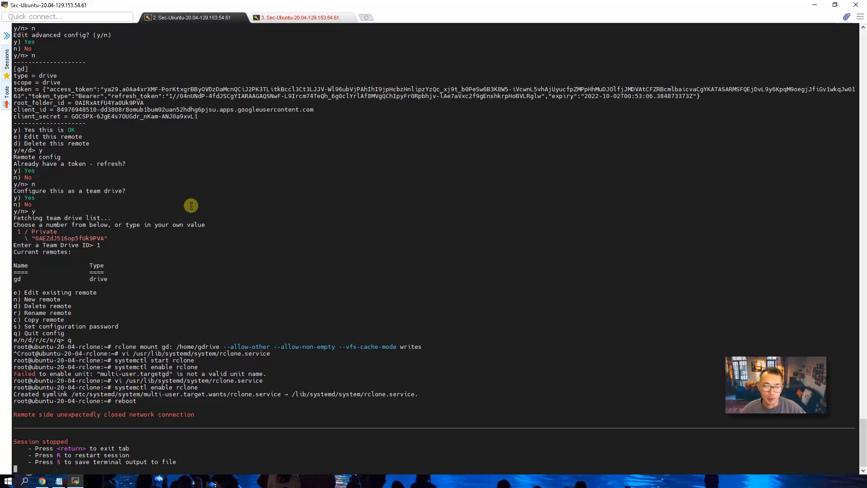
mouse_move(272, 281)
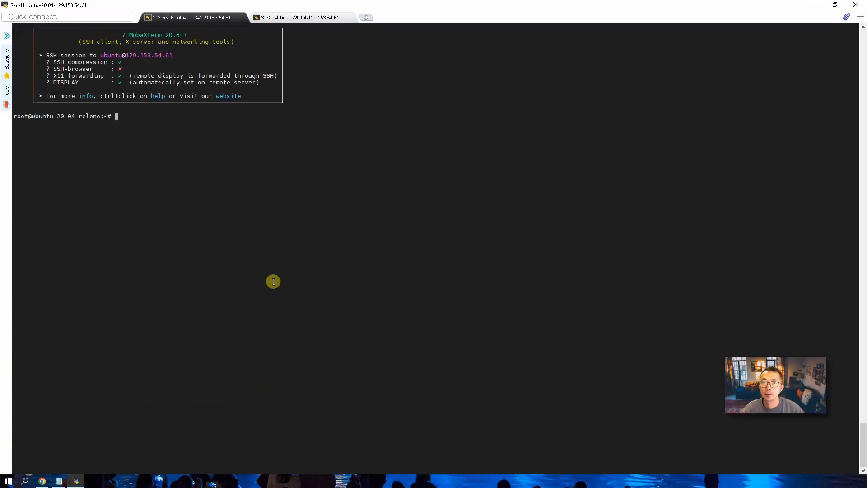
Step: Run df -k after reboot and confirm gd auto-mounted at /home/gdrive with about 1 TB
type("df -")
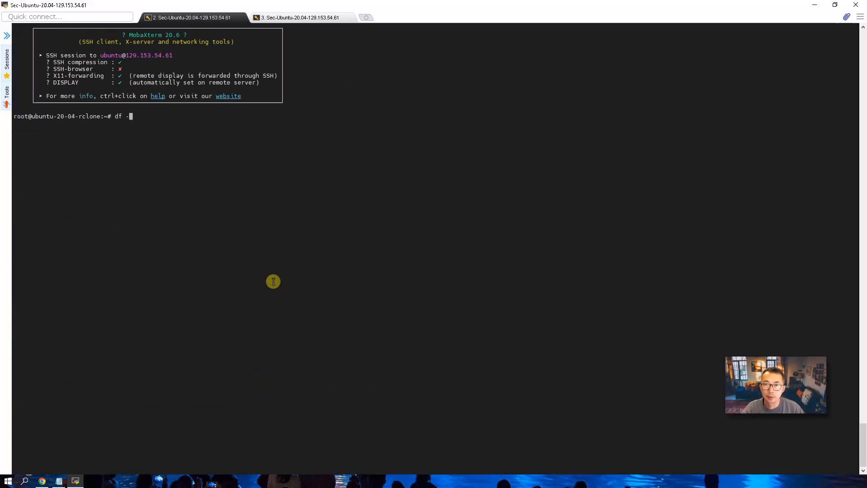
key("Return")
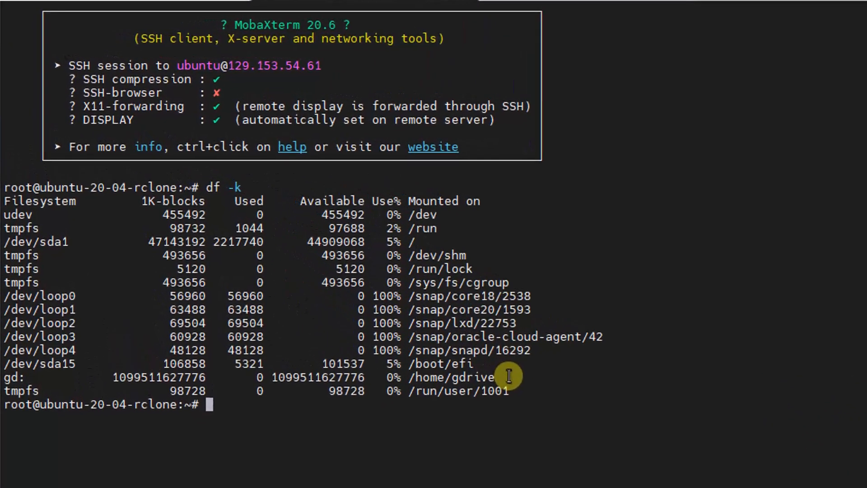
mouse_move(498, 378)
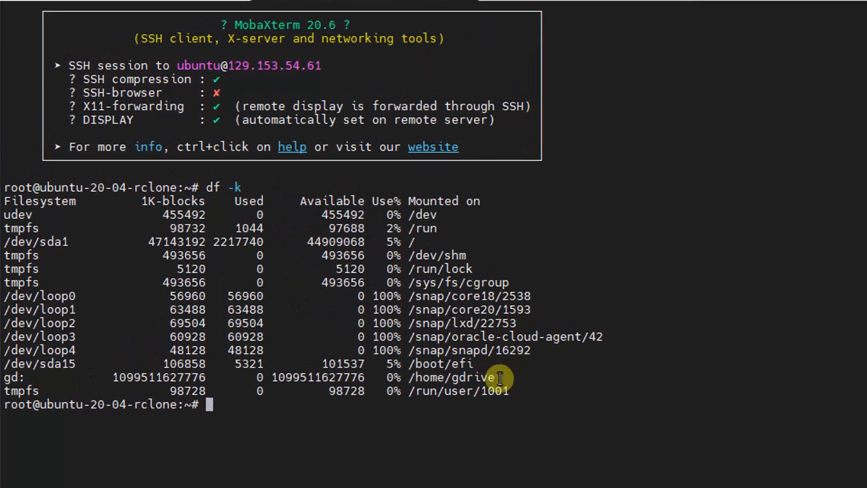
mouse_move(139, 380)
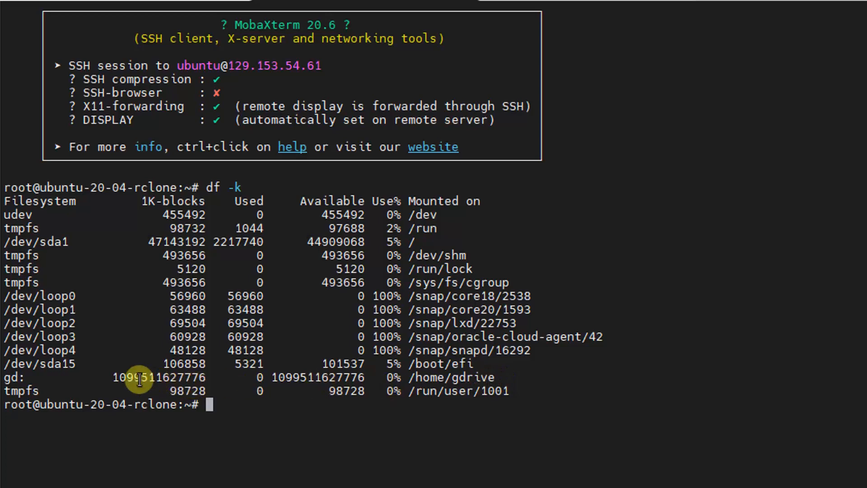
double_click(156, 378)
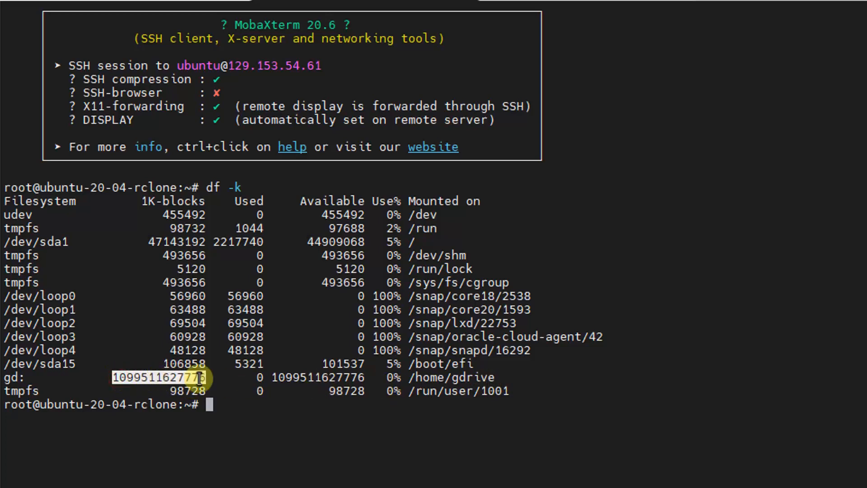